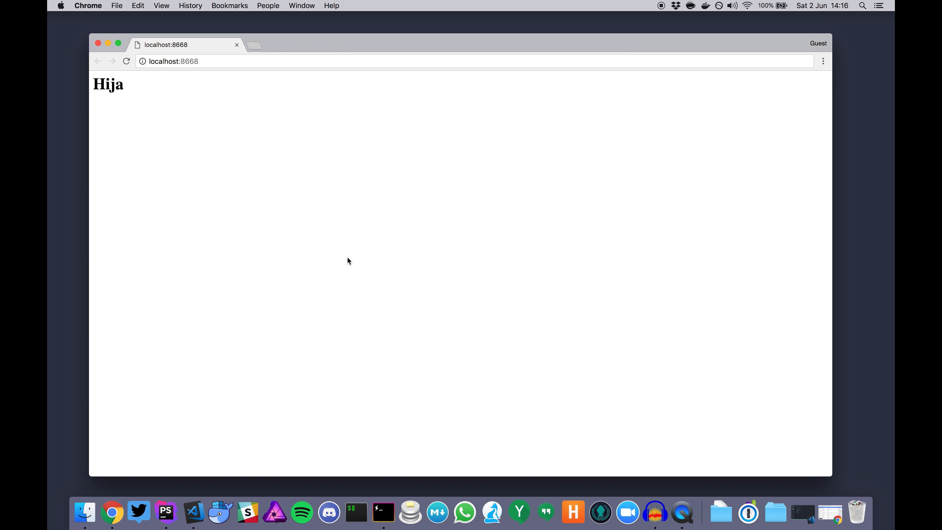
pyautogui.moveTo(297, 192)
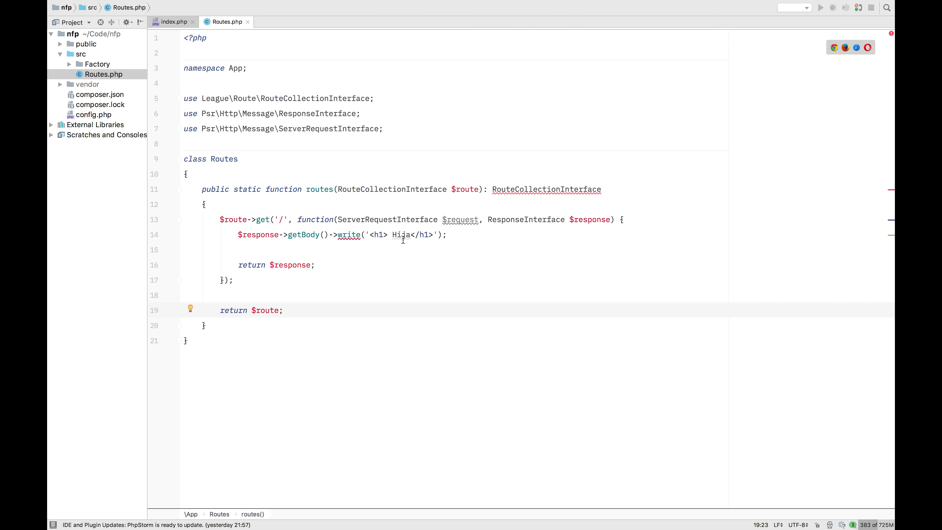
pyautogui.moveTo(358, 253)
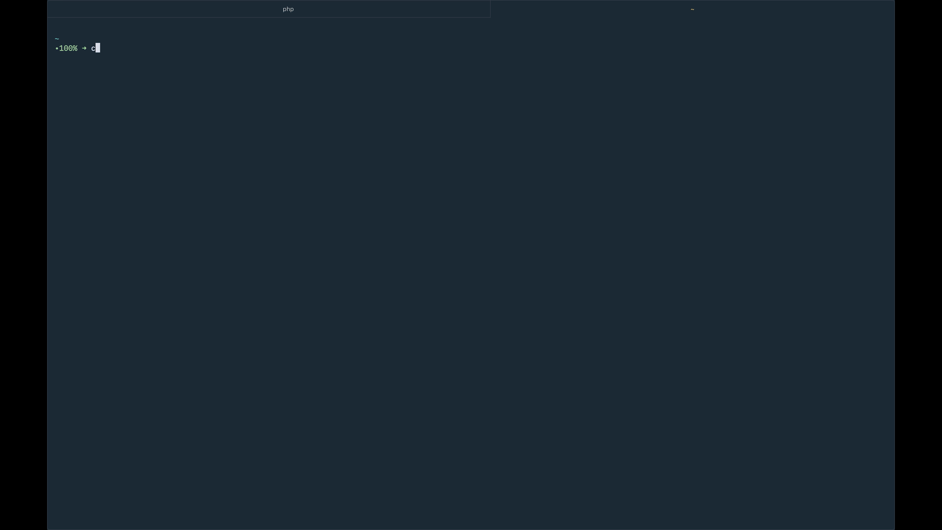
# - Change into the Code/nfp project directory and check that composer is available
pyautogui.write('d Code/')
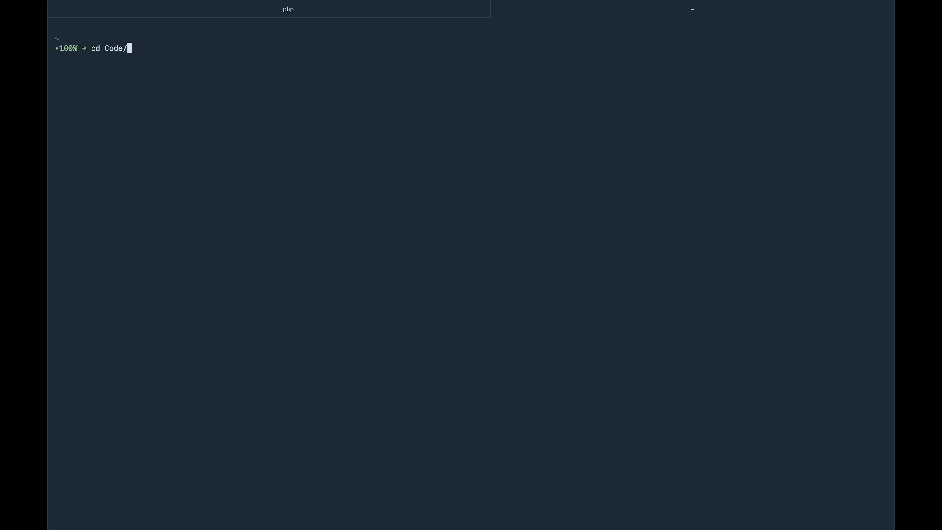
pyautogui.write('nfp/')
pyautogui.write('ls -al')
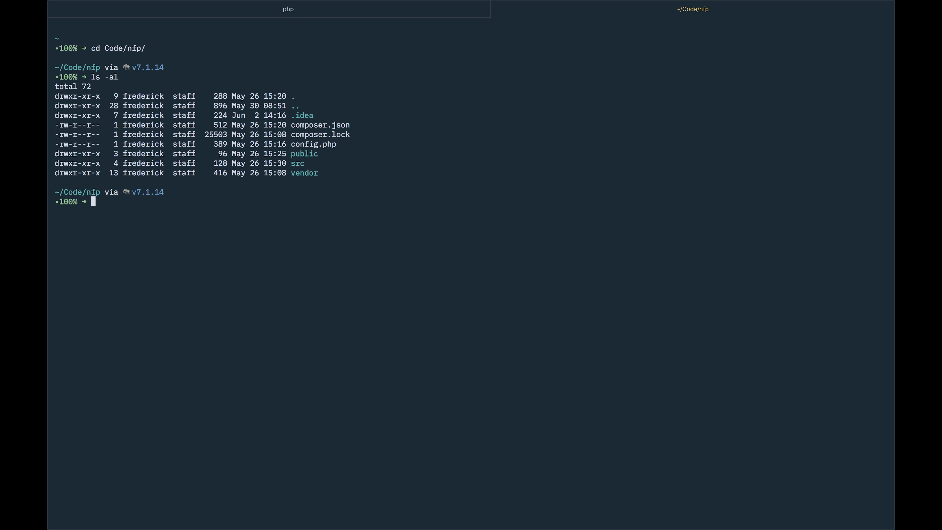
pyautogui.write('composer')
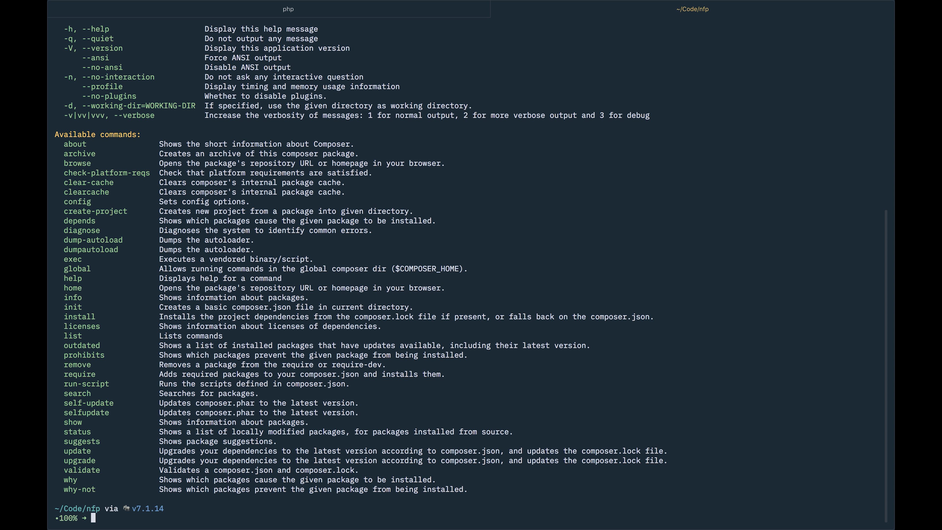
# - Run composer require twig/twig to install the Twig package
pyautogui.write('composer')
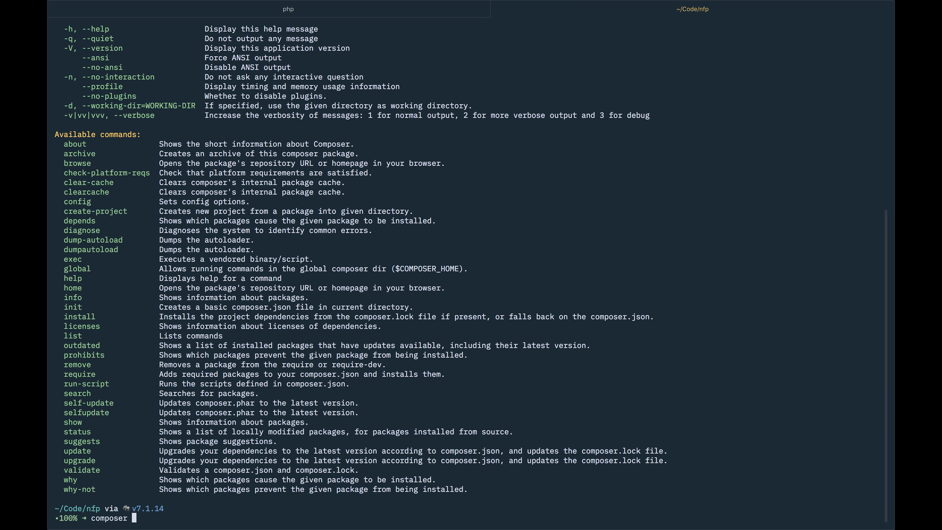
pyautogui.write('require')
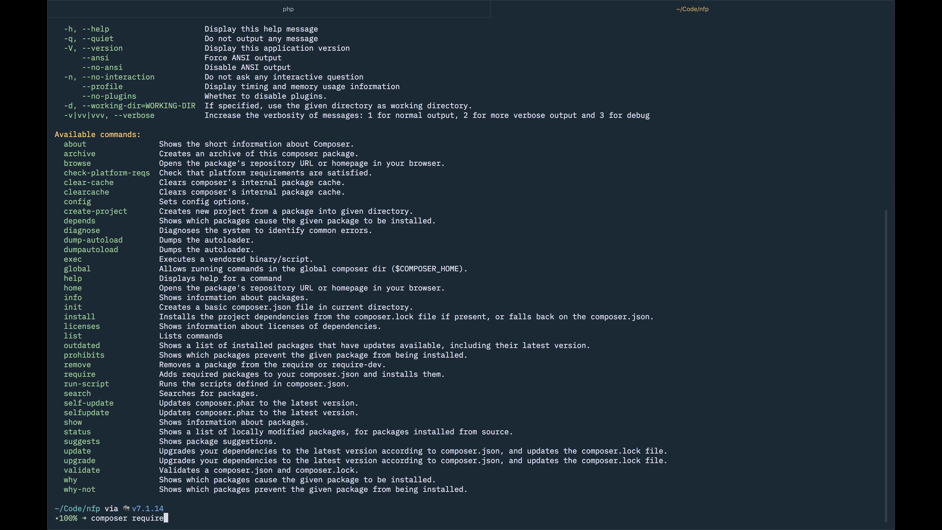
pyautogui.write('/')
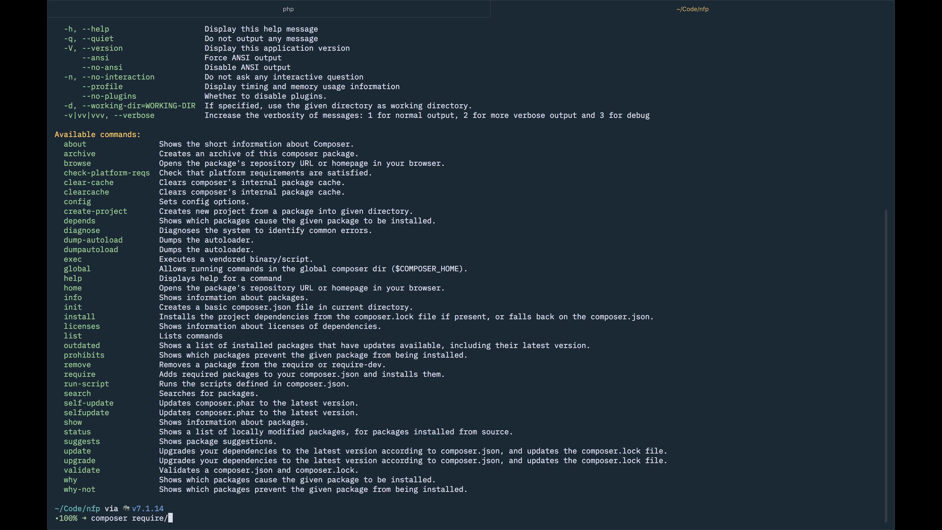
pyautogui.write('twit')
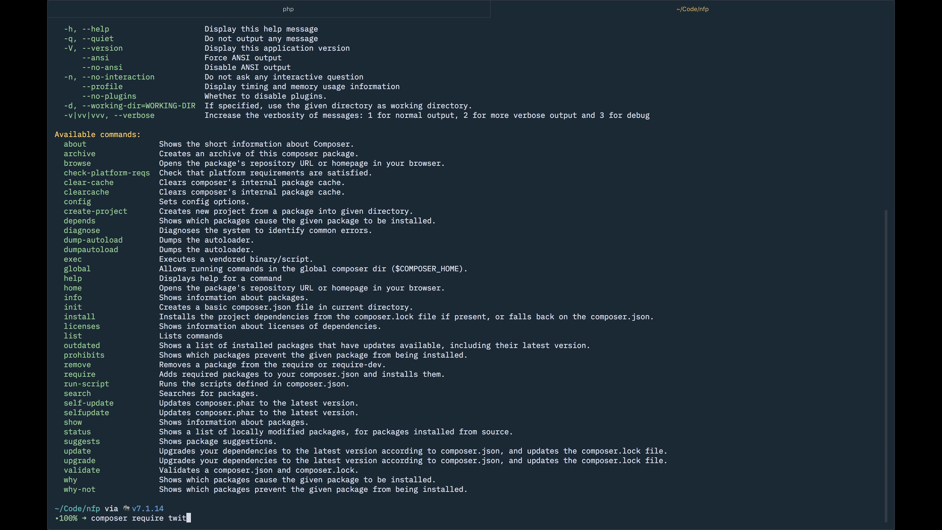
pyautogui.write('/twig')
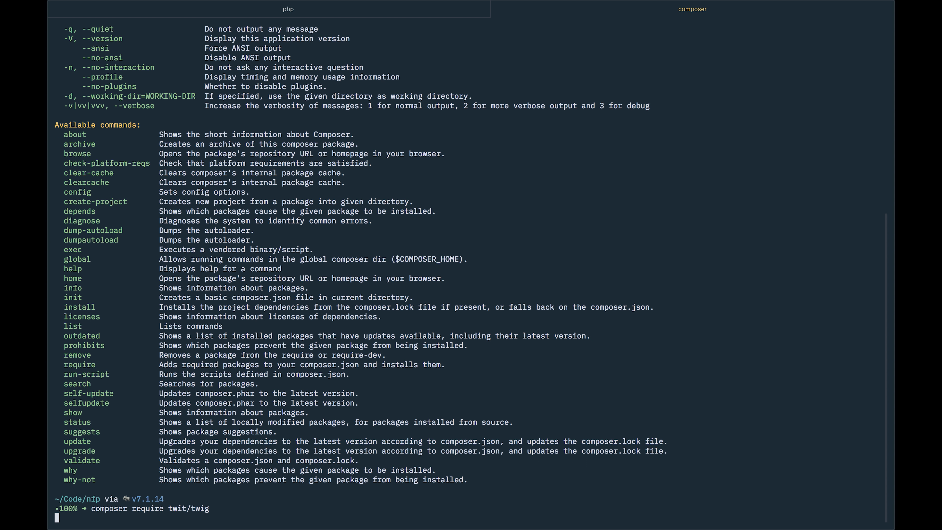
pyautogui.press('ctrl+c')
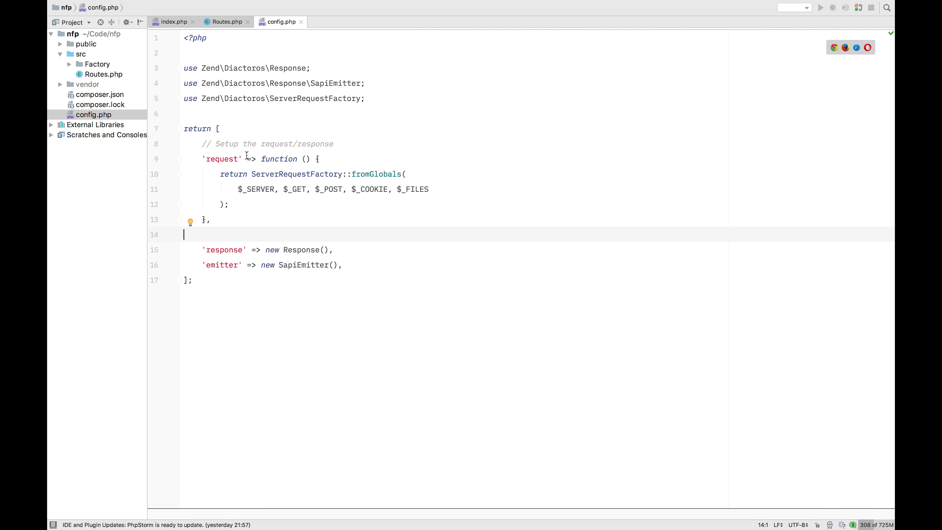
# - Below the emitter entry add an '// Add Twig to the system' comment and a Twig_Environment::class key
pyautogui.click(343, 265)
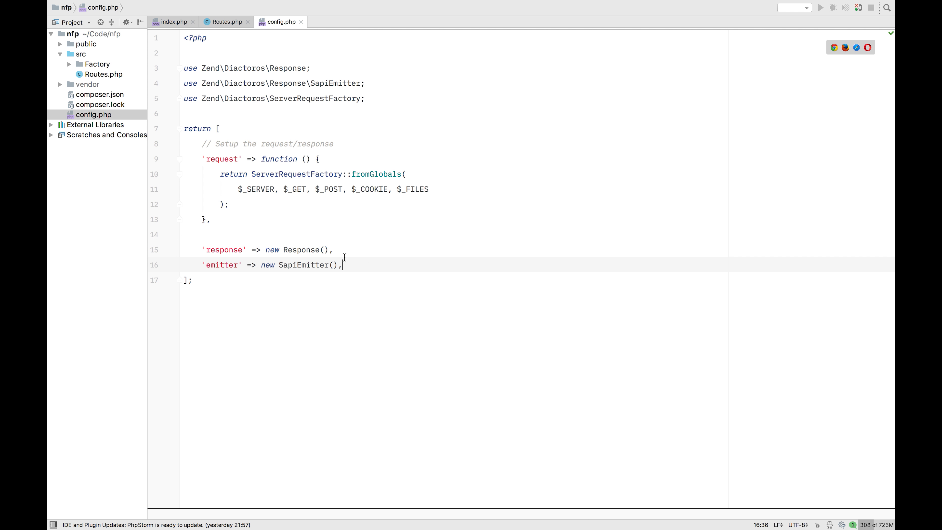
pyautogui.press('enter')
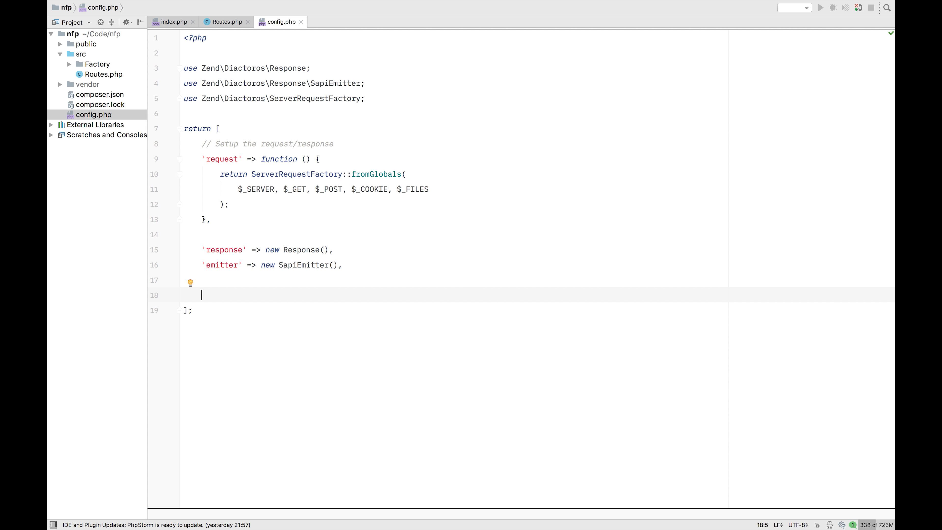
pyautogui.write('// Add')
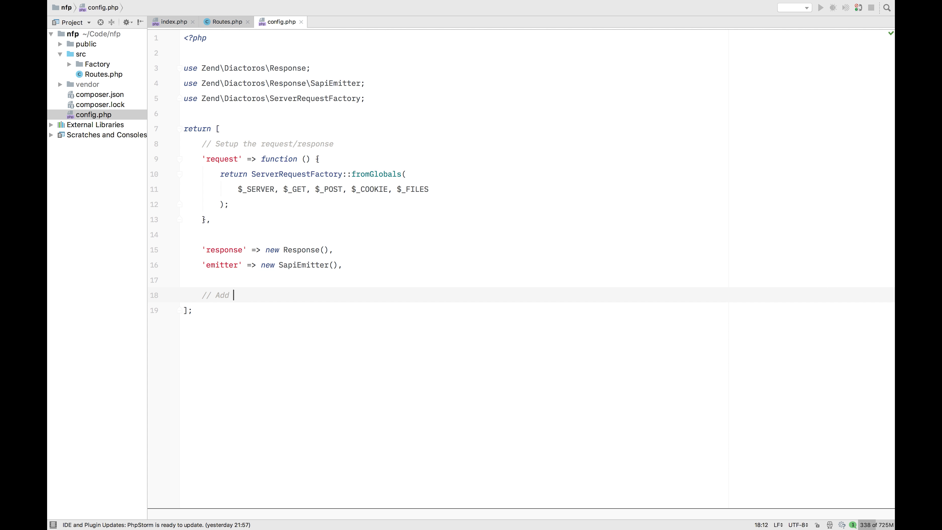
pyautogui.write('Twig to the s')
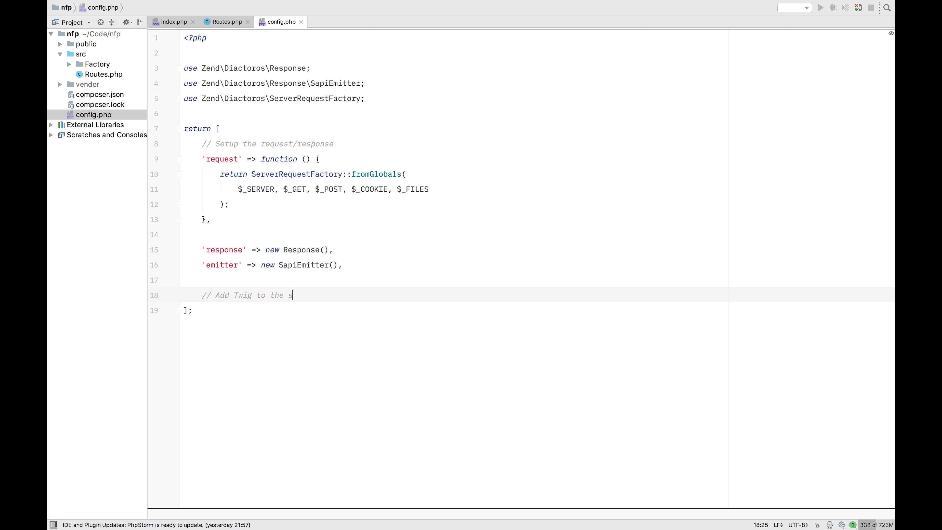
pyautogui.write('ystem')
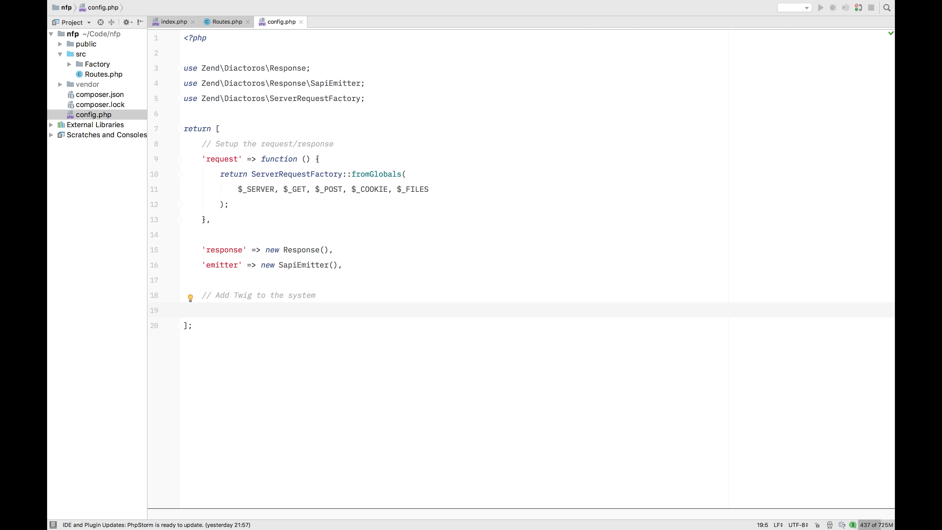
pyautogui.write('Twig')
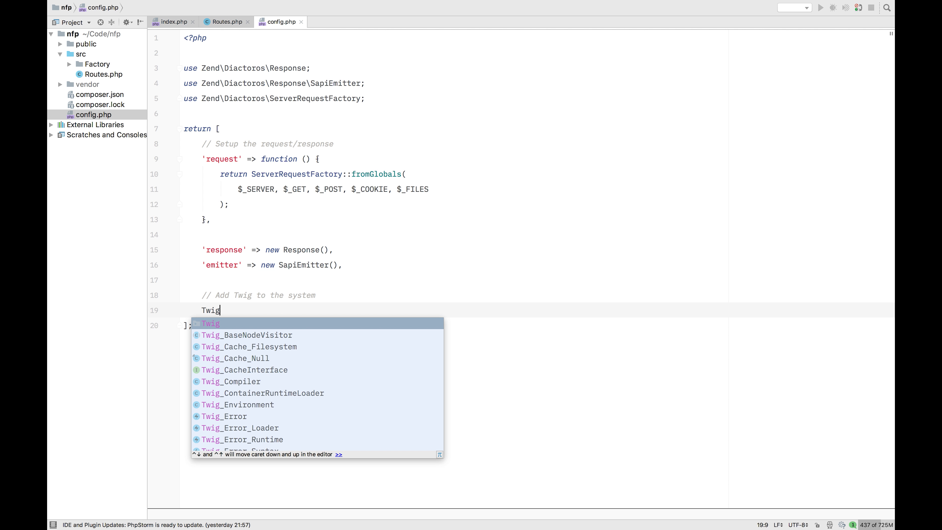
pyautogui.write('_e')
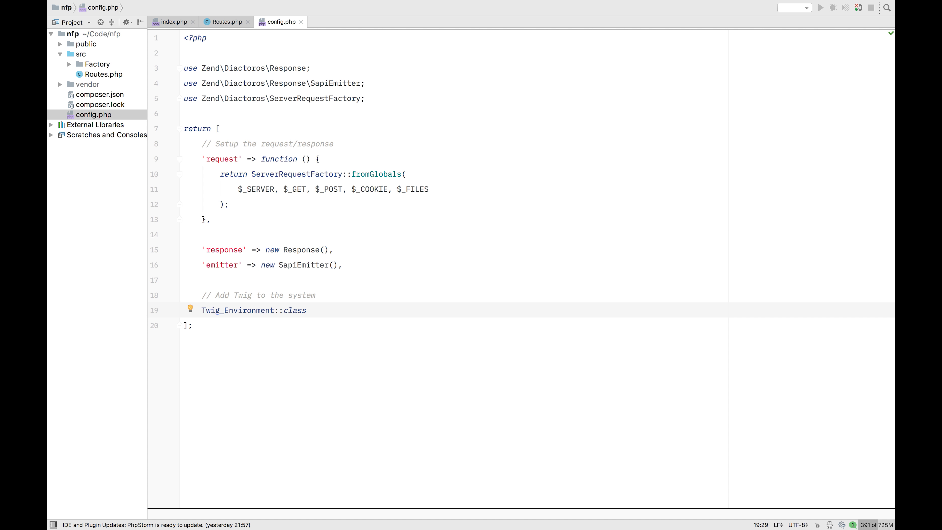
# - Map Twig_Environment::class to a factory closure => function () {
pyautogui.write('=')
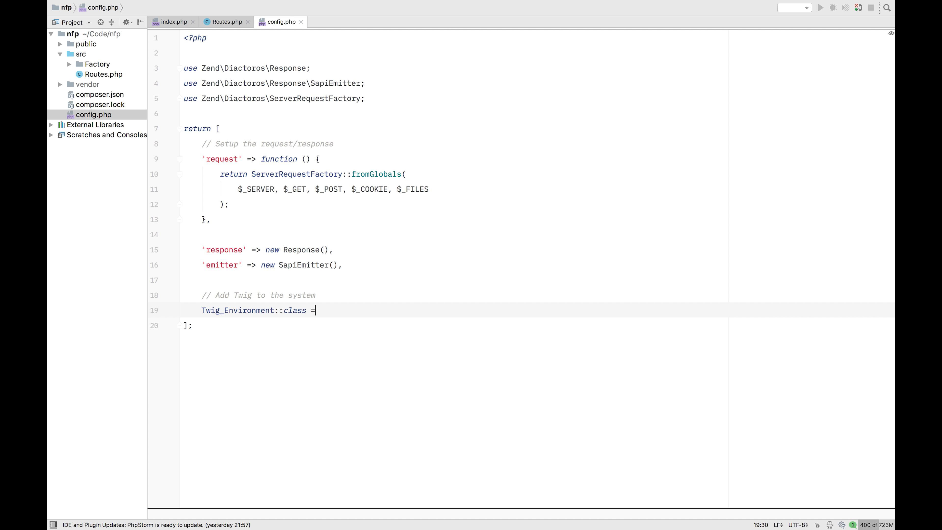
pyautogui.write('>')
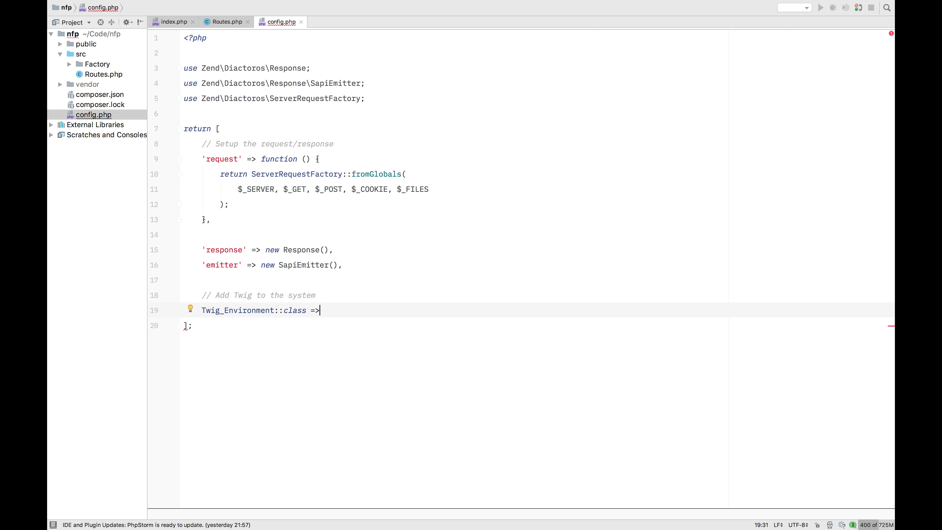
pyautogui.write('f')
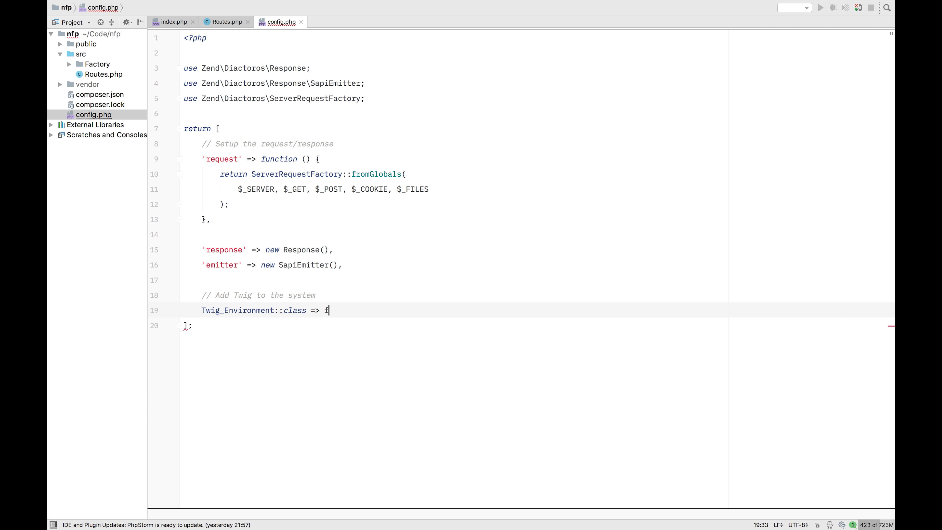
pyautogui.write('unction')
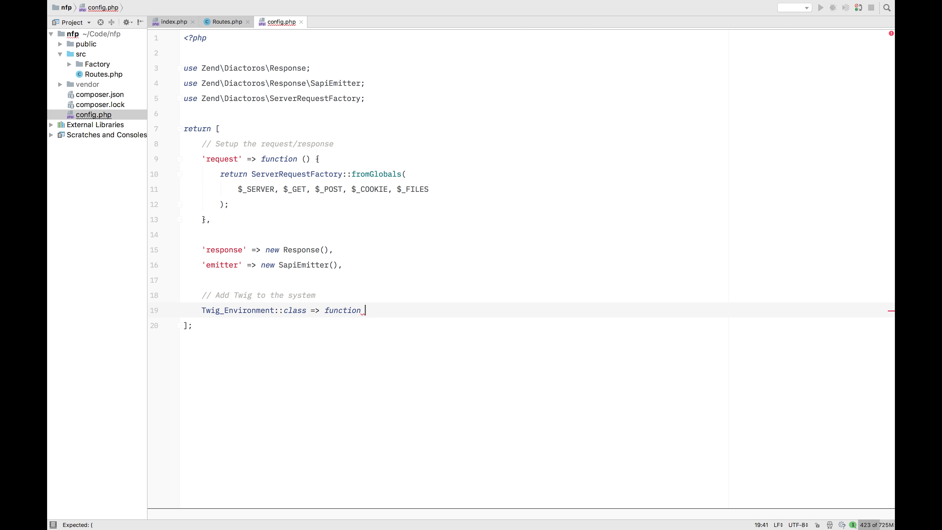
pyautogui.write('()')
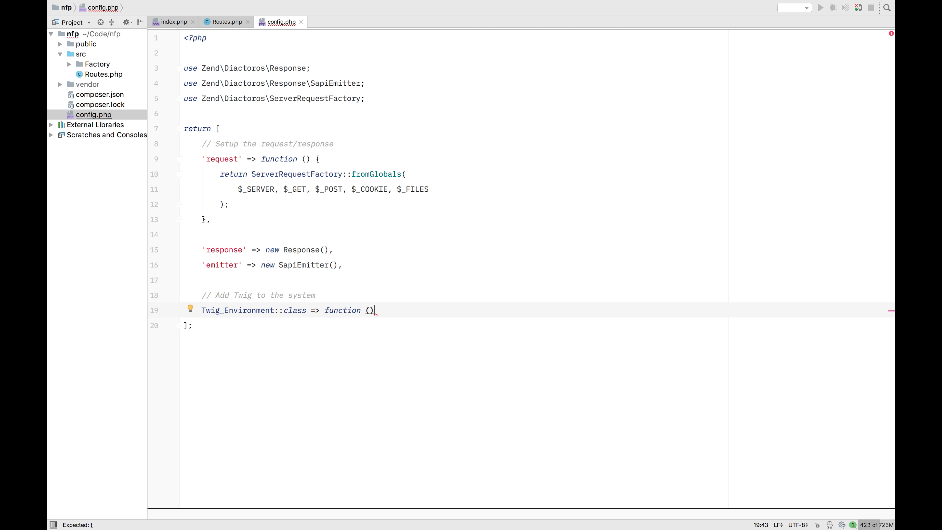
pyautogui.write('{')
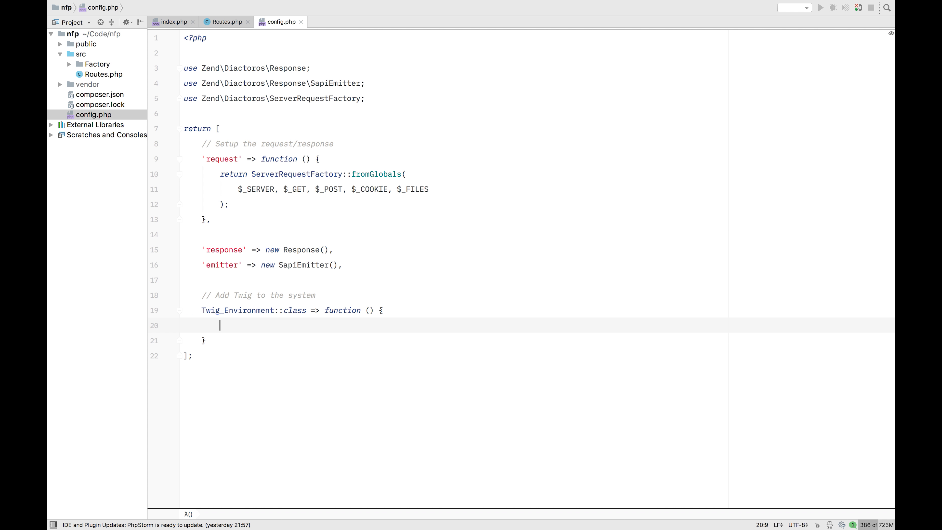
# - Create $loader = new Twig_Loader_Filesystem(__DIR__ . '/views'); and begin the return line
pyautogui.write('$1')
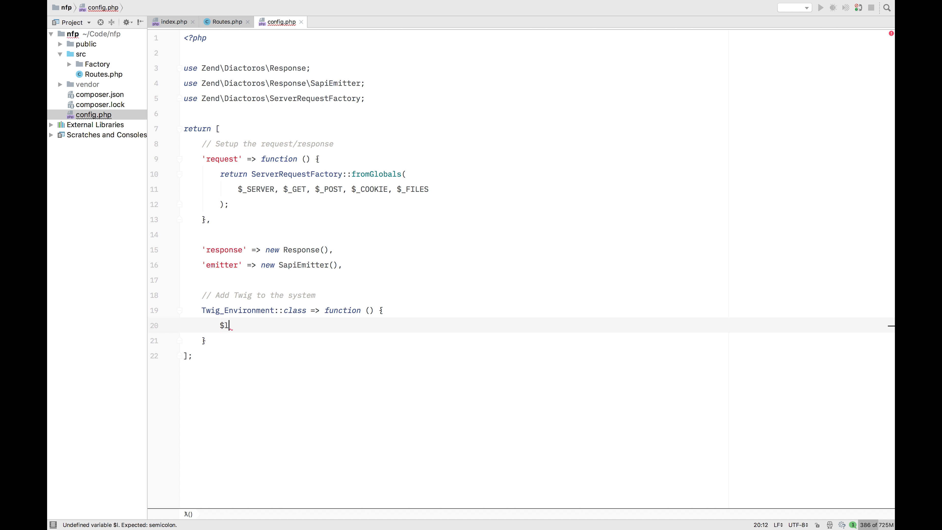
pyautogui.write('oader')
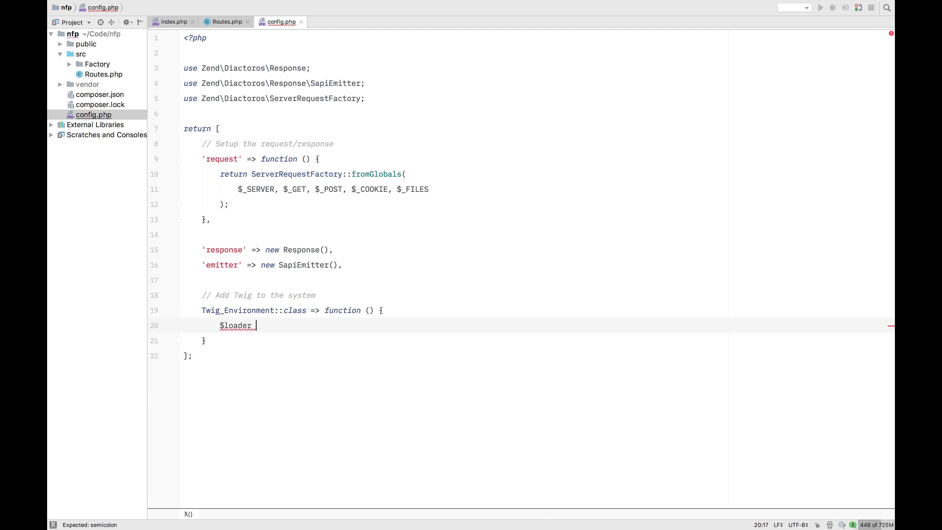
pyautogui.write('= new Twig')
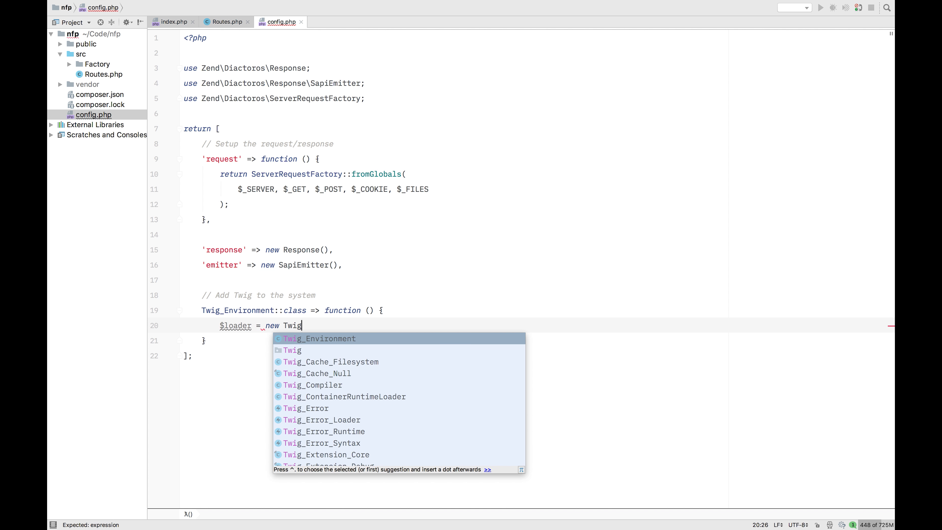
pyautogui.write('_')
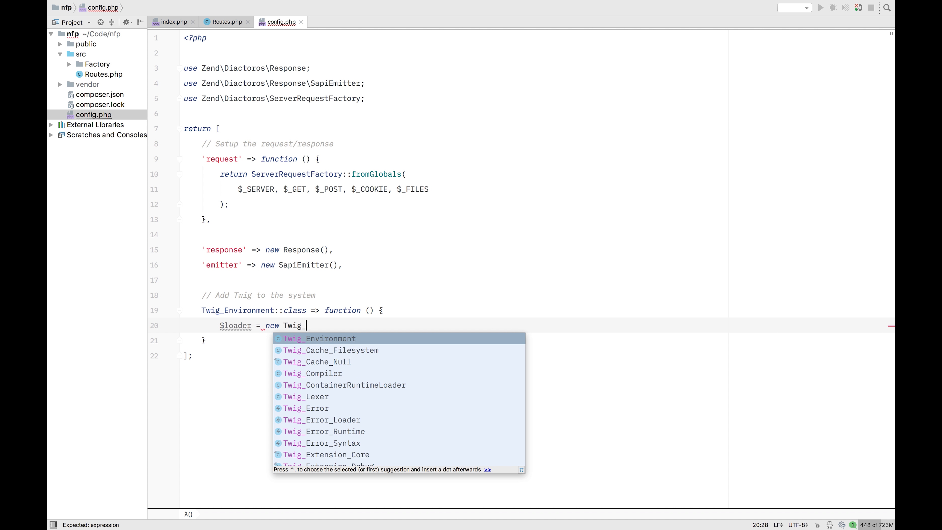
pyautogui.write('Loader_Filesystem(')
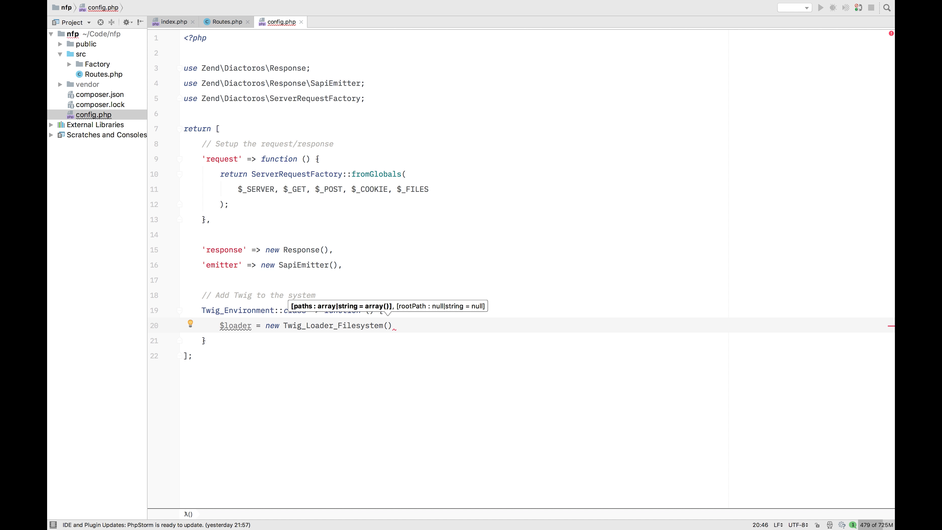
pyautogui.write('__DIR__')
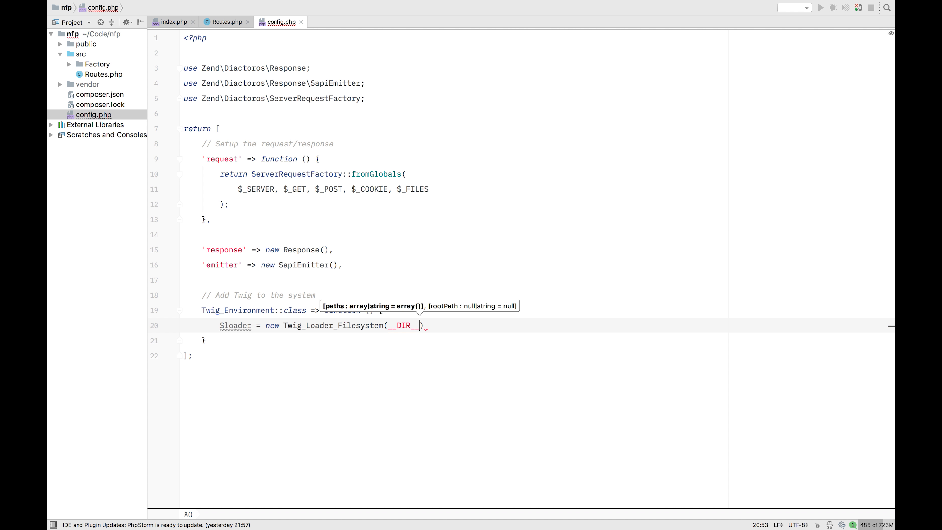
pyautogui.write('.')
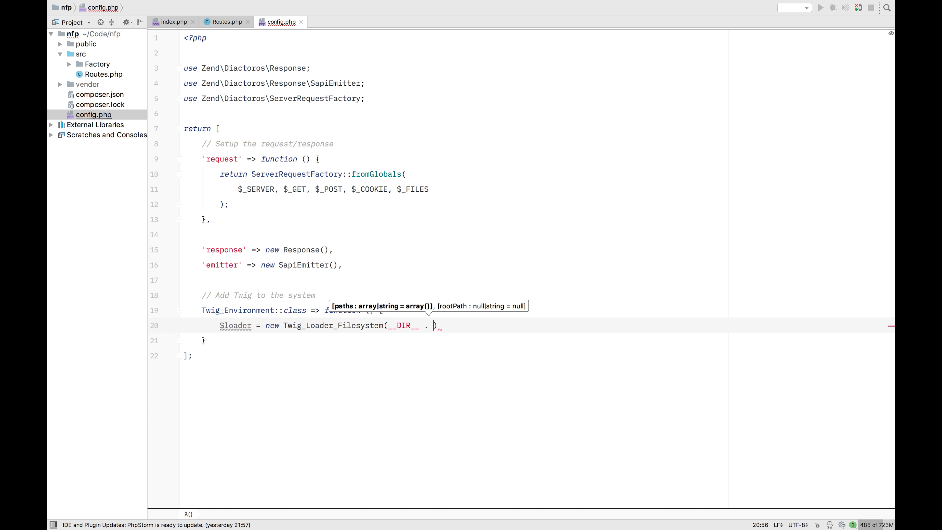
pyautogui.write("'/'")
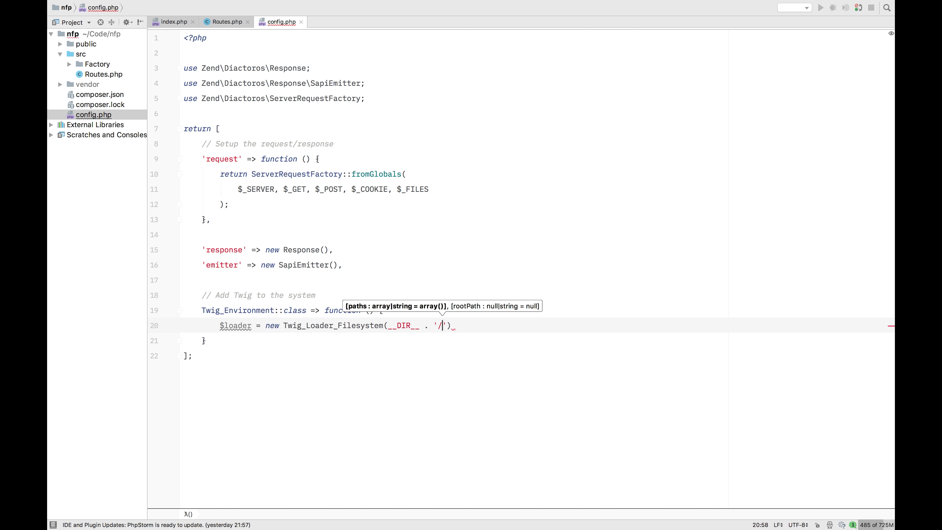
pyautogui.write('views')
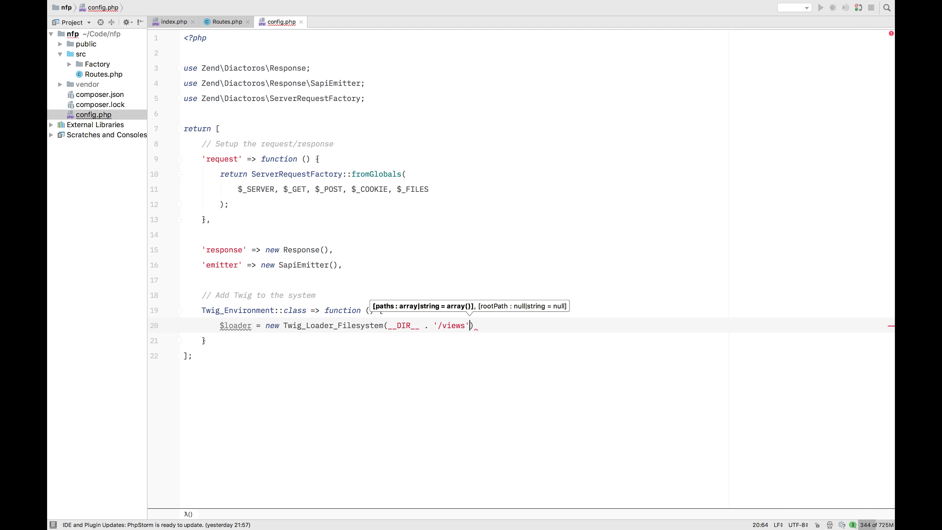
pyautogui.write(';')
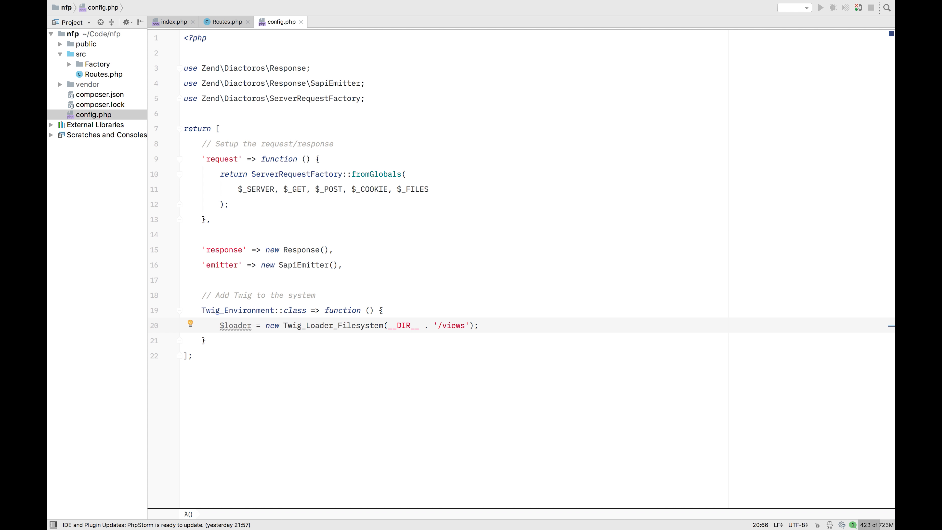
pyautogui.write('Retu')
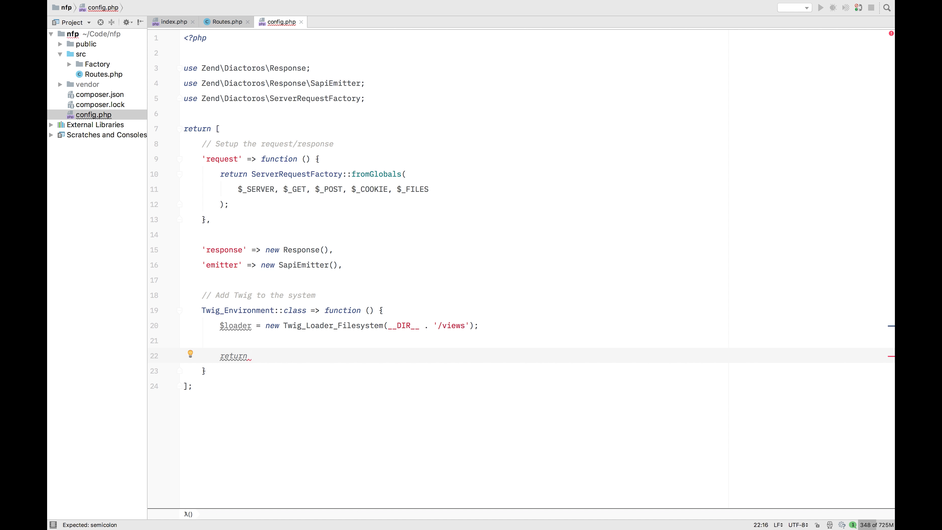
# - Return new Twig_Environment($loader); from the Twig factory
pyautogui.write('new T')
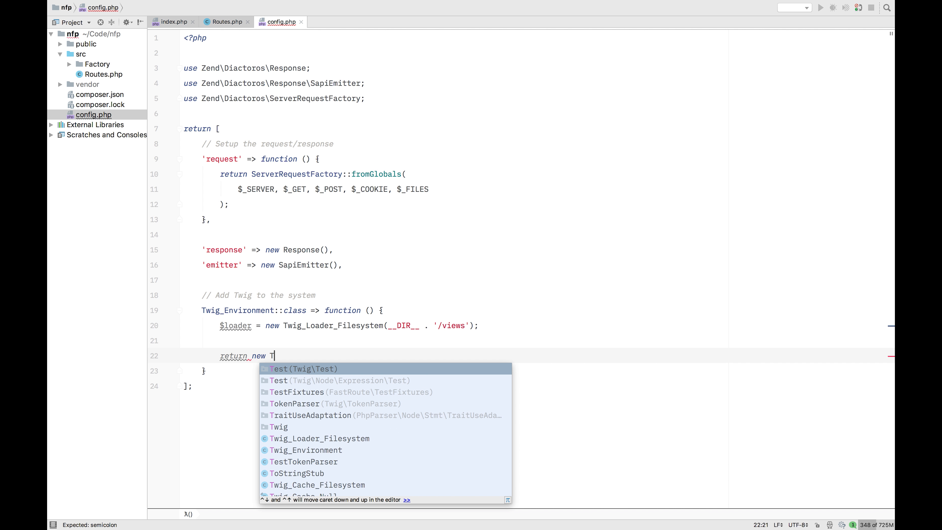
pyautogui.write('w')
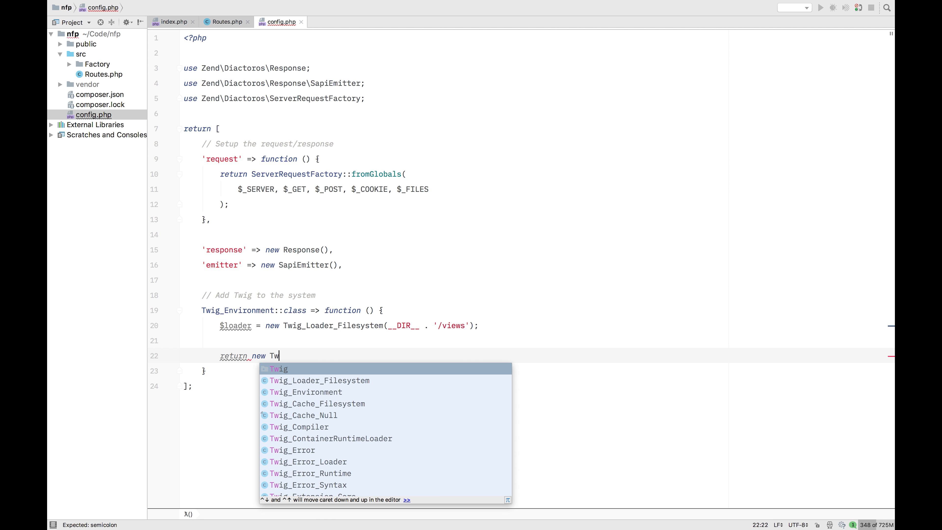
pyautogui.write('ig')
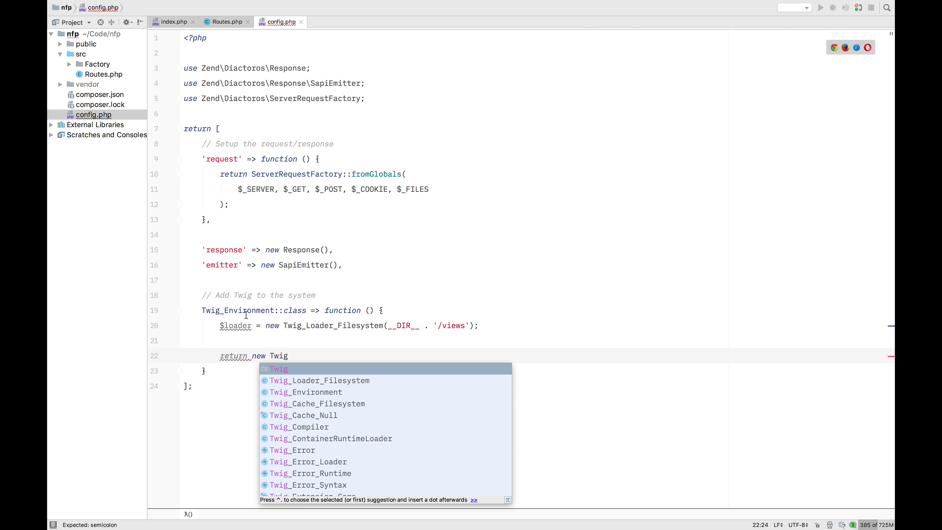
pyautogui.moveTo(369, 343)
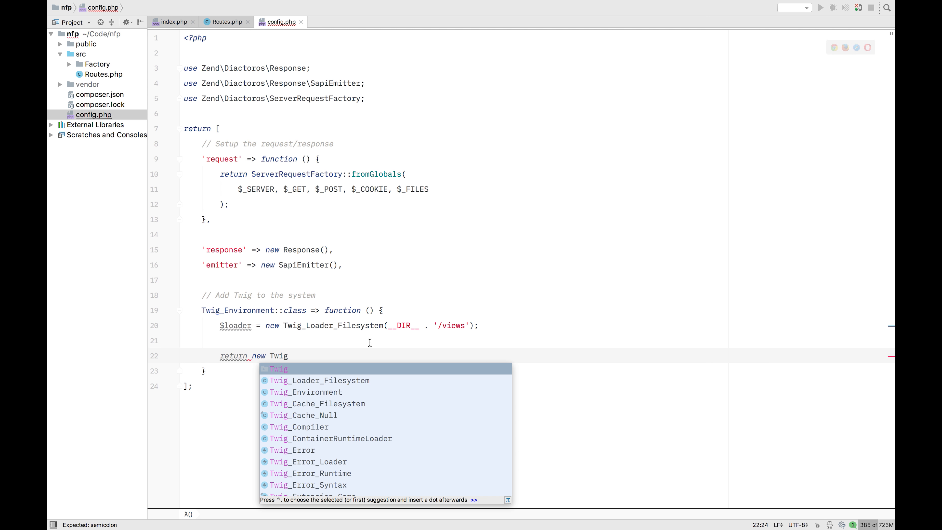
pyautogui.write('_en')
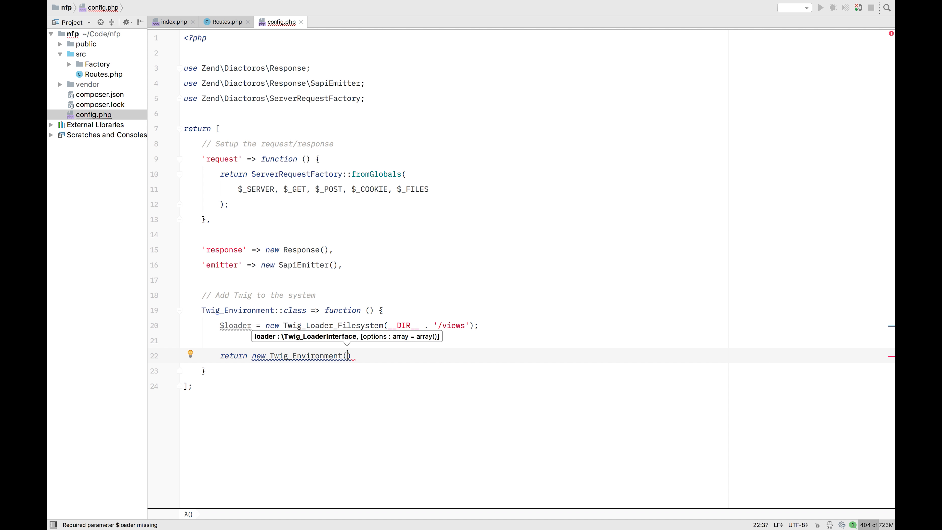
pyautogui.write('$loader')
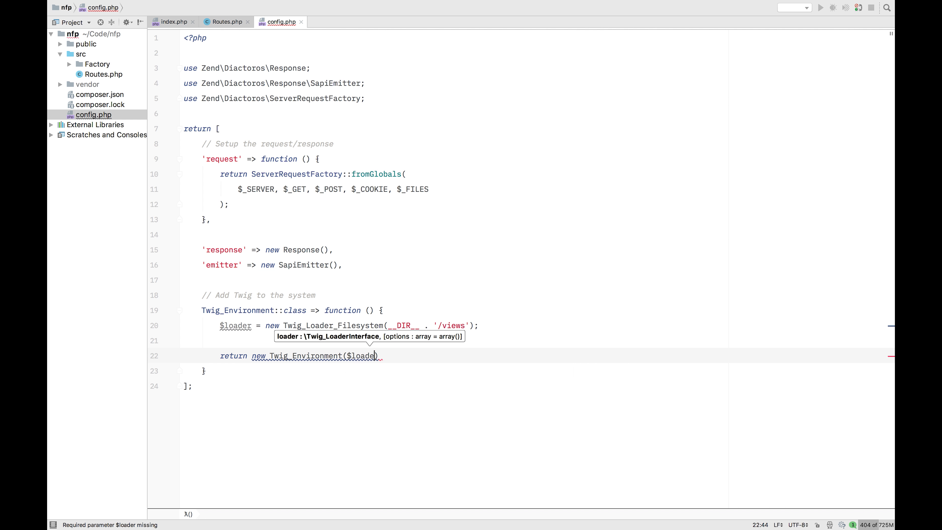
pyautogui.write(');')
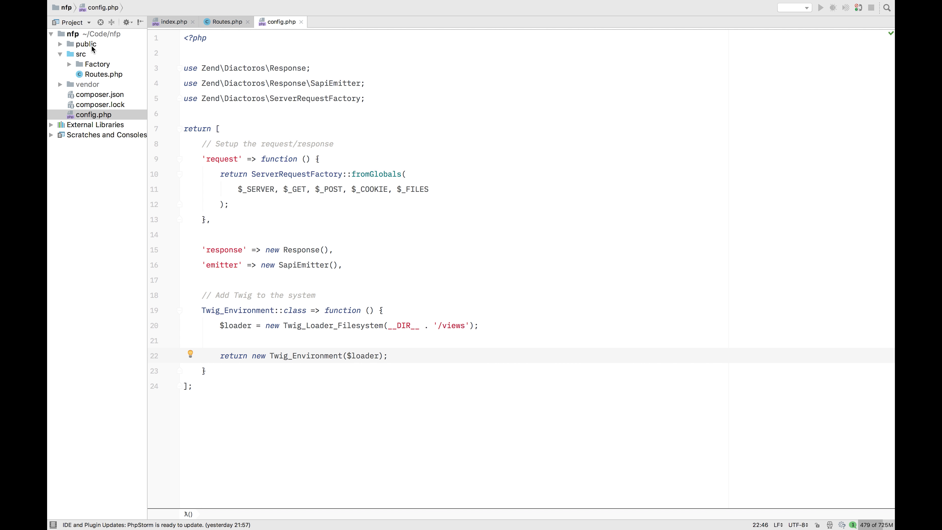
# - Create a new views directory at the nfp project root
pyautogui.rightClick(87, 43)
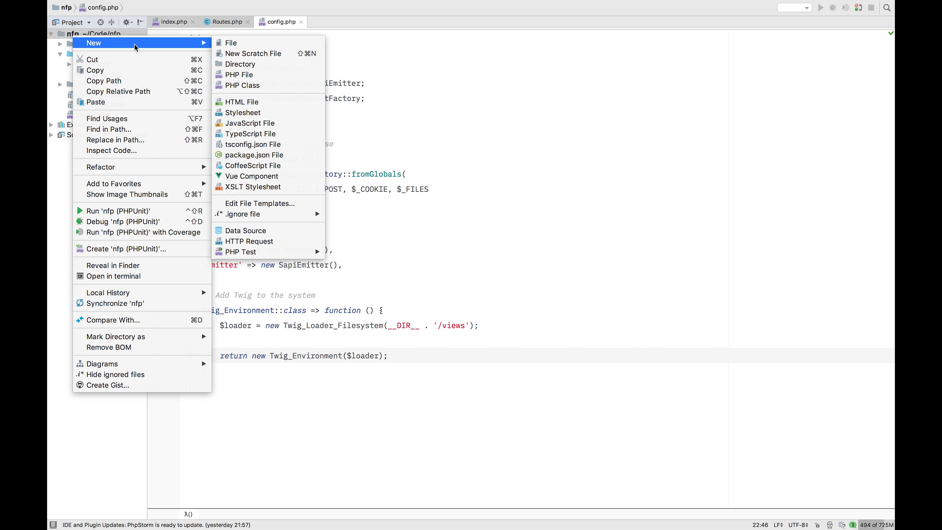
pyautogui.click(240, 64)
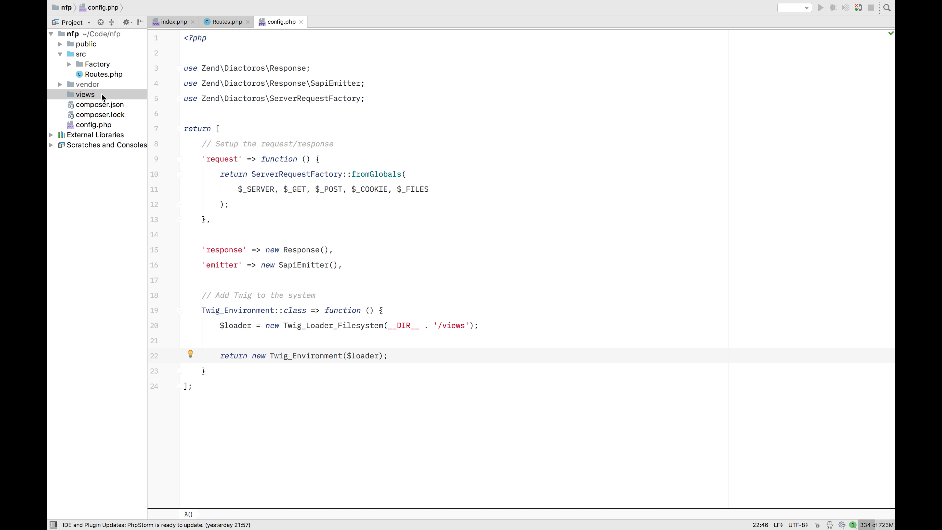
# - Create an empty home.twig file inside the views folder
pyautogui.rightClick(85, 94)
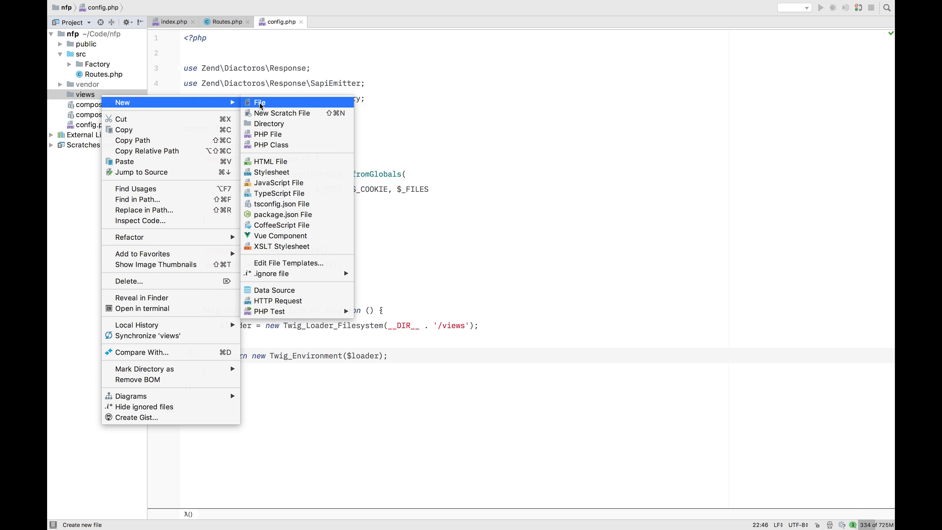
pyautogui.click(259, 102)
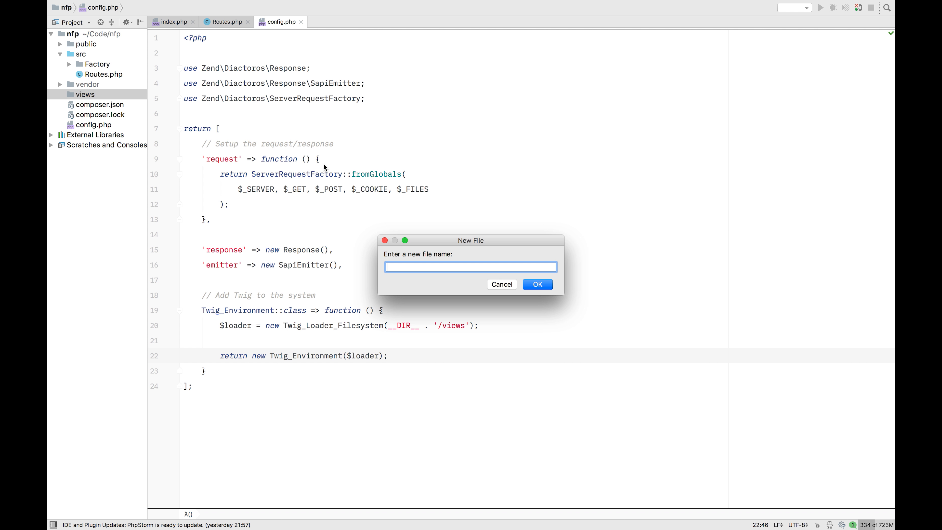
pyautogui.write('home')
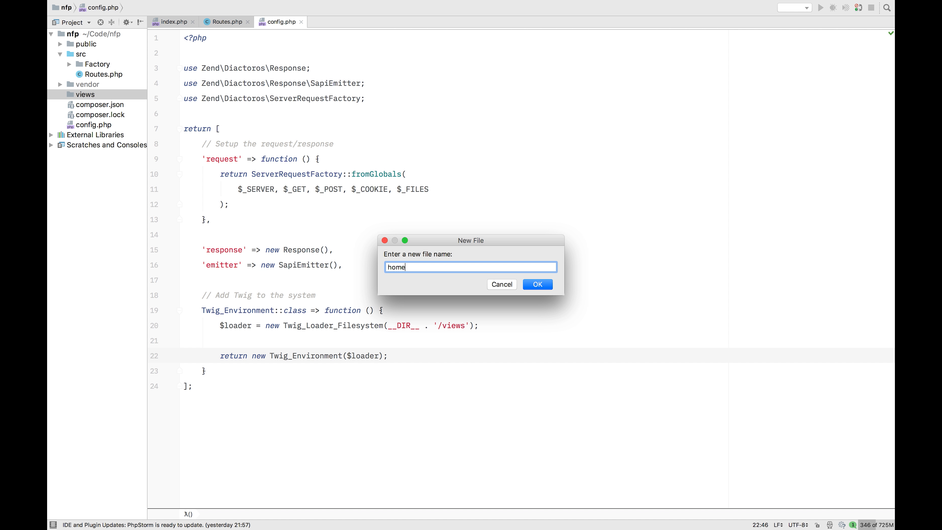
pyautogui.write('.twig')
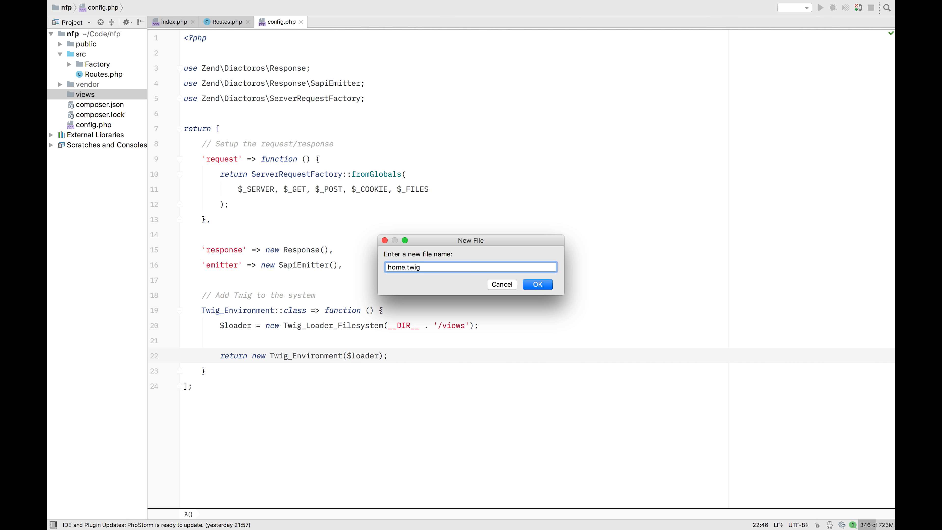
pyautogui.click(536, 284)
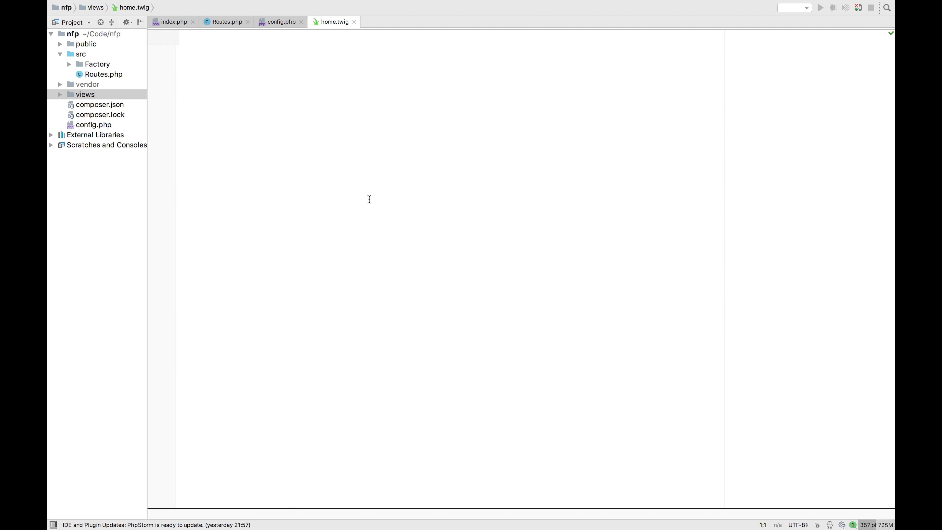
# - Write an html wrapper containing an h1 heading reading Hey
pyautogui.write('<html></html>')
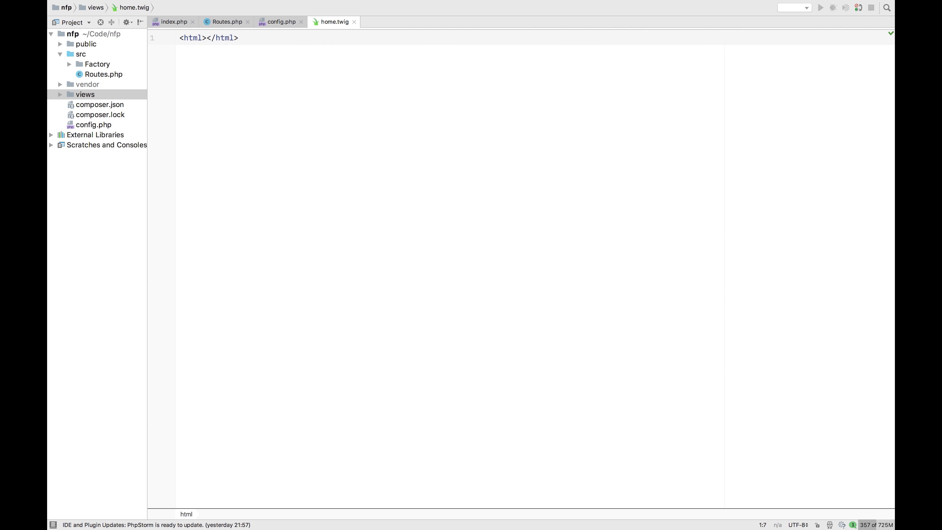
pyautogui.press('Enter')
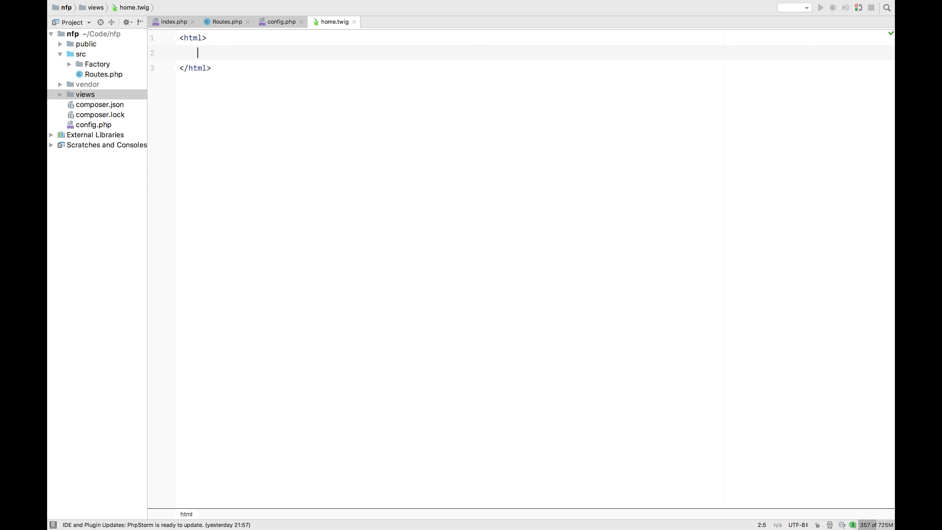
pyautogui.write('<')
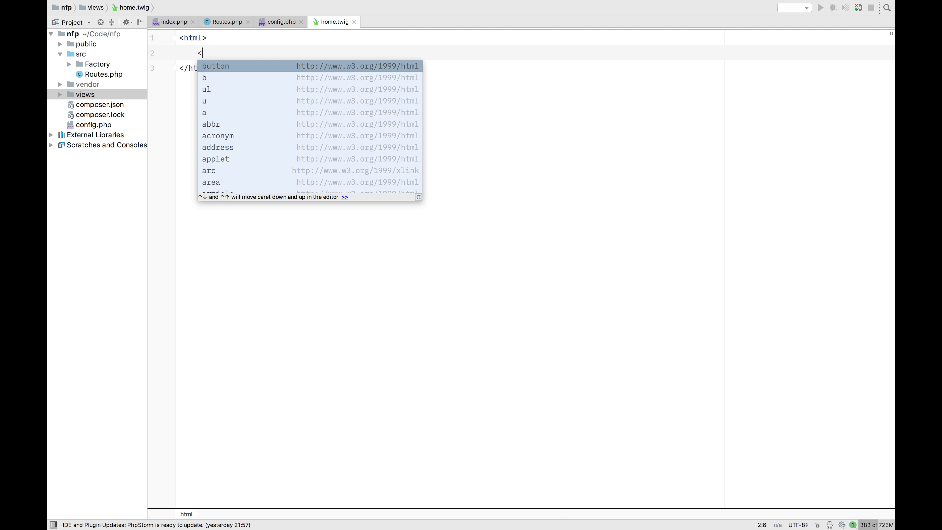
pyautogui.write('h1')
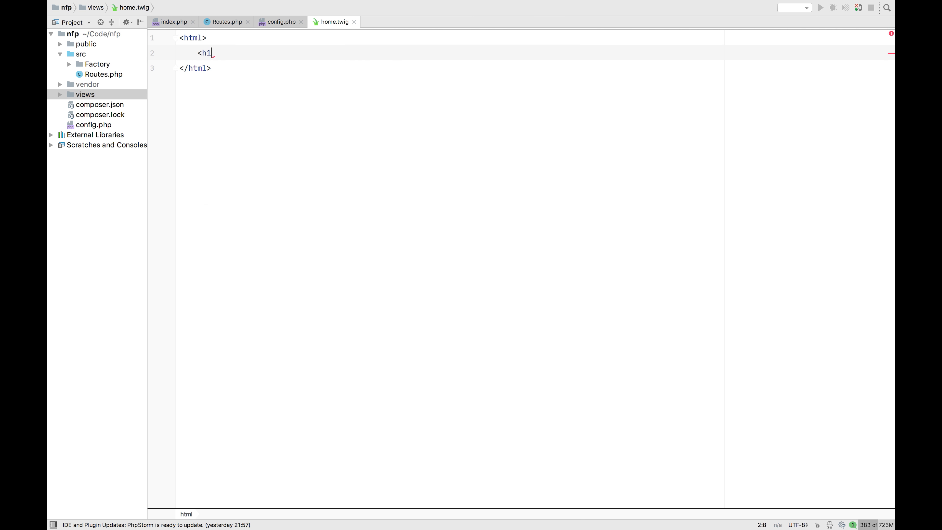
pyautogui.write('></h1>')
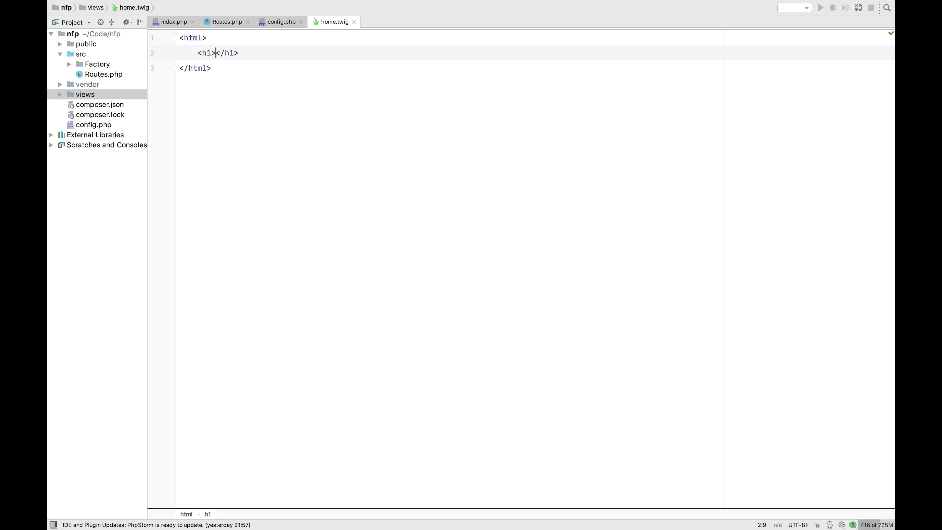
pyautogui.write('Hey')
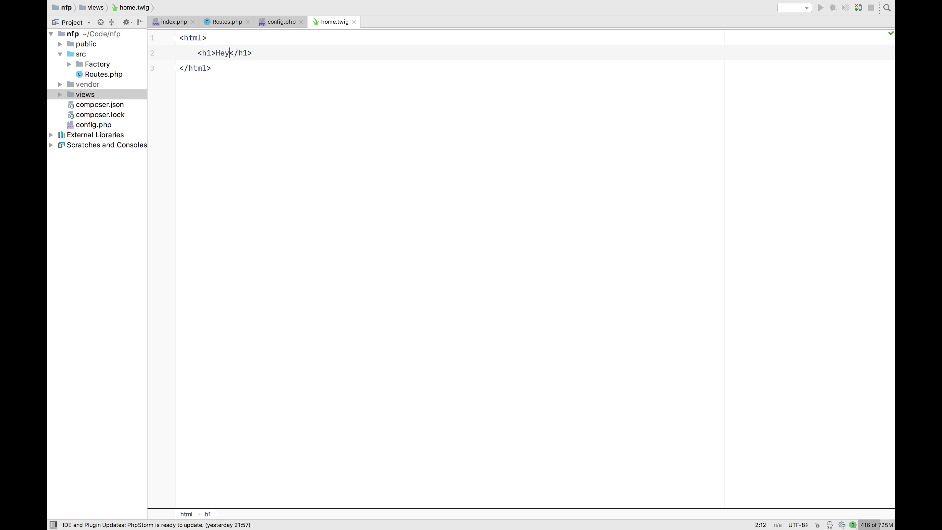
pyautogui.write('" "')
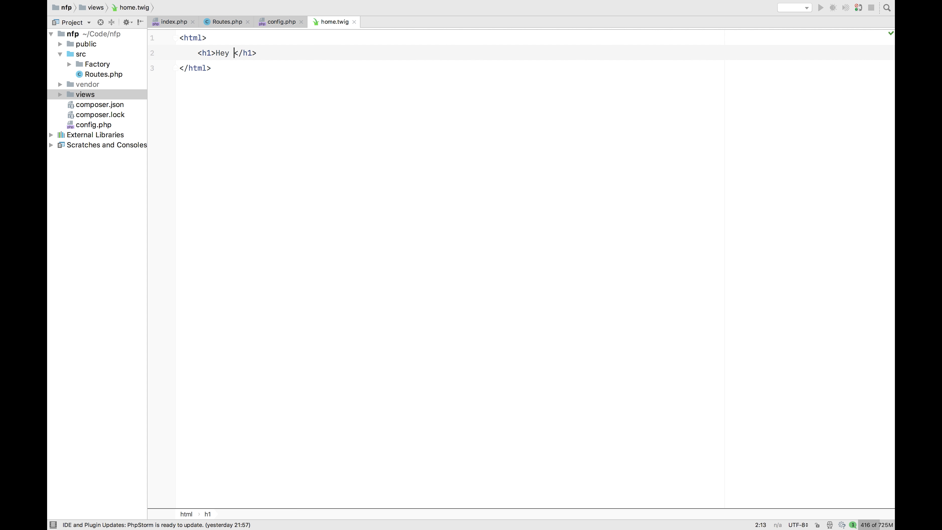
pyautogui.write('" "')
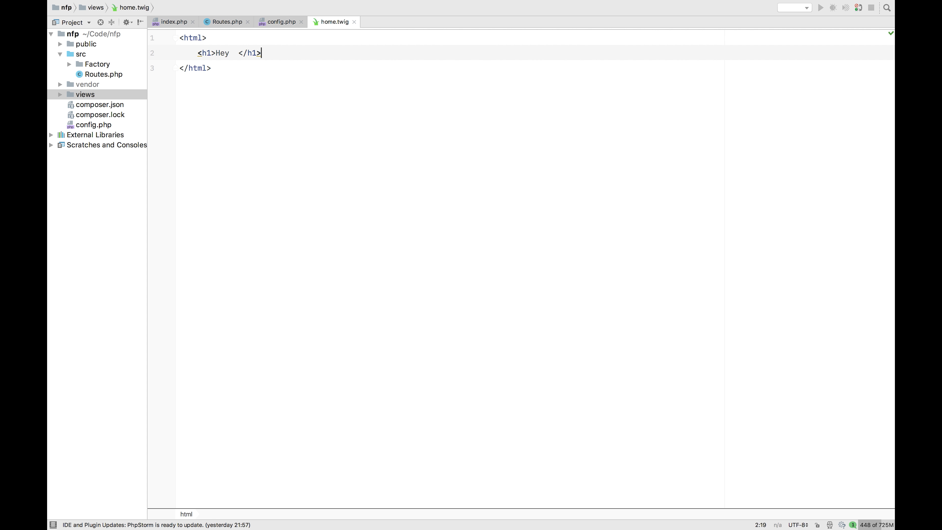
# - Write <?php echo($name); ?> on line 3, then select that line for removal
pyautogui.write('<?php ?>')
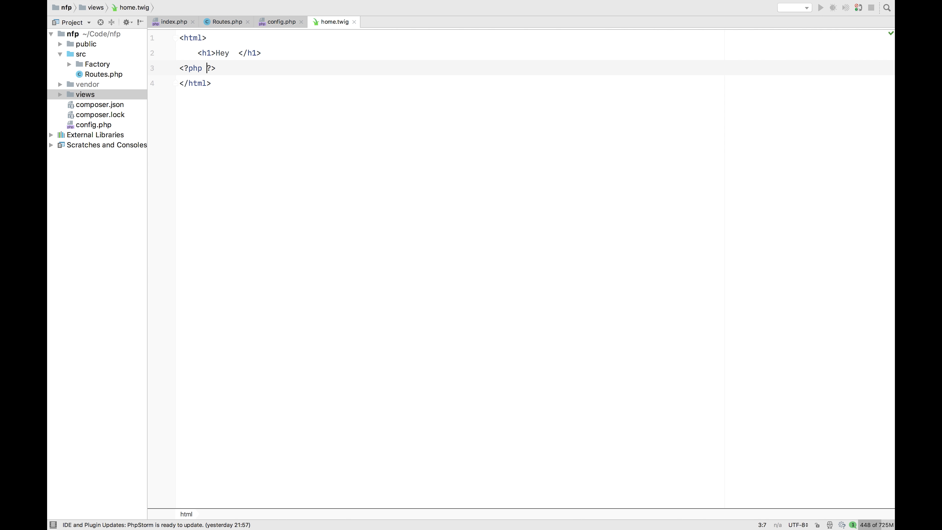
pyautogui.write('echo')
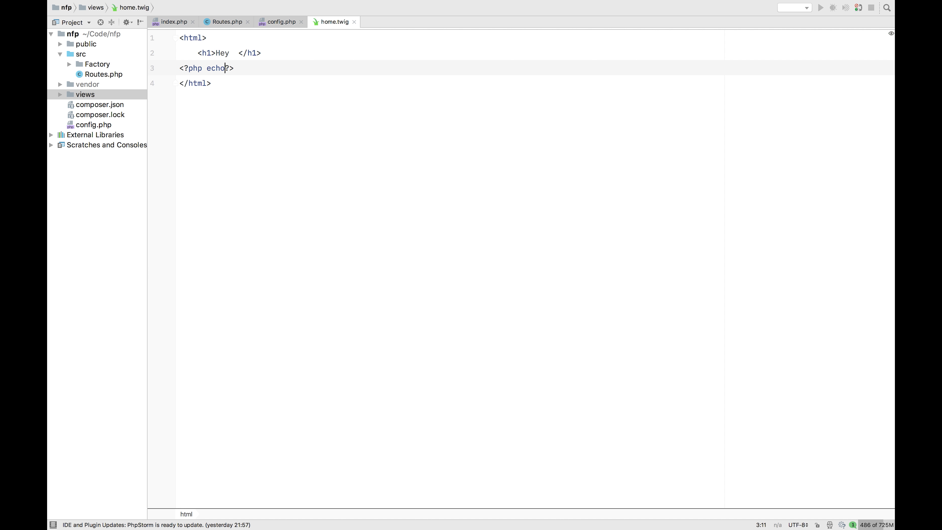
pyautogui.write("('n")
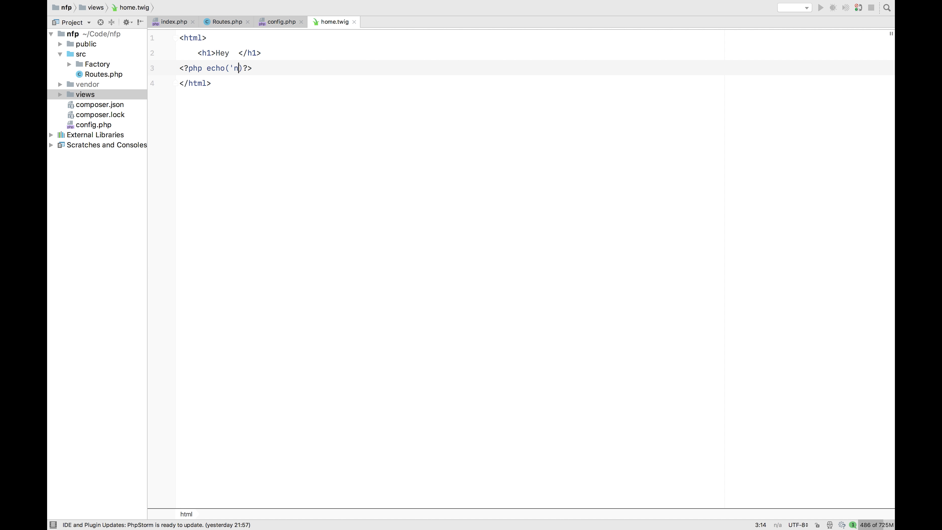
pyautogui.press('Backspace')
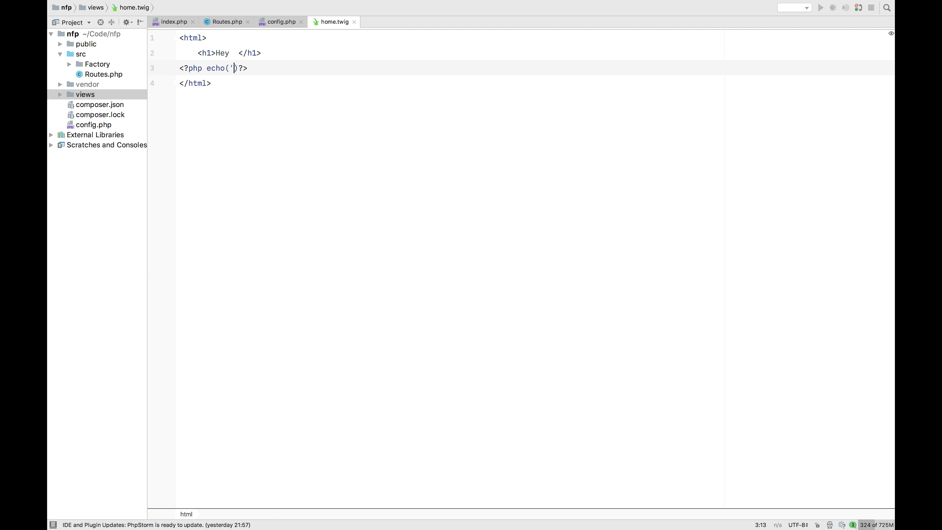
pyautogui.write('$name')
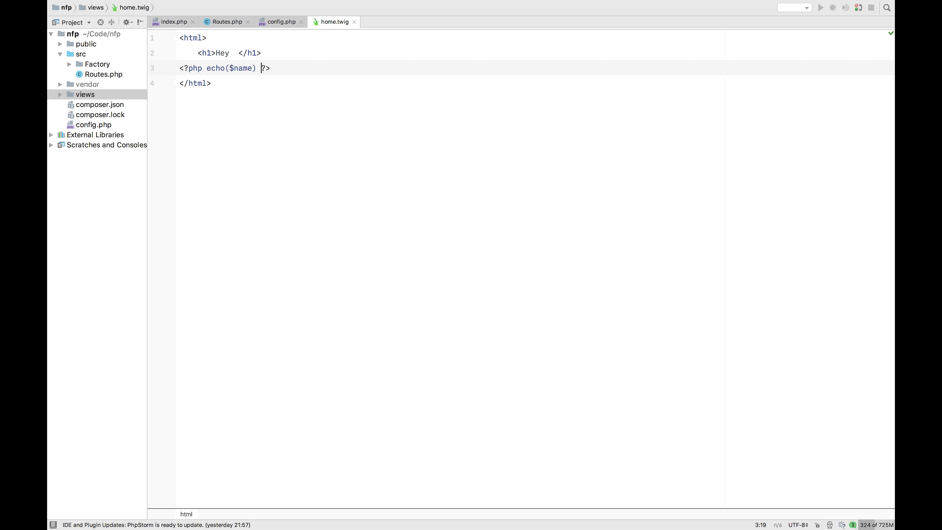
pyautogui.write(';')
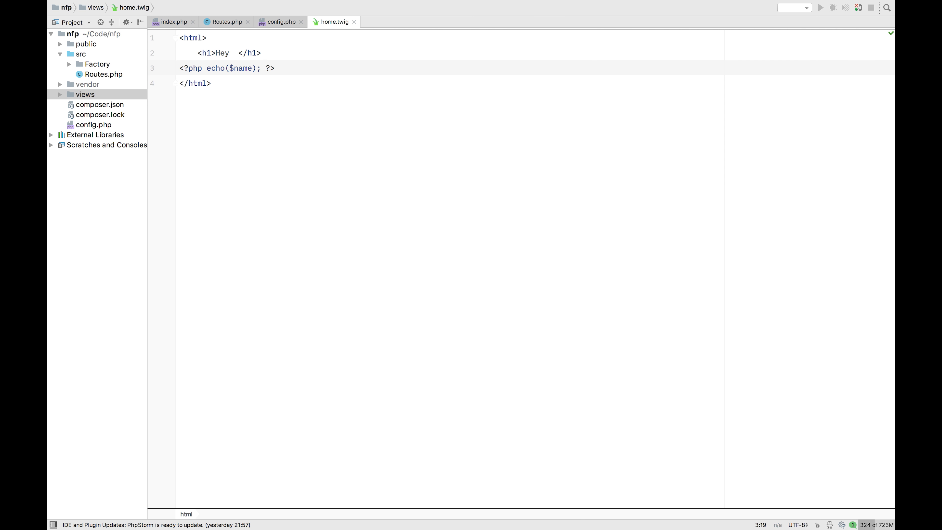
pyautogui.click(276, 68)
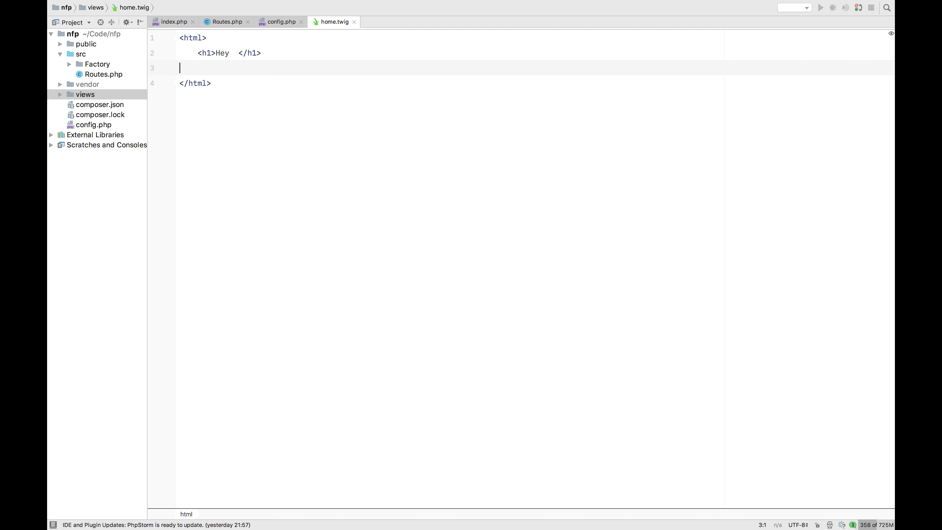
# - Remove the empty line and make the heading read Hey {{ name }}
pyautogui.press('Backspace')
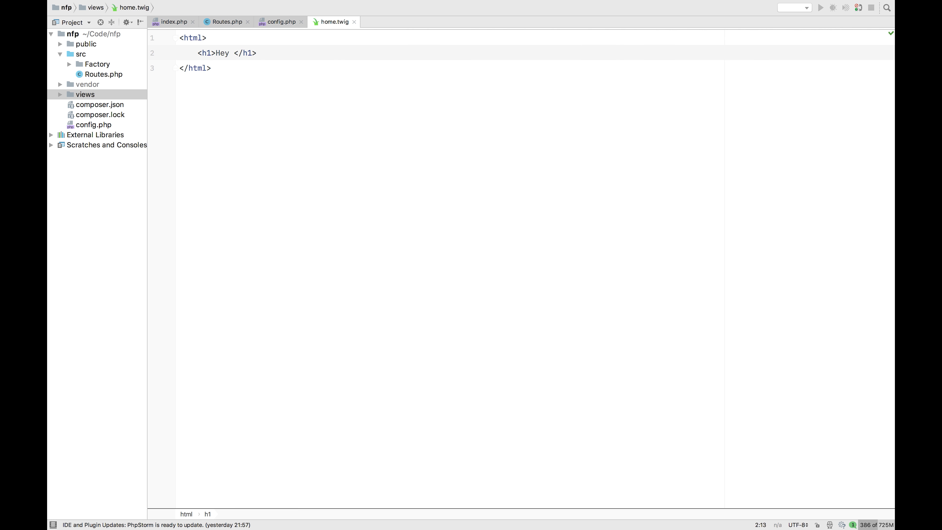
pyautogui.write('{{ name }}')
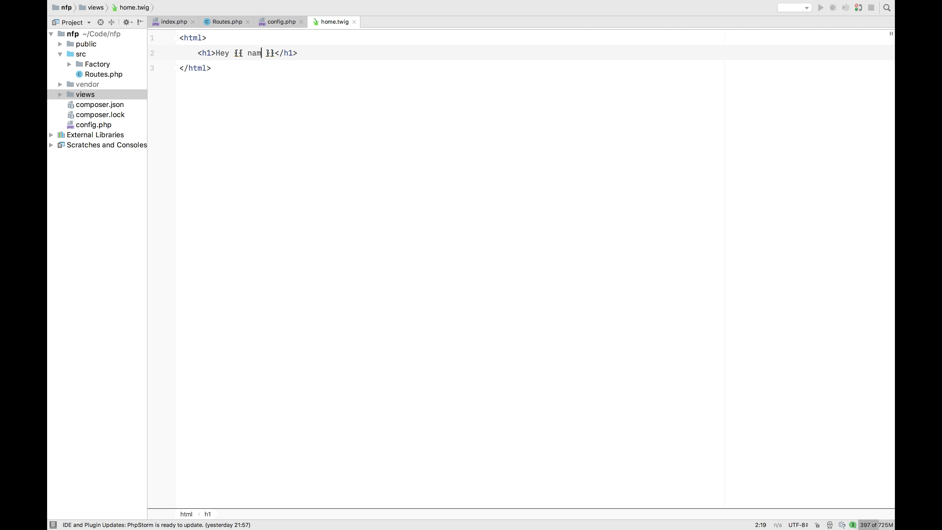
pyautogui.write('e')
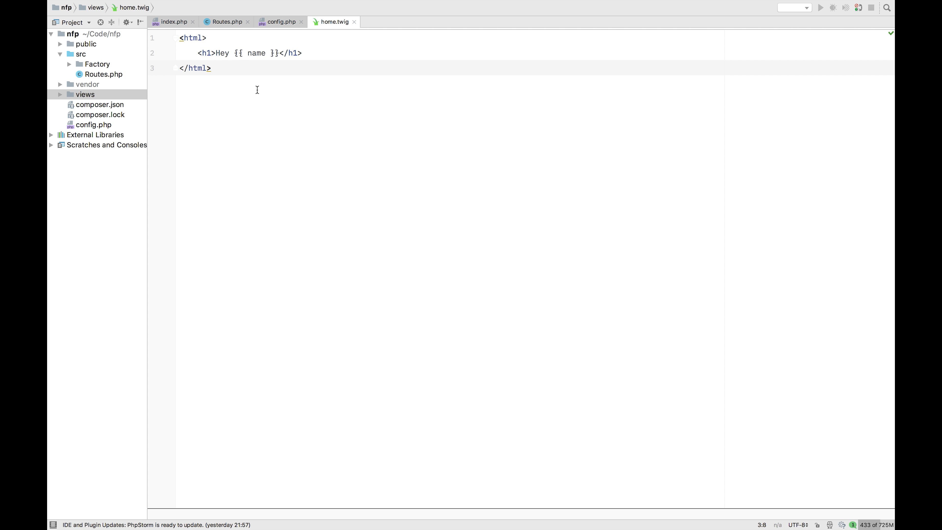
# - Switch to Routes.php to add a new route
pyautogui.click(225, 21)
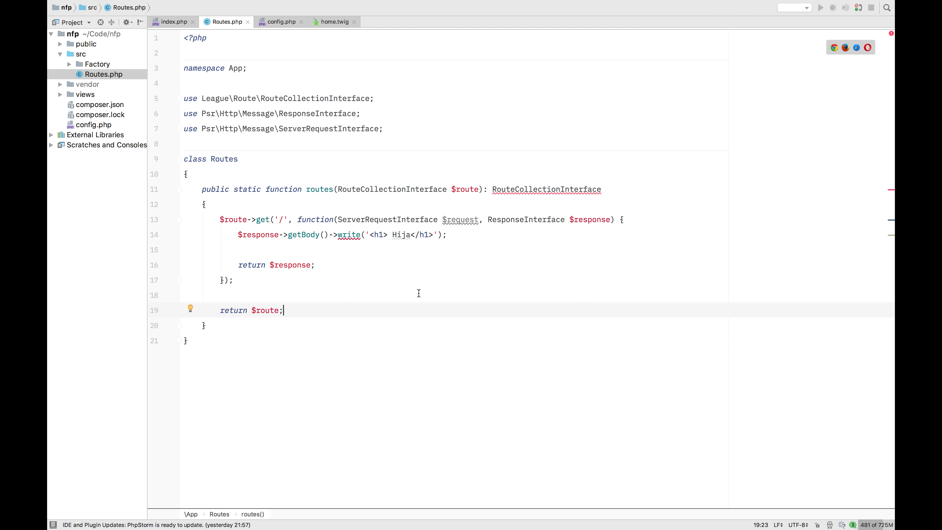
pyautogui.moveTo(241, 289)
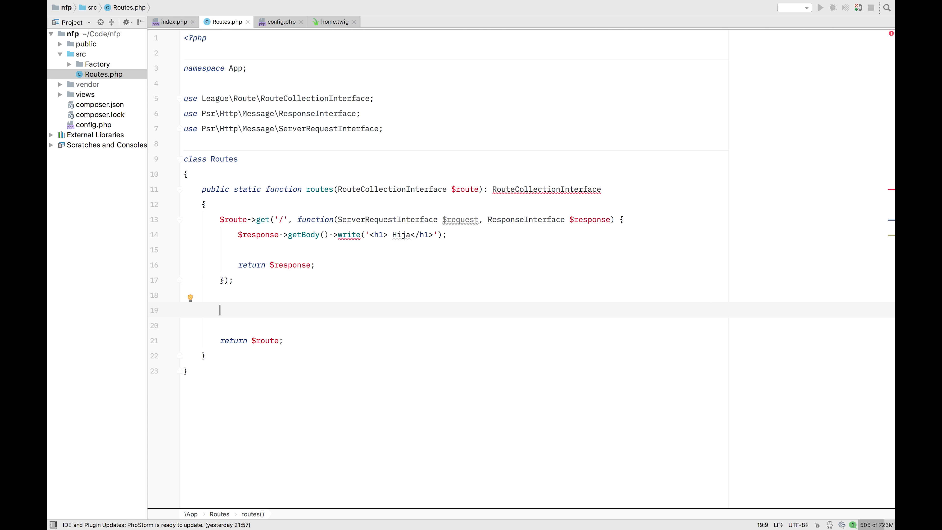
# - Start a $route->get route for the '/hello/{name}' path
pyautogui.write('$route')
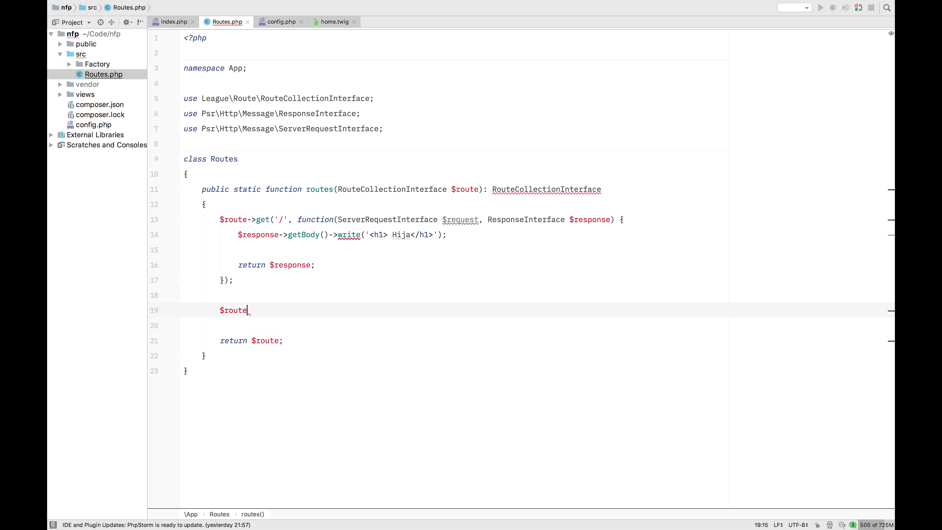
pyautogui.write('->get(')
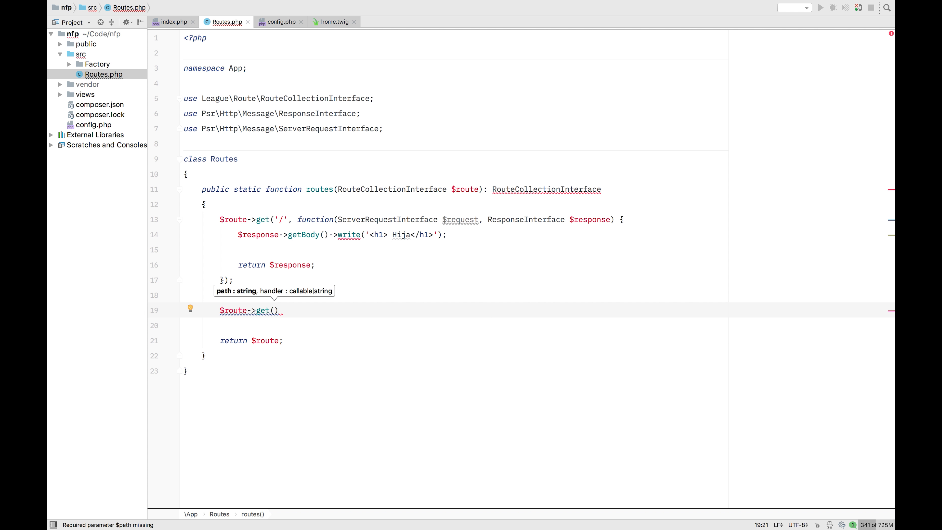
pyautogui.write("'")
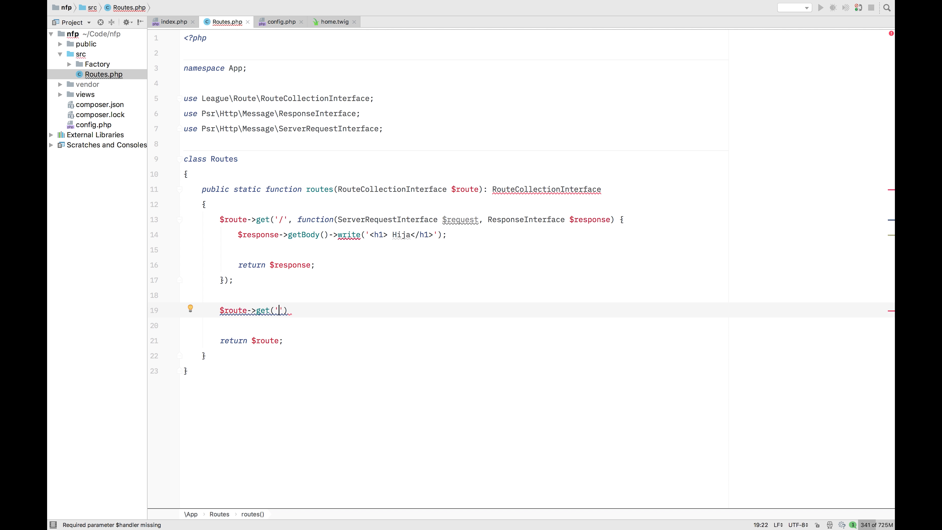
pyautogui.write('/hello')
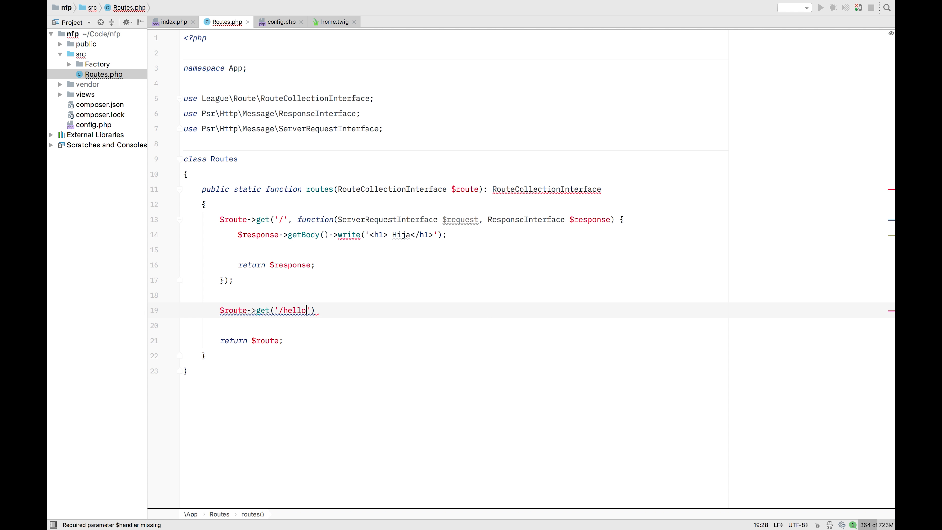
pyautogui.write('/i')
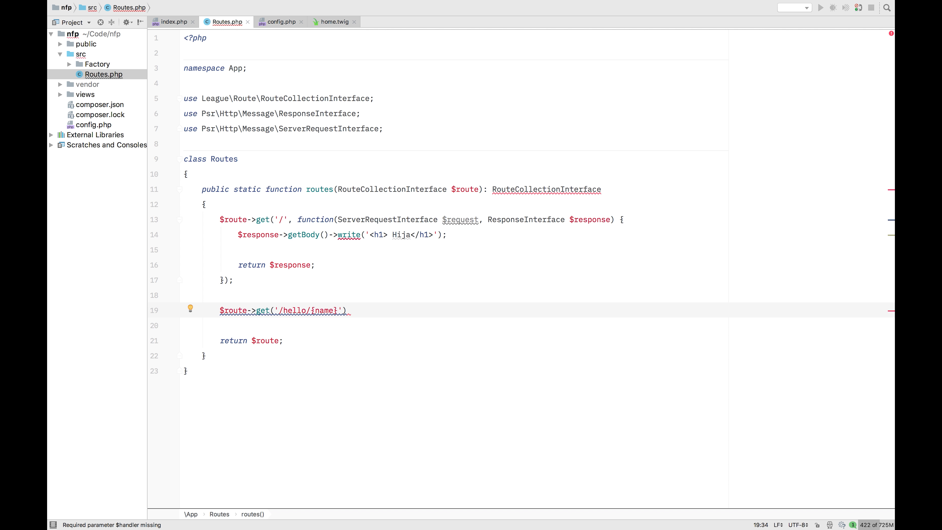
pyautogui.write(',')
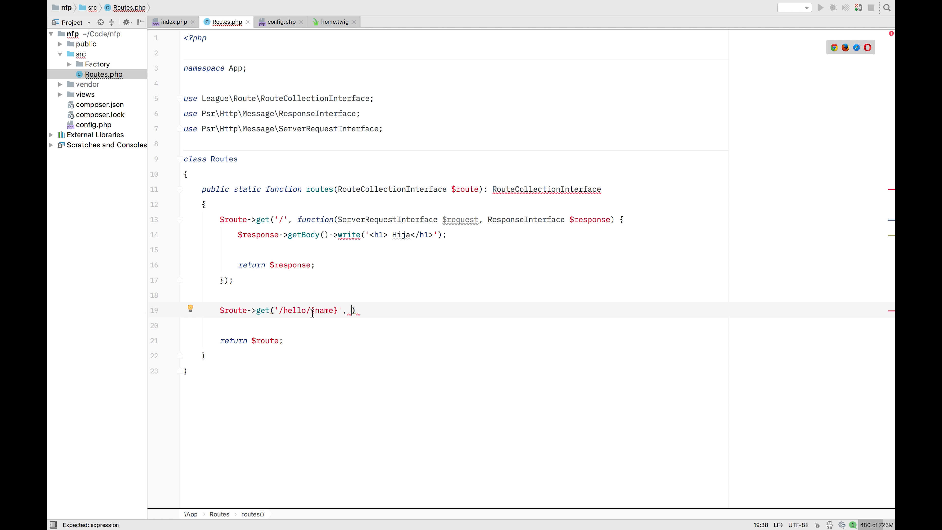
# - Set the route handler to GreetingsController::class . '::index' and close the statement
pyautogui.doubleClick(324, 310)
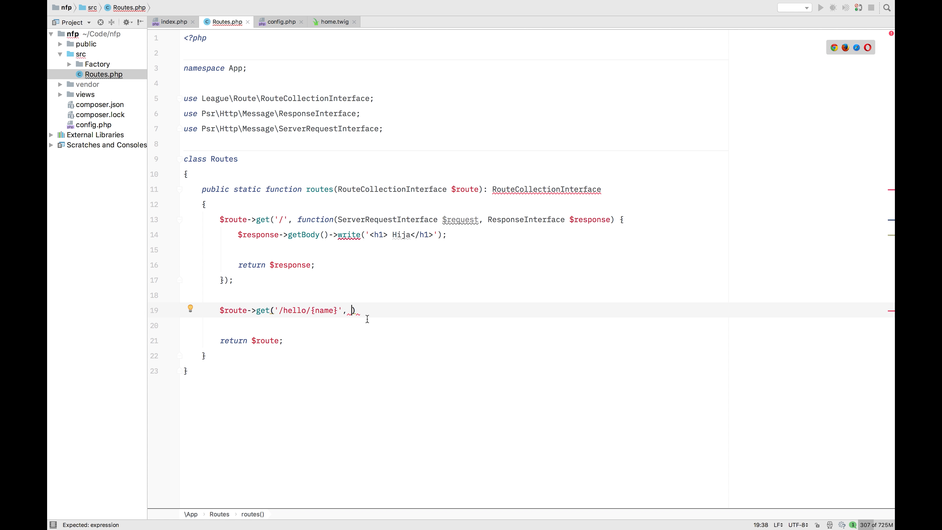
pyautogui.write('G')
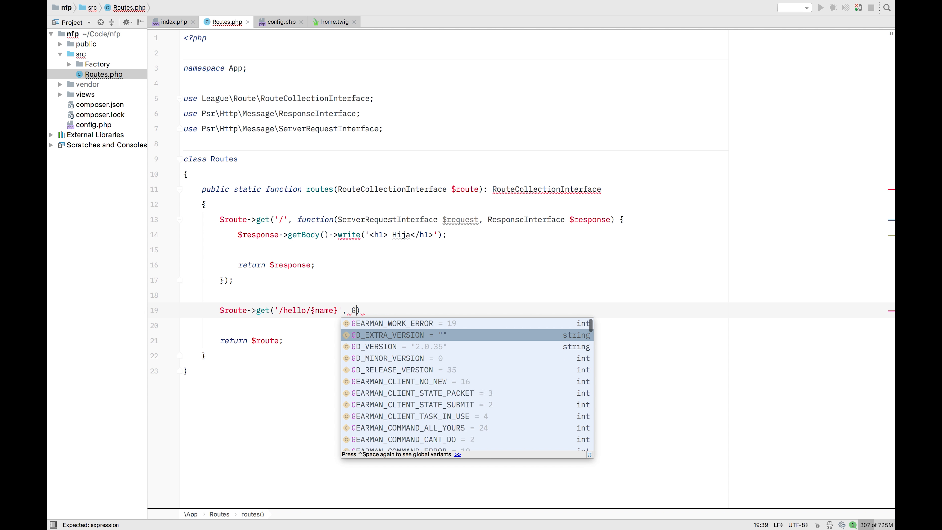
pyautogui.write('reetingsControll')
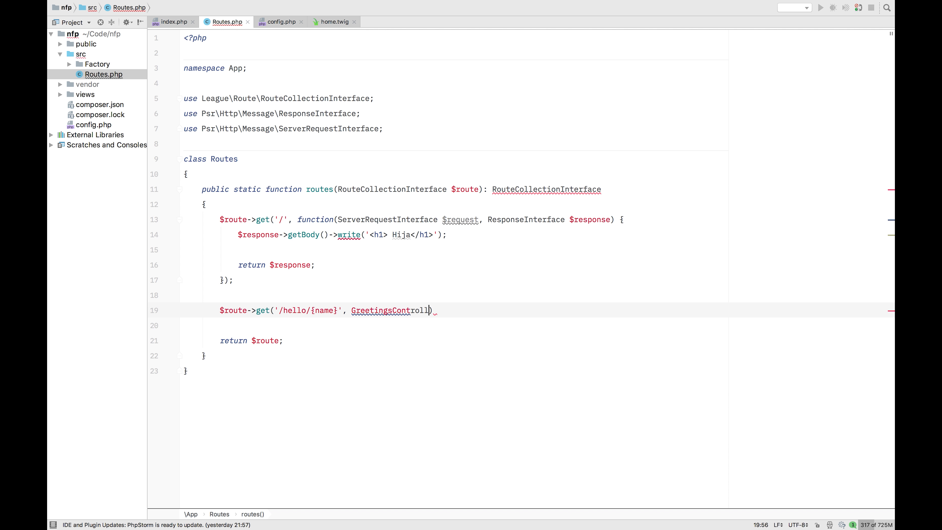
pyautogui.write('er')
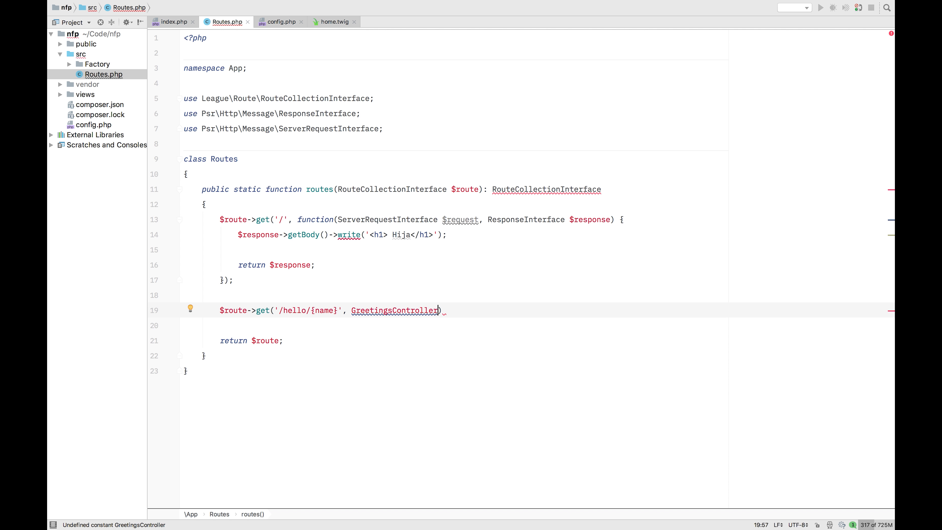
pyautogui.write("::class . '")
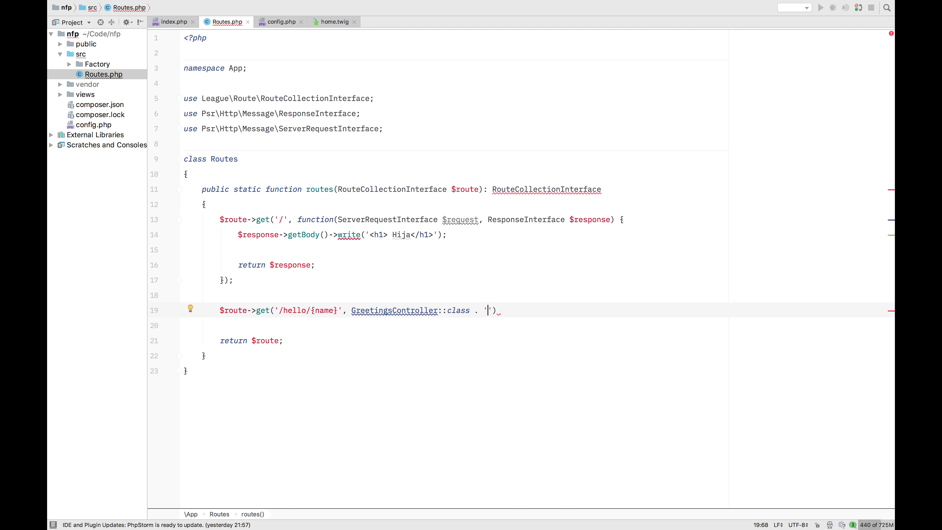
pyautogui.write('::')
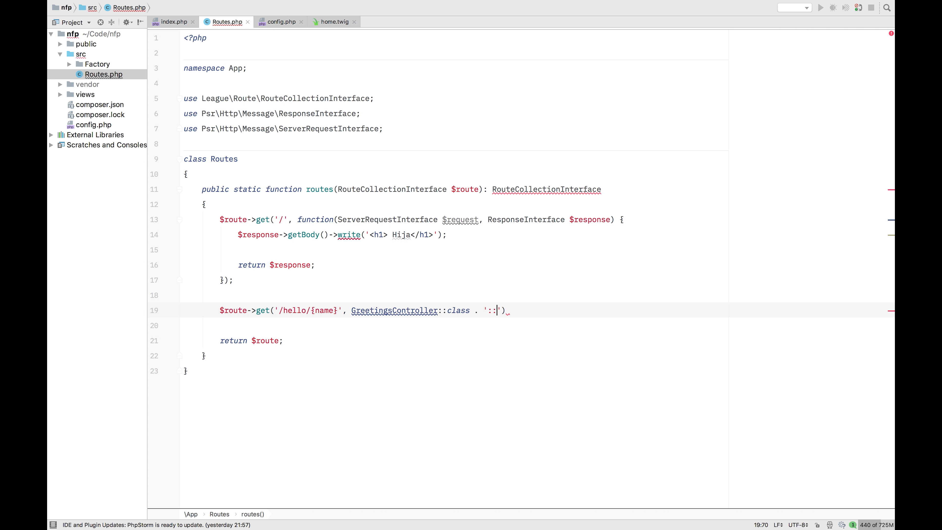
pyautogui.write('index')
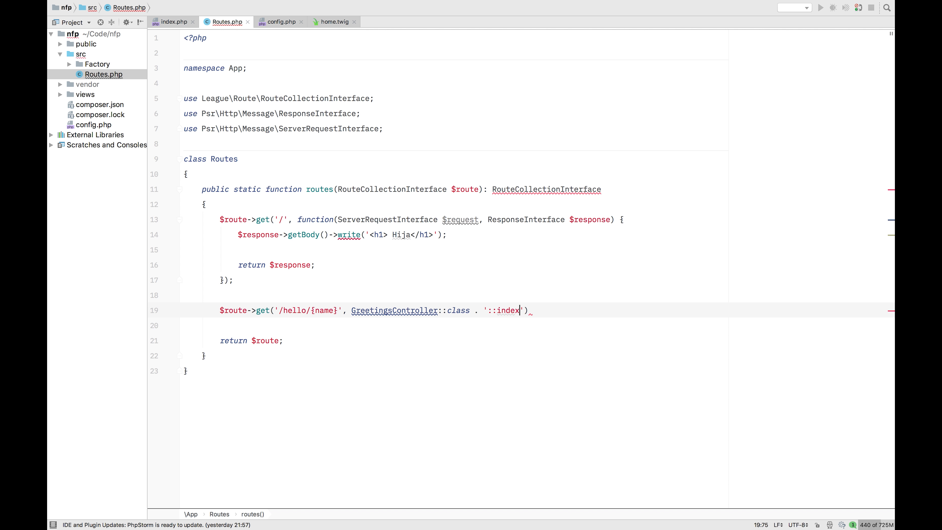
pyautogui.write(';')
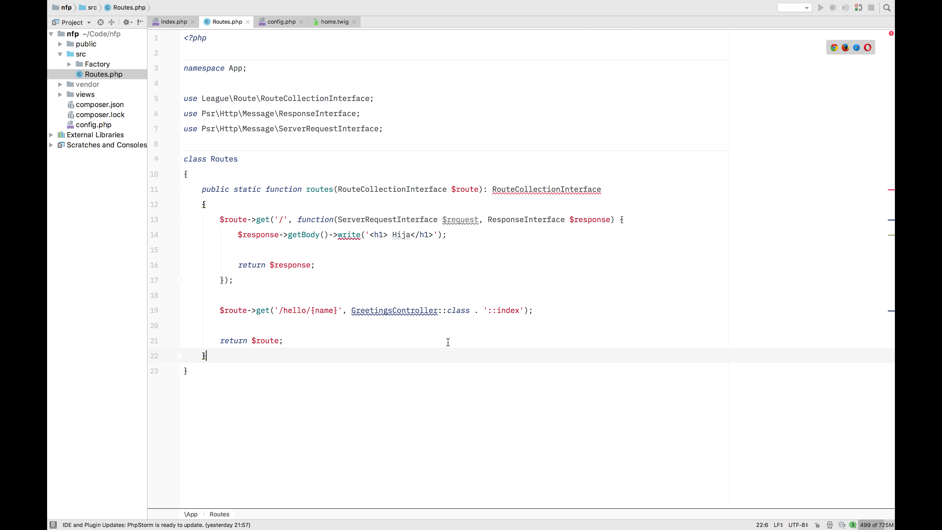
pyautogui.moveTo(417, 320)
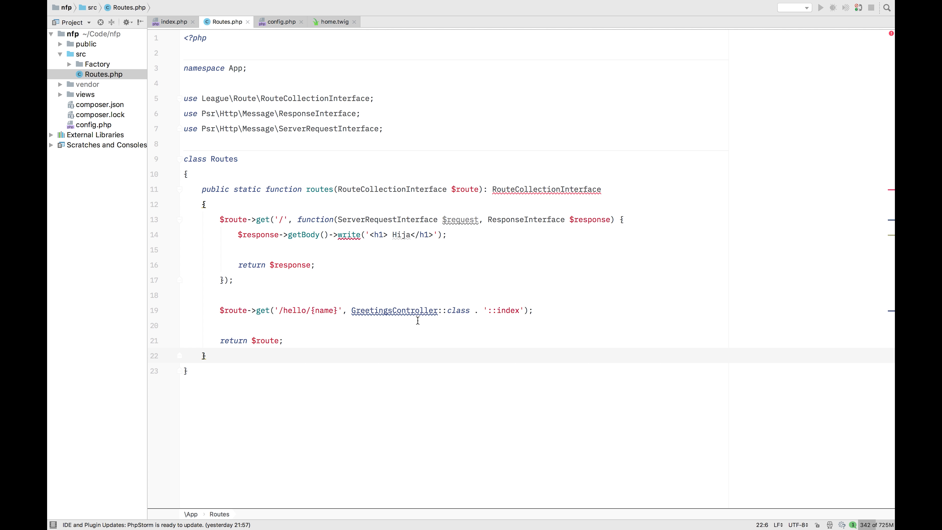
pyautogui.moveTo(394, 310)
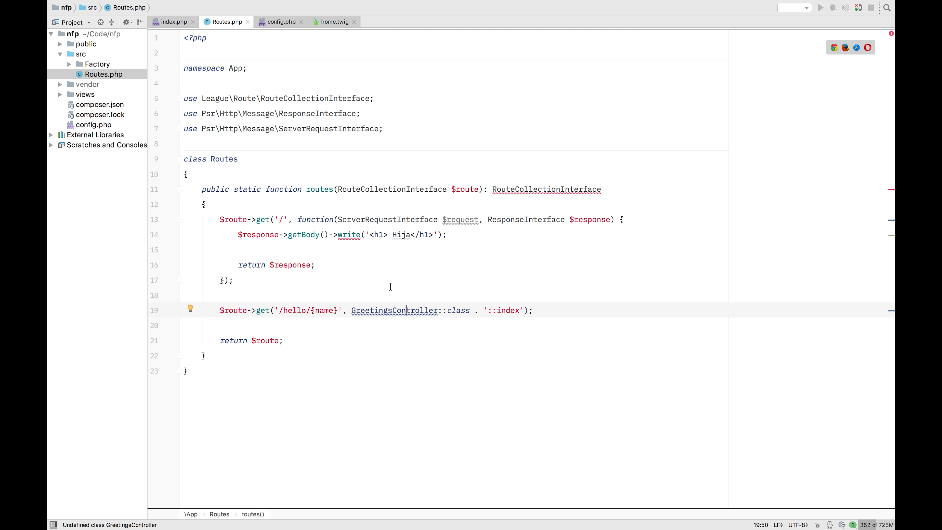
pyautogui.moveTo(382, 324)
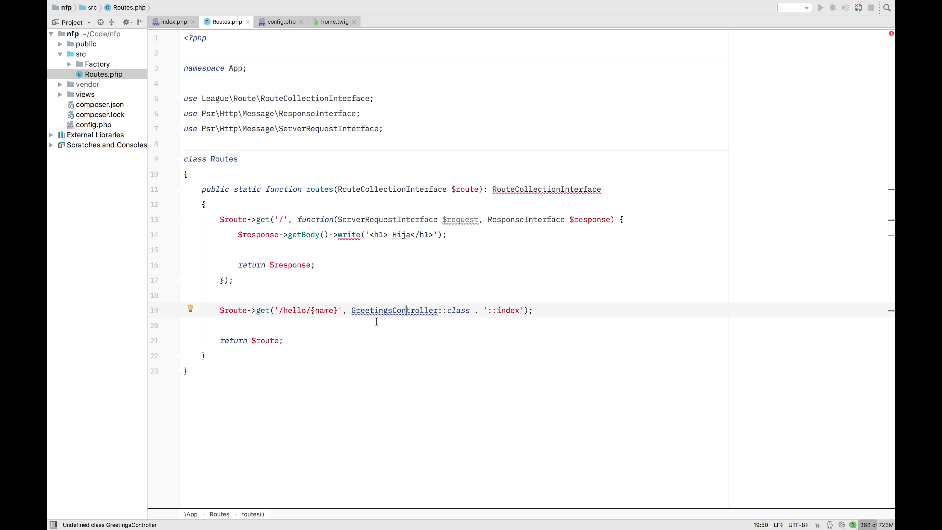
pyautogui.moveTo(318, 270)
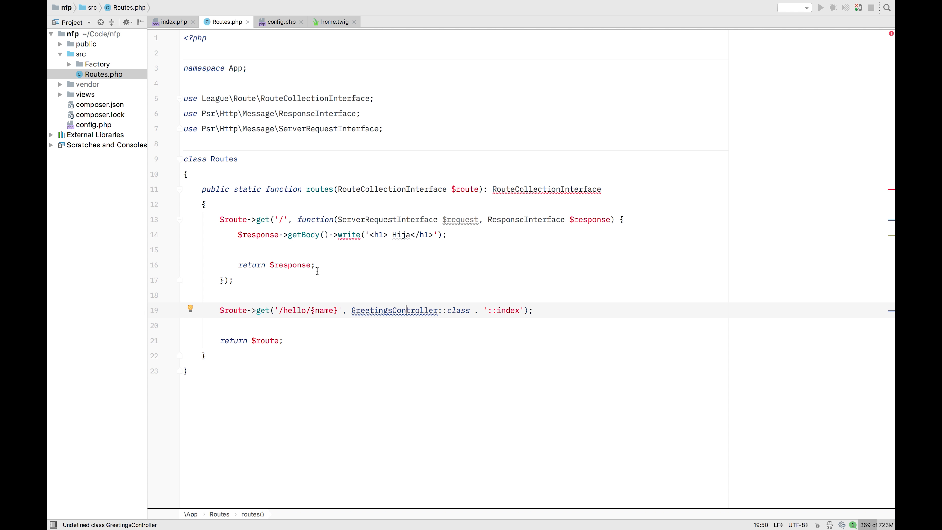
# - Create a new Http directory inside the src folder
pyautogui.rightClick(80, 54)
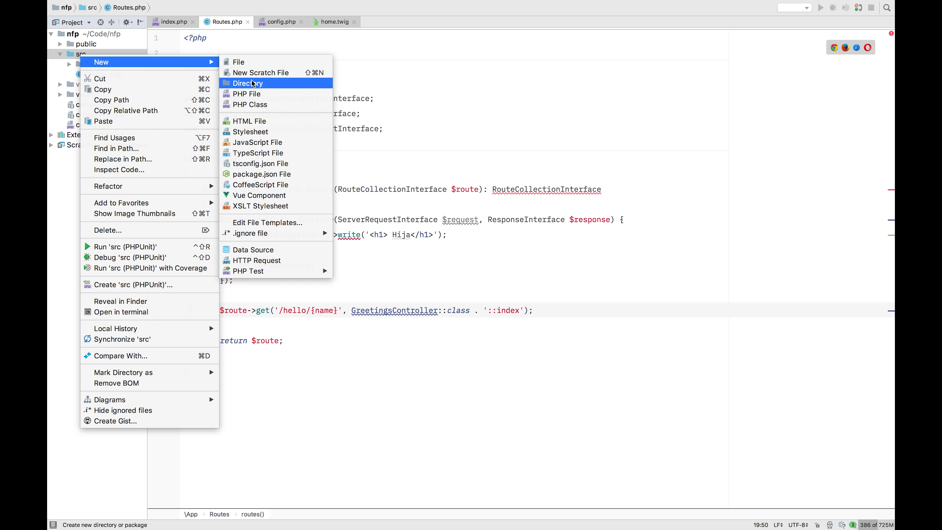
pyautogui.click(247, 83)
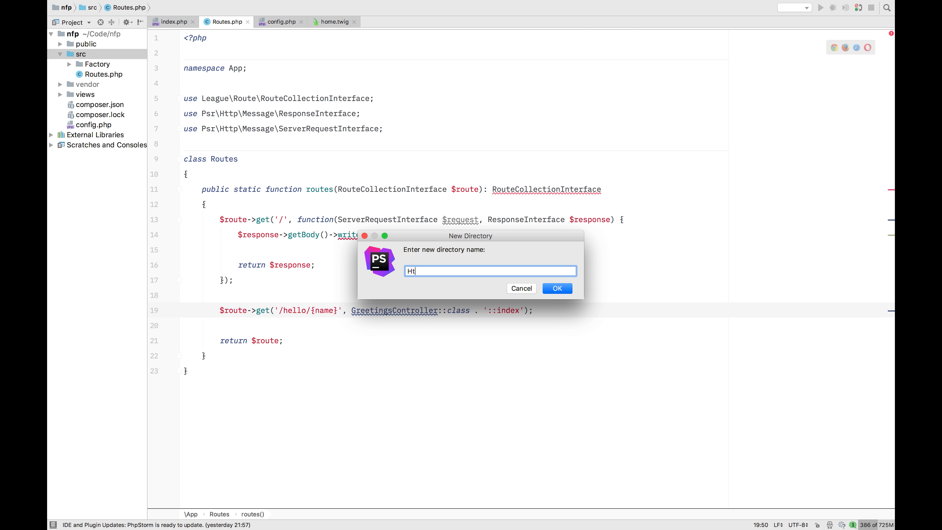
pyautogui.write('tp')
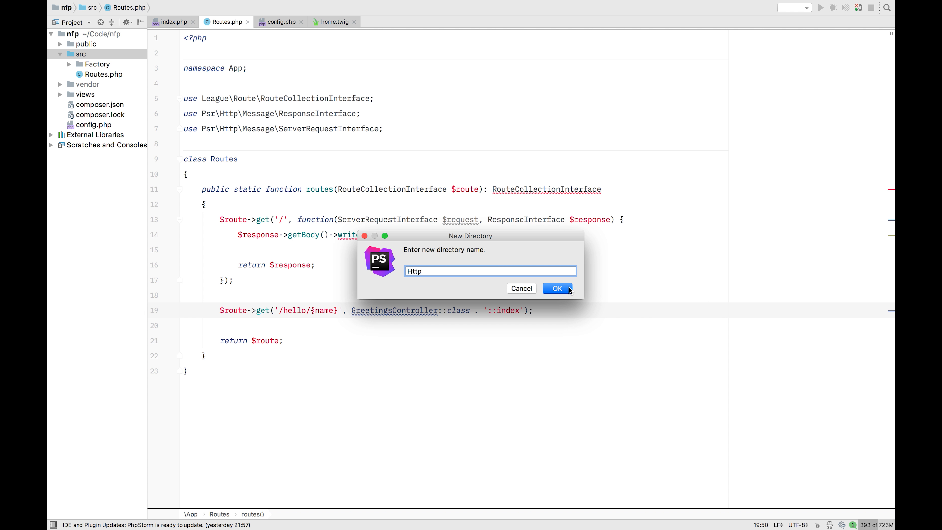
pyautogui.click(554, 288)
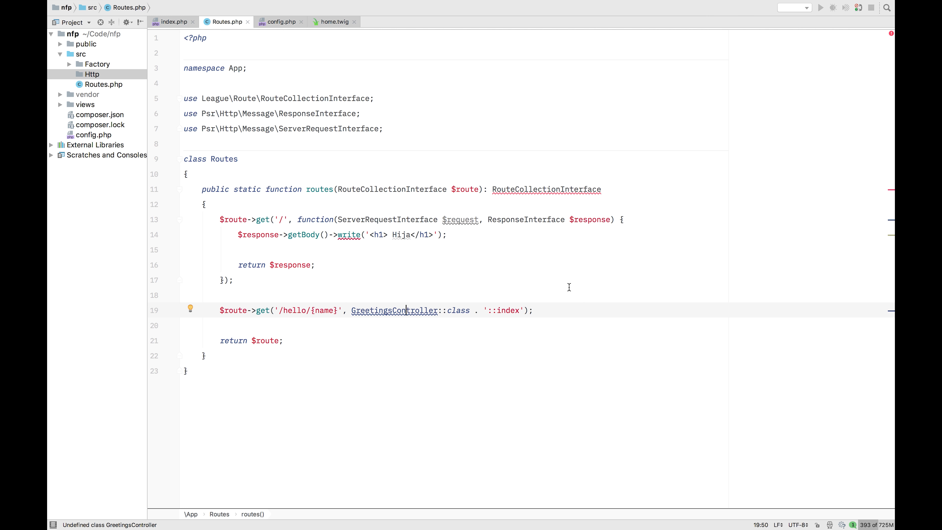
pyautogui.moveTo(361, 136)
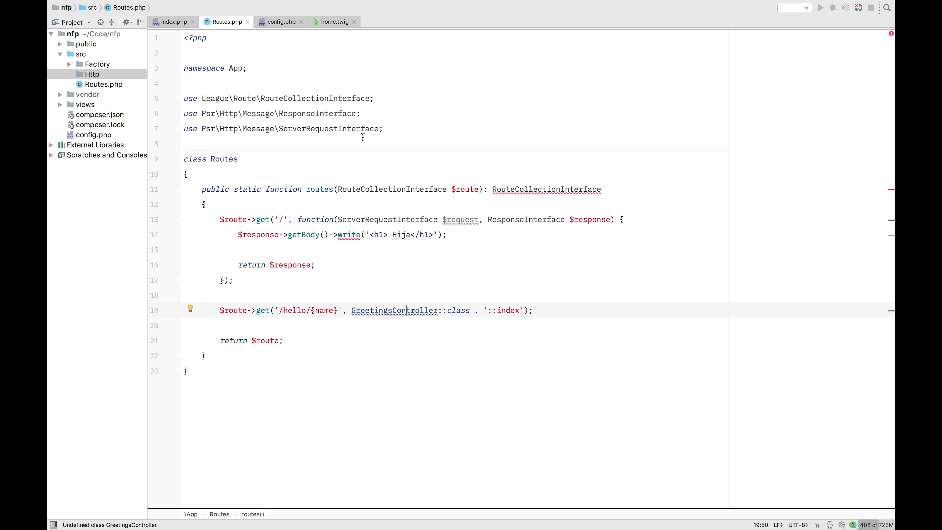
# - Start creating a Controllers directory inside Http
pyautogui.rightClick(91, 74)
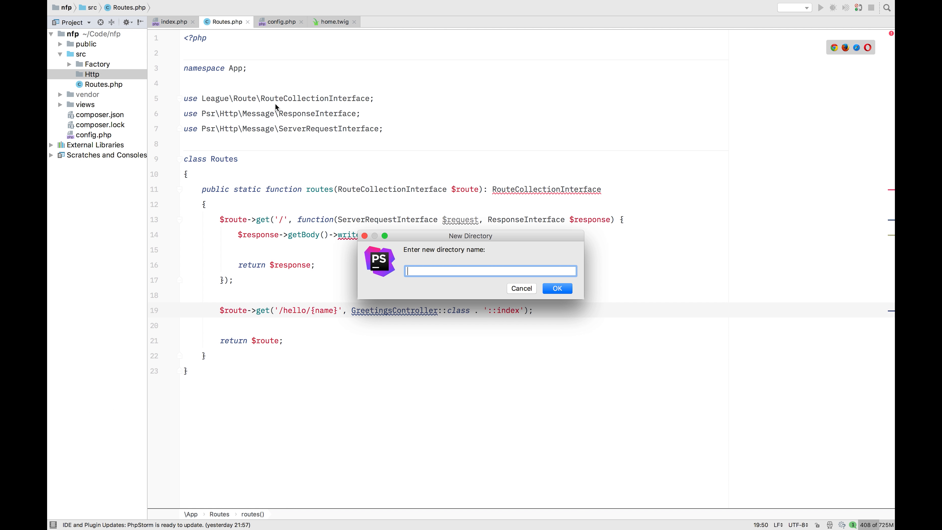
pyautogui.write('Contro')
pyautogui.write('BaseC')
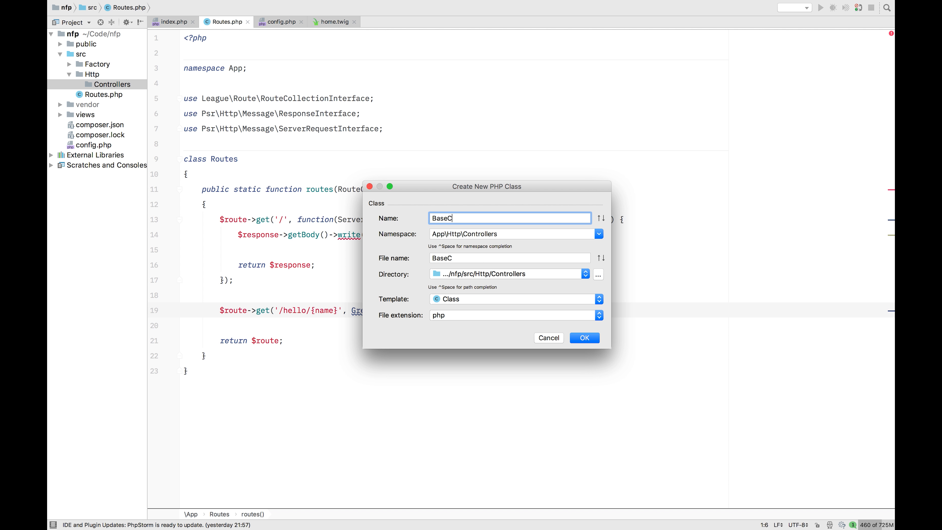
# - Create the BaseController PHP class in the App\Http\Controllers namespace
pyautogui.write('ontroller')
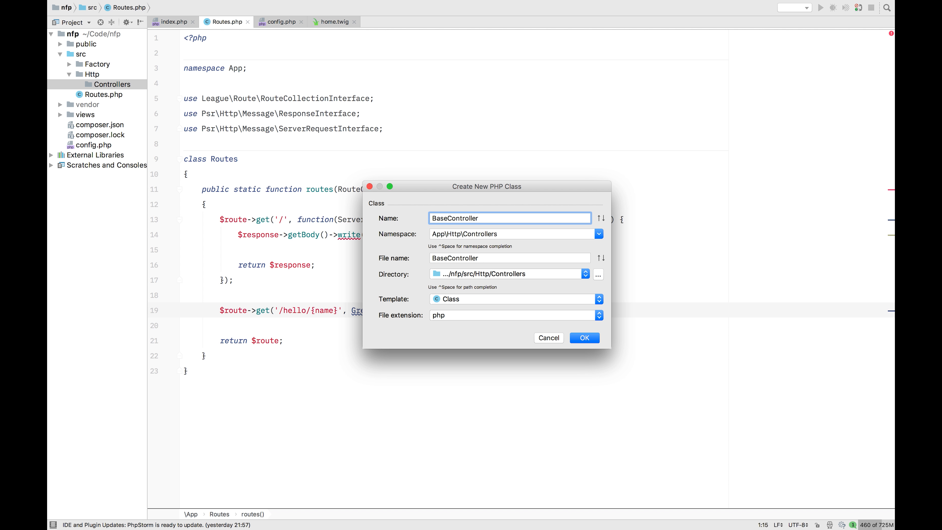
pyautogui.click(583, 337)
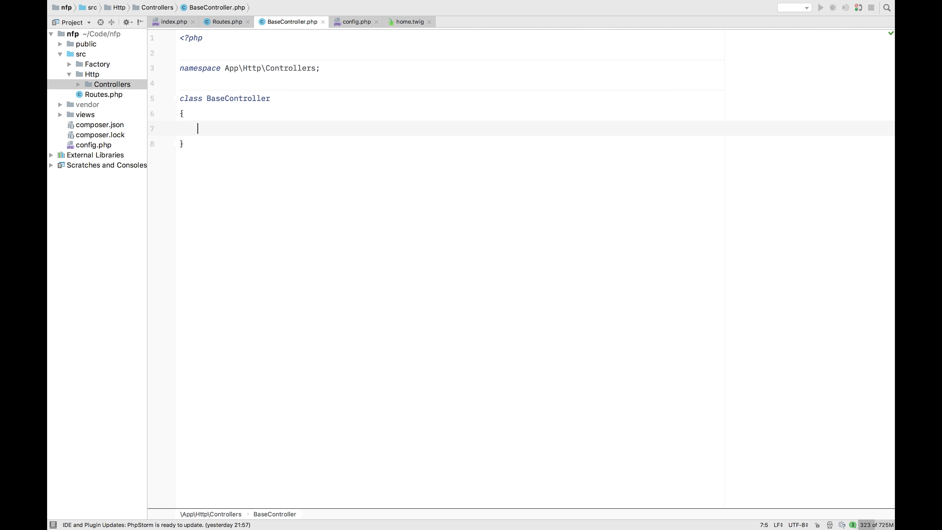
# - Write BaseController's constructor taking Twig_Environment $twig and initialize a private $twig field from it
pyautogui.write('publice')
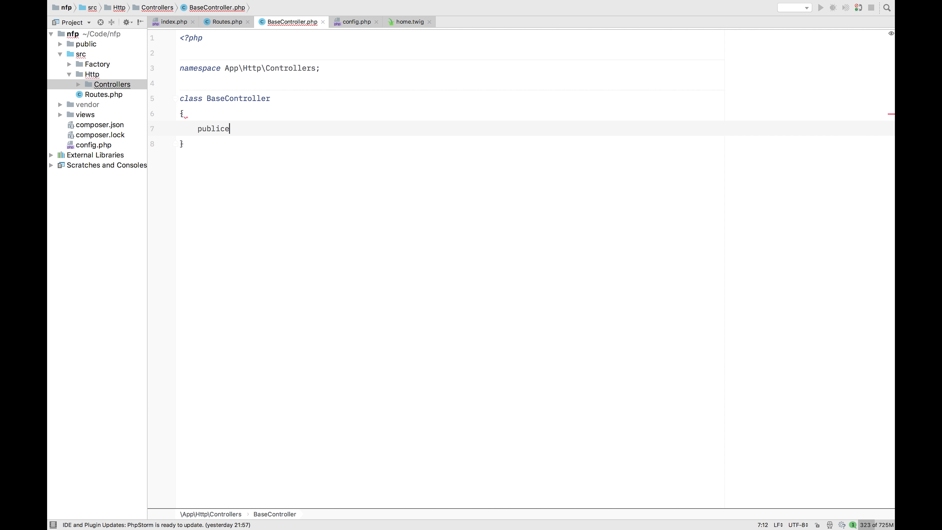
pyautogui.press('BackSpace')
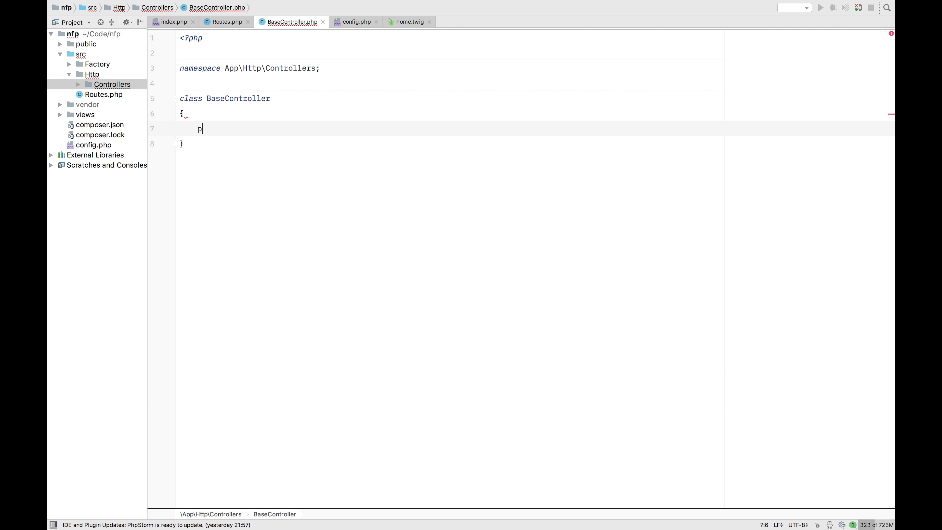
pyautogui.write('ublic function __construct(')
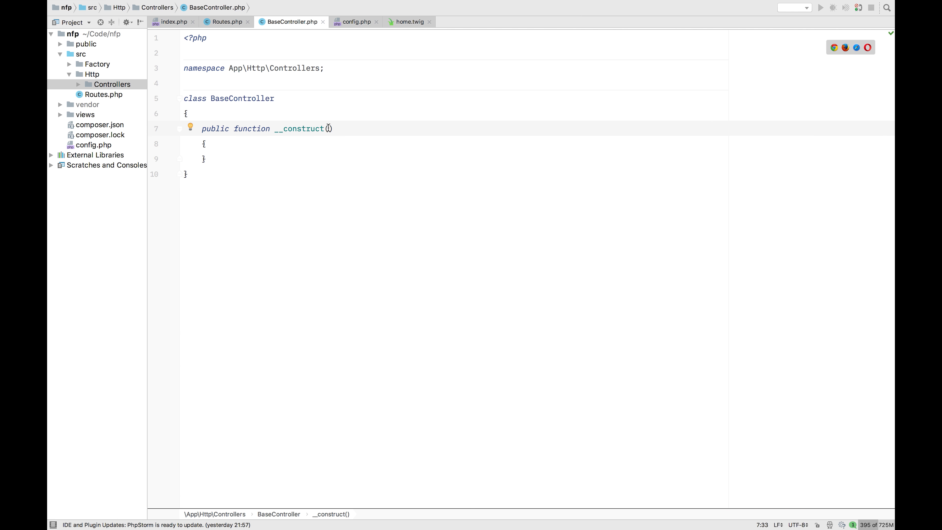
pyautogui.write('Twig_Environment $')
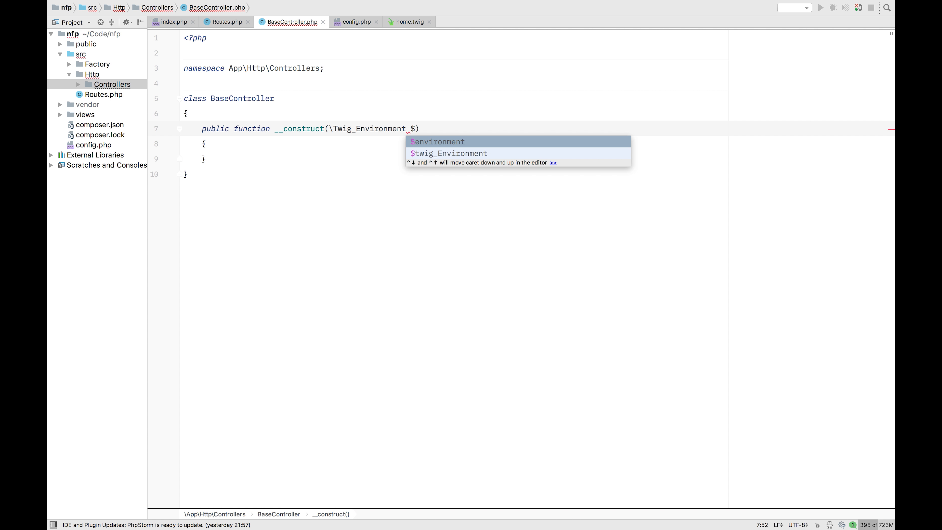
pyautogui.write('twig')
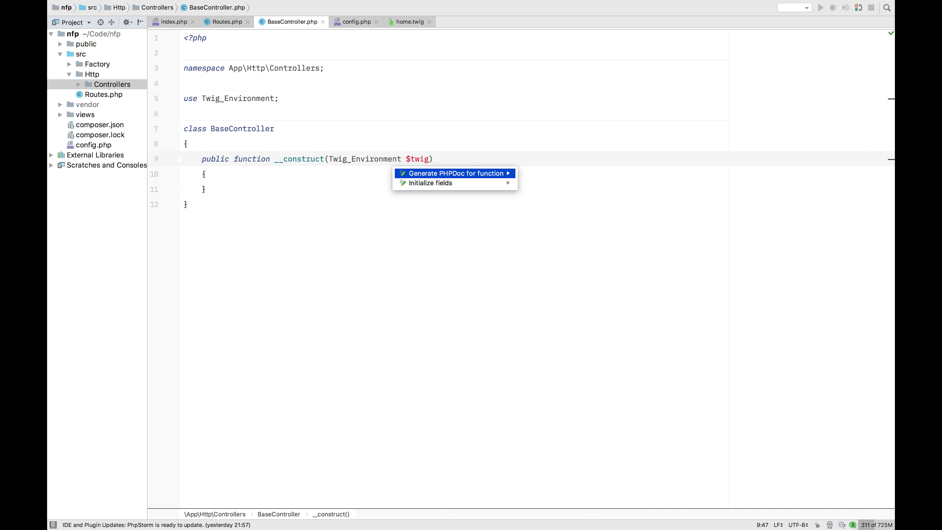
pyautogui.click(428, 182)
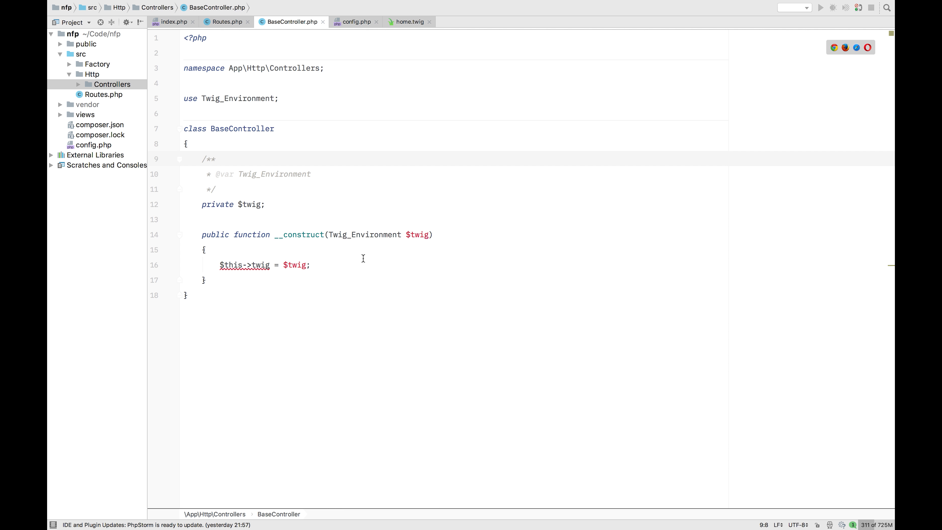
pyautogui.click(310, 265)
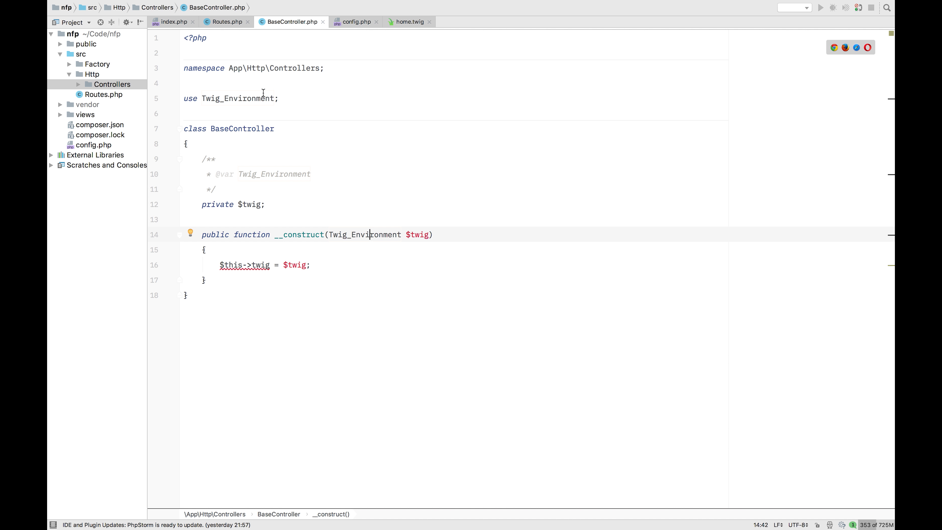
# - Switch to config.php to review the Twig setup
pyautogui.click(353, 21)
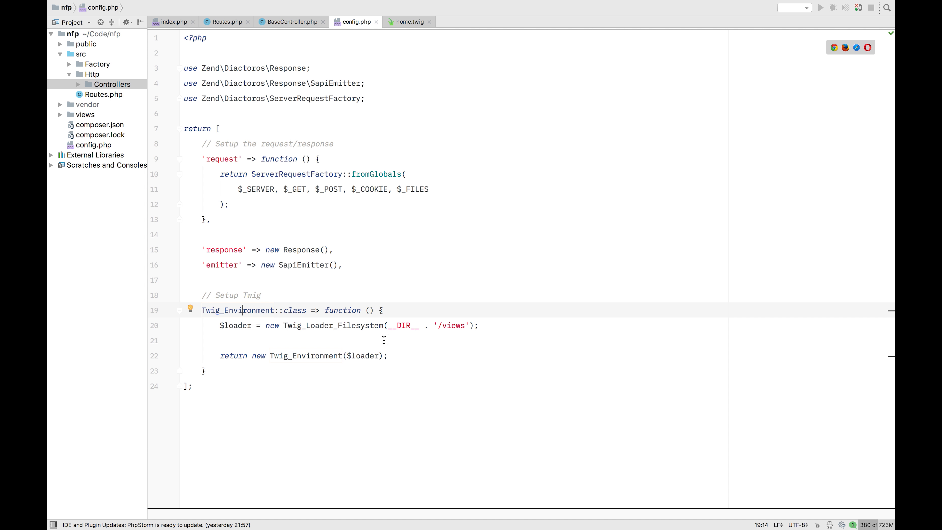
pyautogui.moveTo(252, 341)
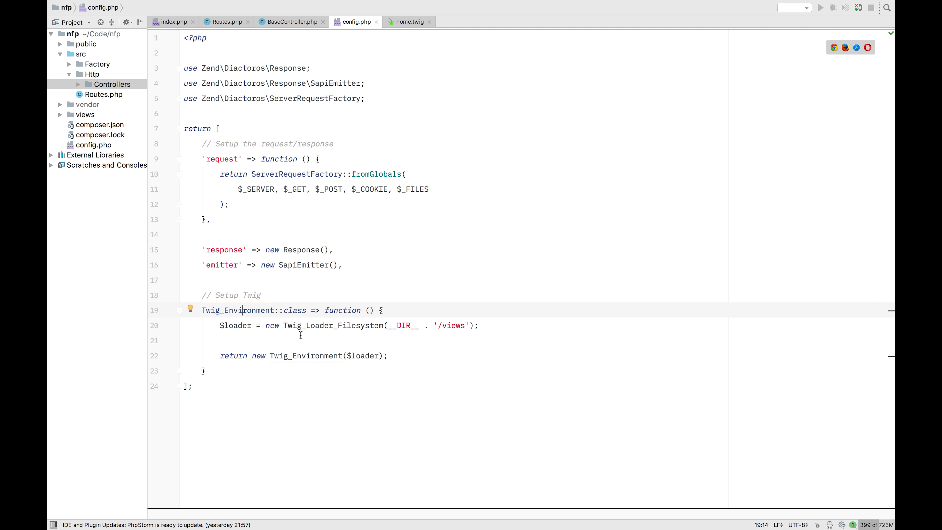
# - Return to BaseController.php and add a blank line below the constructor
pyautogui.click(289, 22)
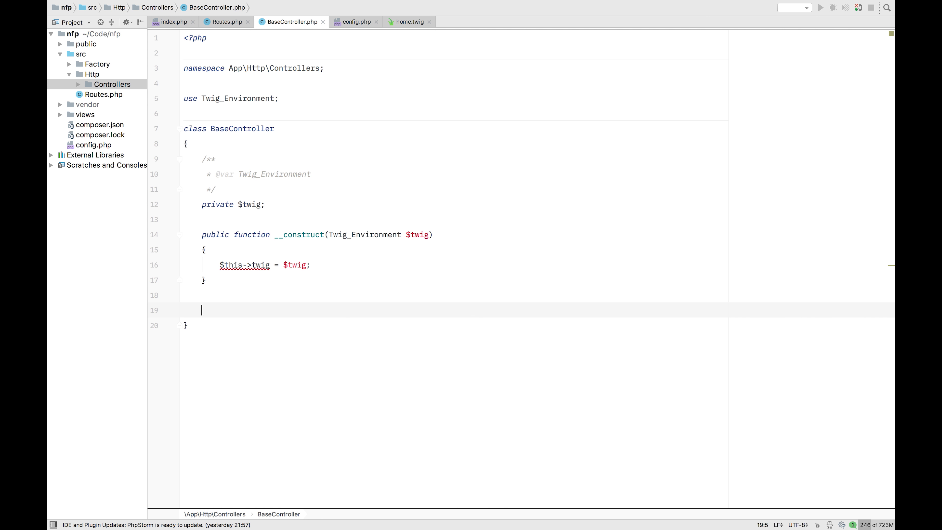
# - Declare public function render(ResponseInterface $response, string $view, array $arguments), importing ResponseInterface
pyautogui.write('public function r')
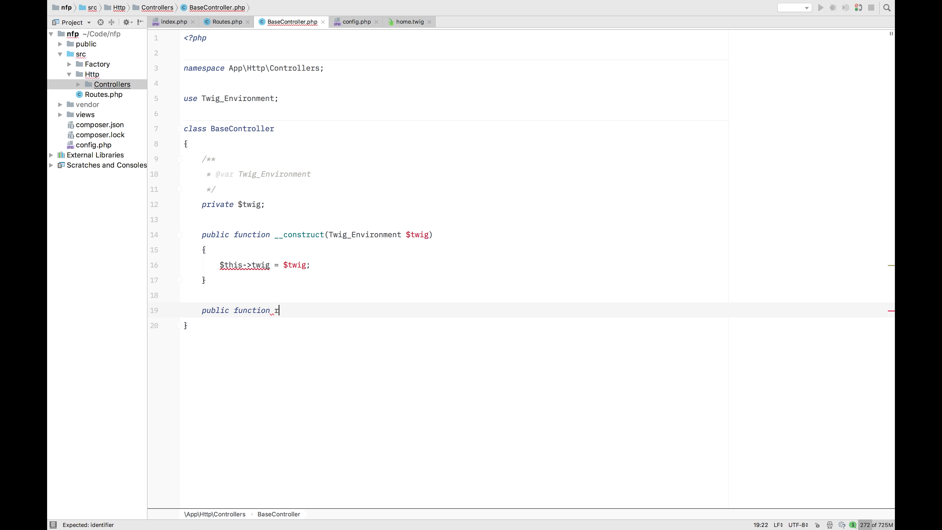
pyautogui.write('ender')
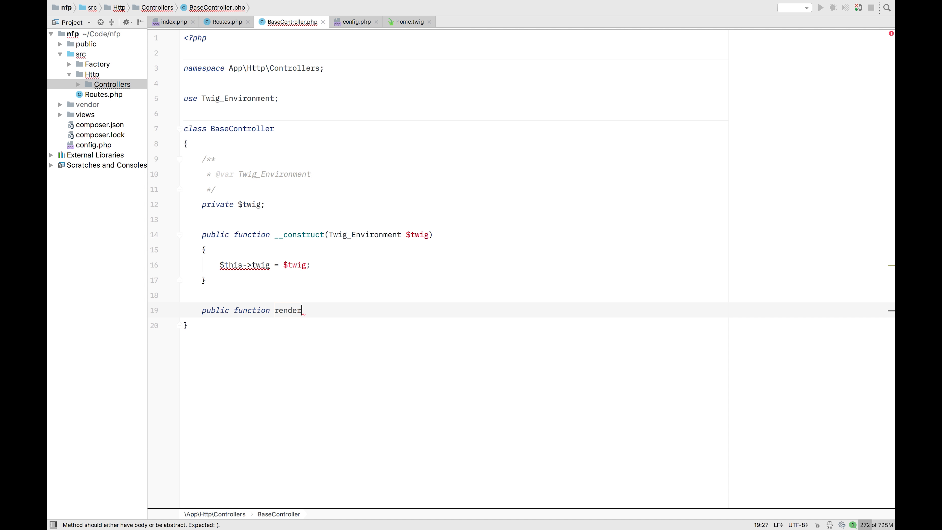
pyautogui.write('(')
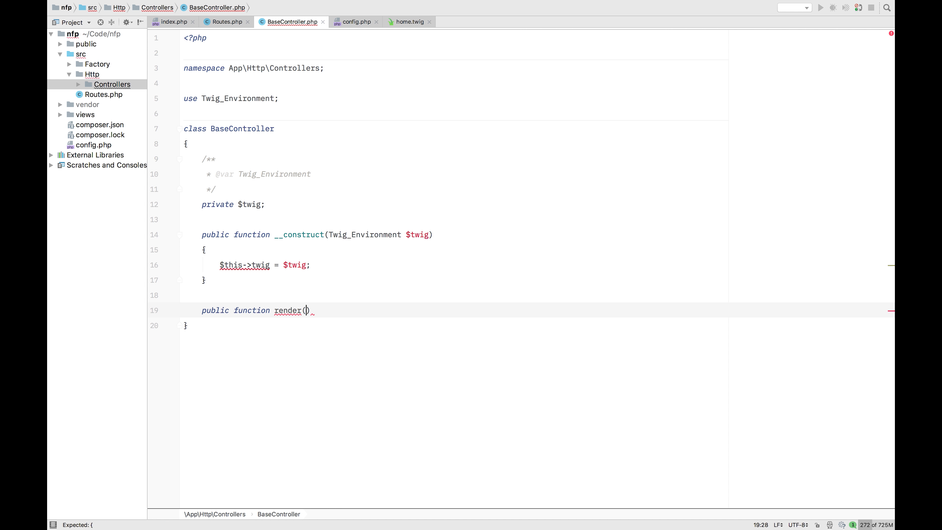
pyautogui.write('R')
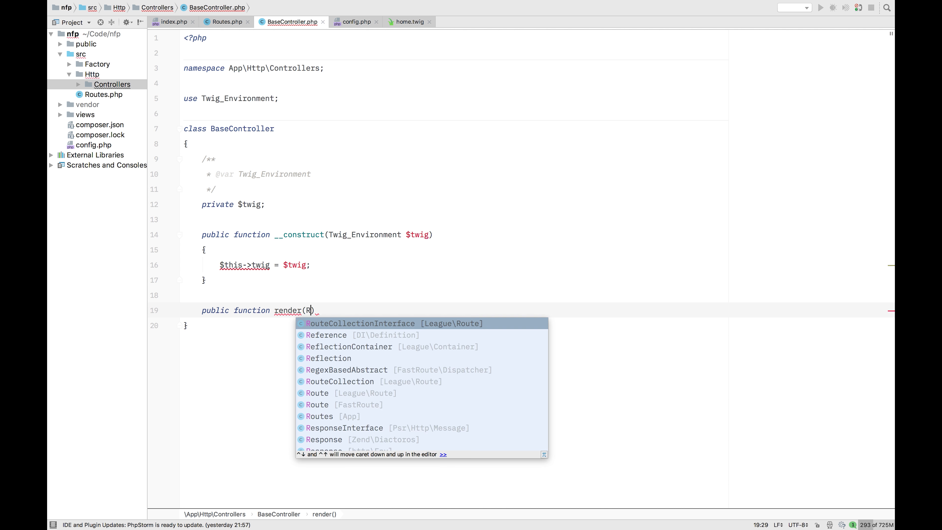
pyautogui.write('esponseInterface')
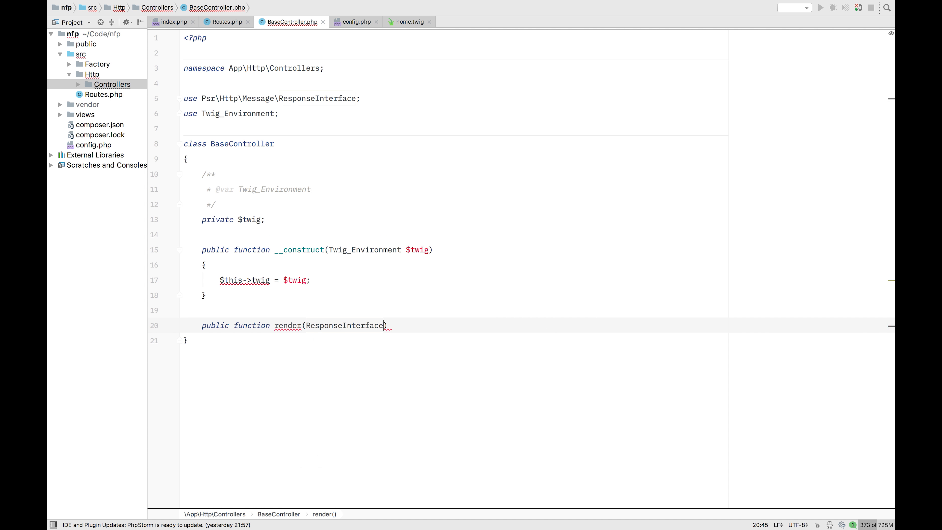
pyautogui.write('$response')
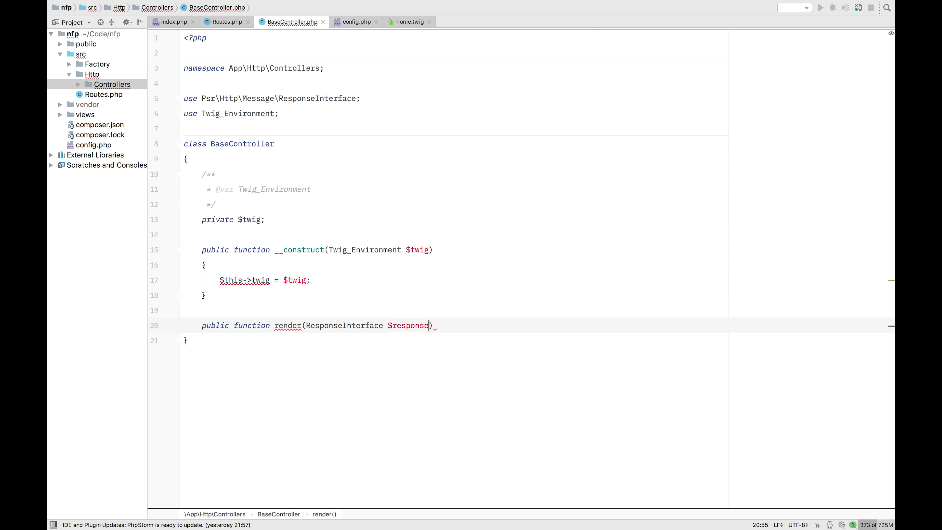
pyautogui.write(',')
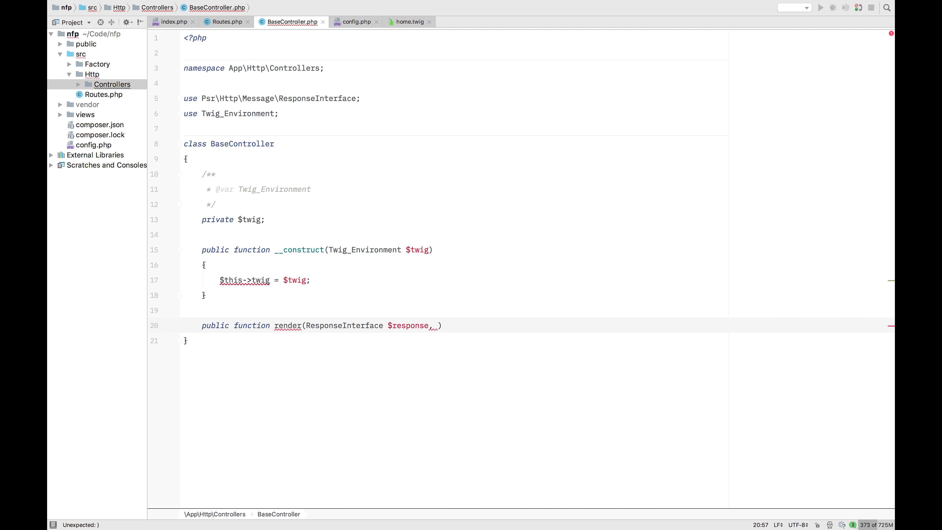
pyautogui.write('string')
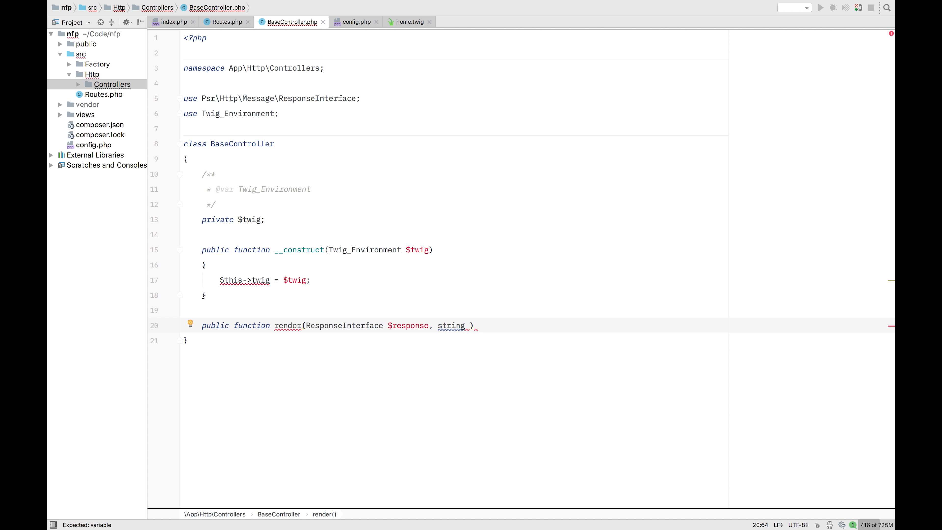
pyautogui.write('$view, array')
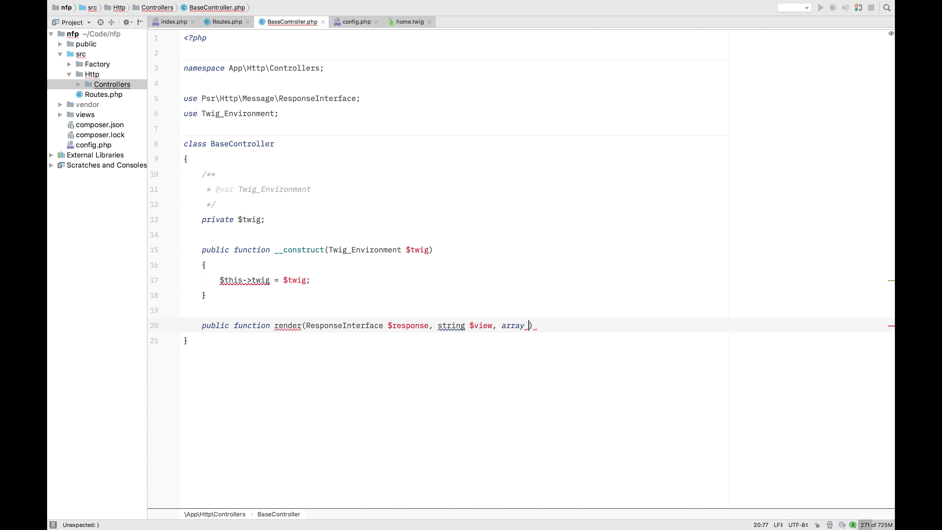
pyautogui.write('$arguments')
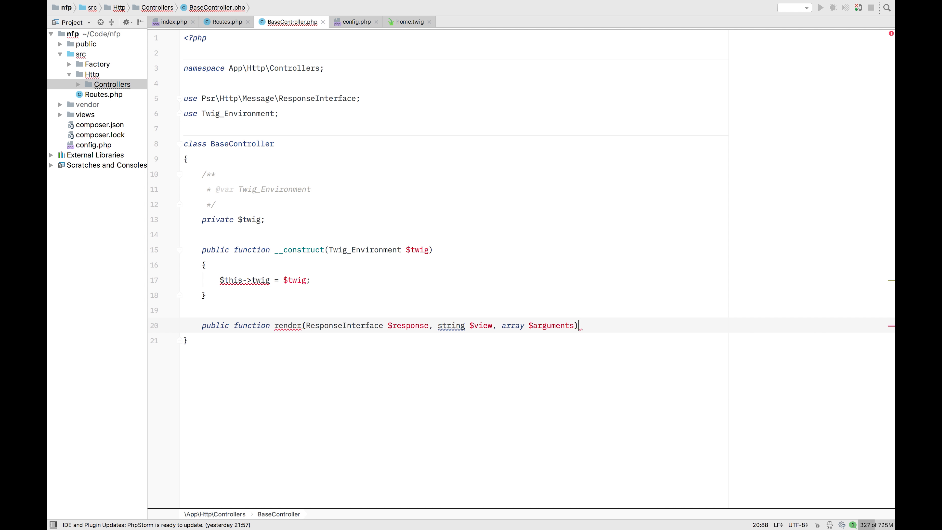
# - Begin the render body with $response->getBody()->write()
pyautogui.press('Enter')
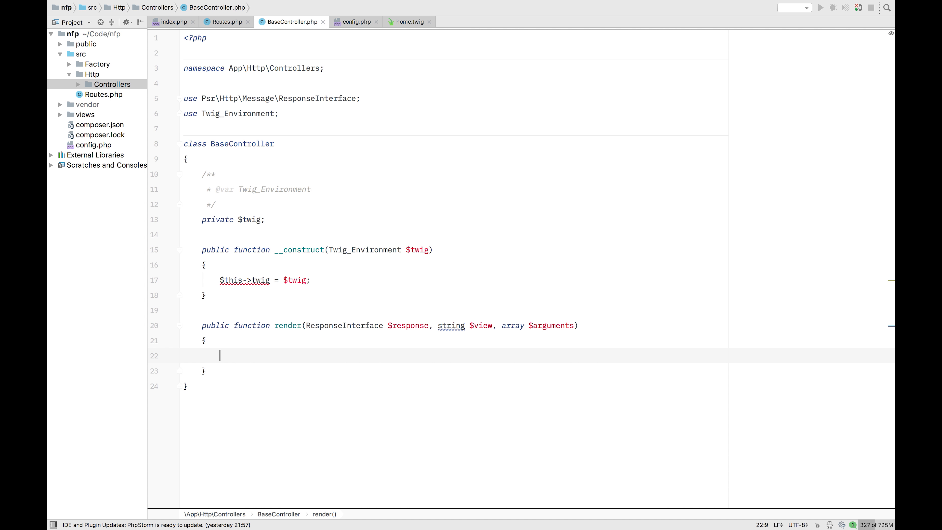
pyautogui.write('$')
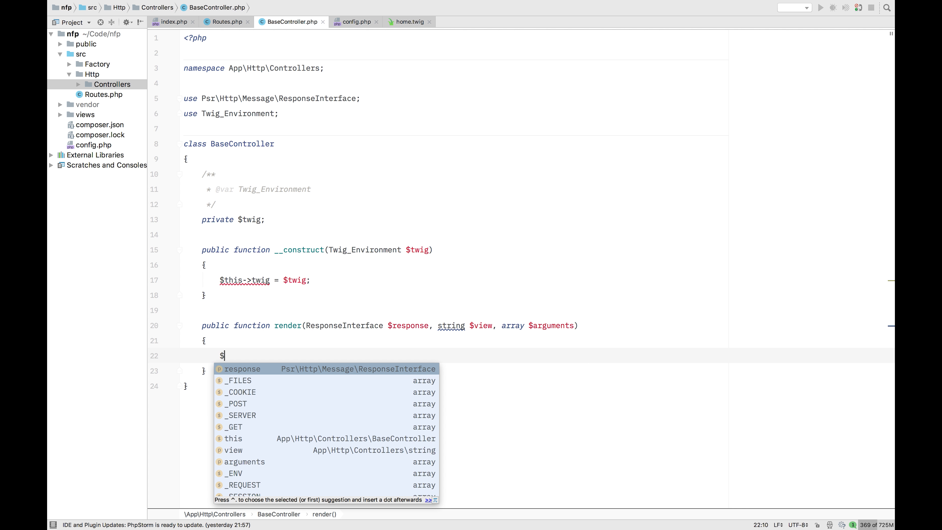
pyautogui.write('response')
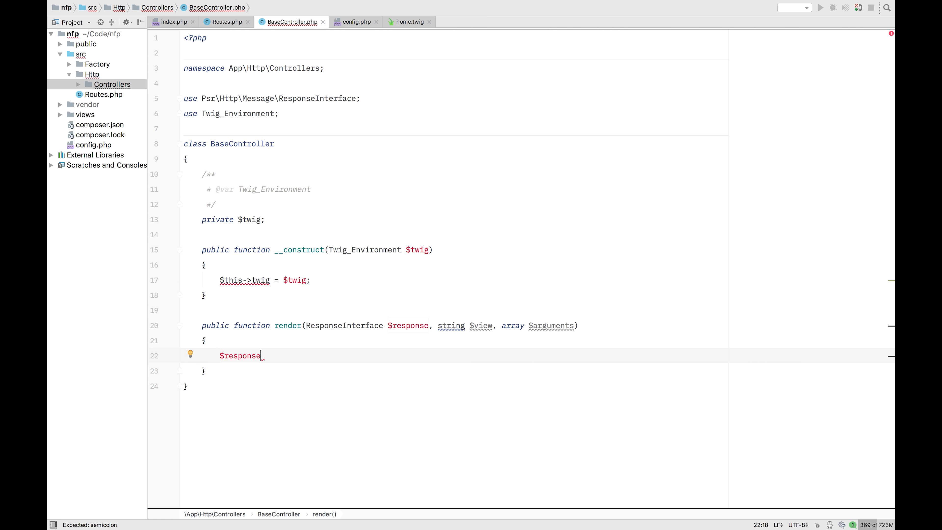
pyautogui.write('->getBody()')
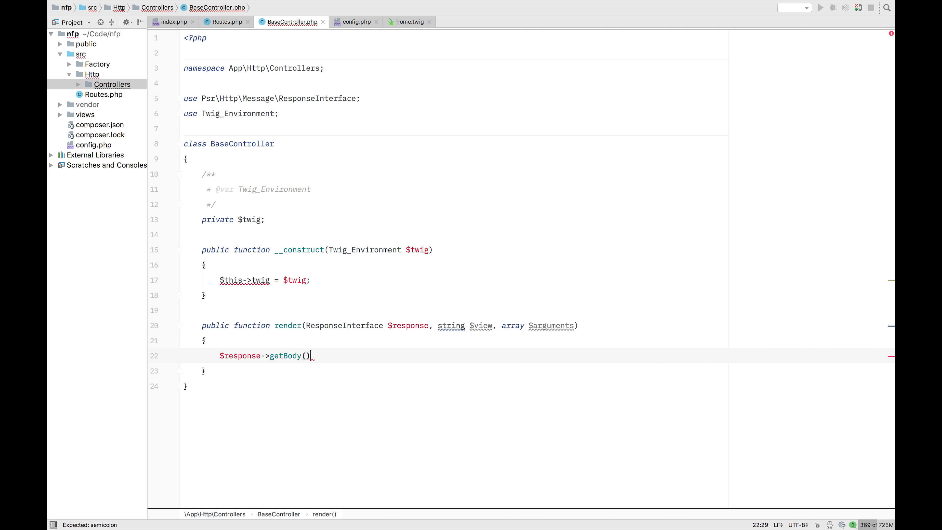
pyautogui.write('-')
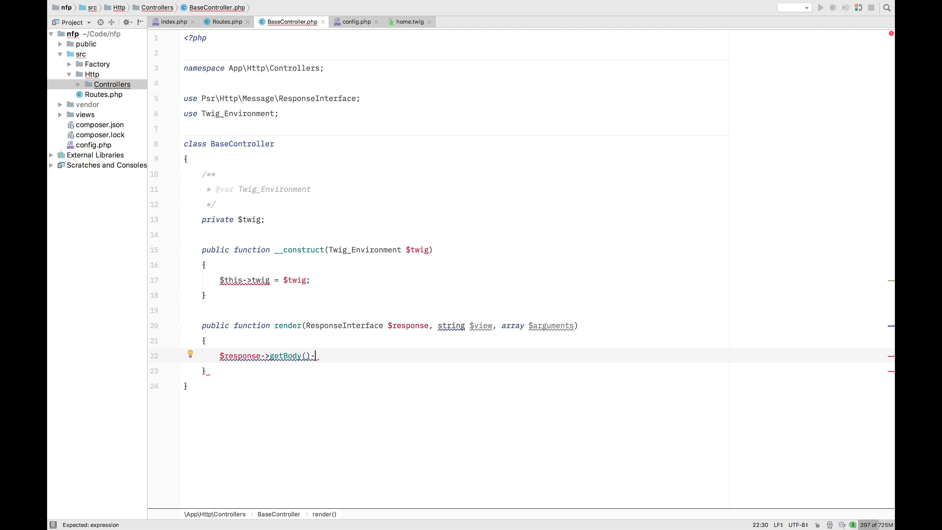
pyautogui.write('write()')
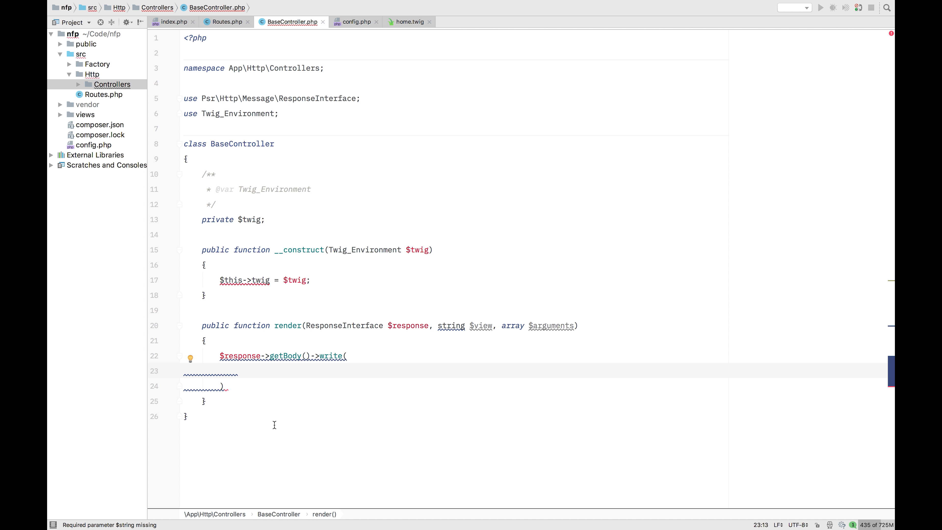
# - Pass $this->twig->render($view . '.twig', $arguments) into the write call
pyautogui.write('$this->')
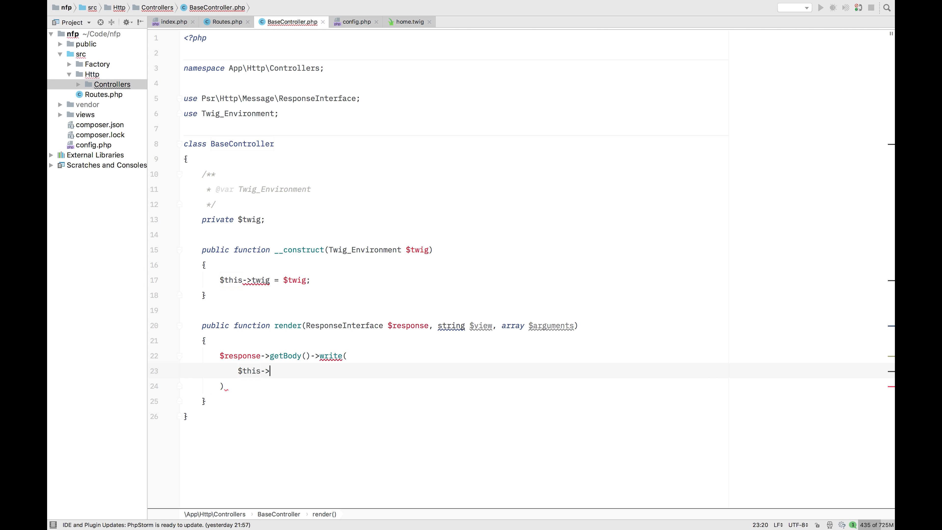
pyautogui.write('twig')
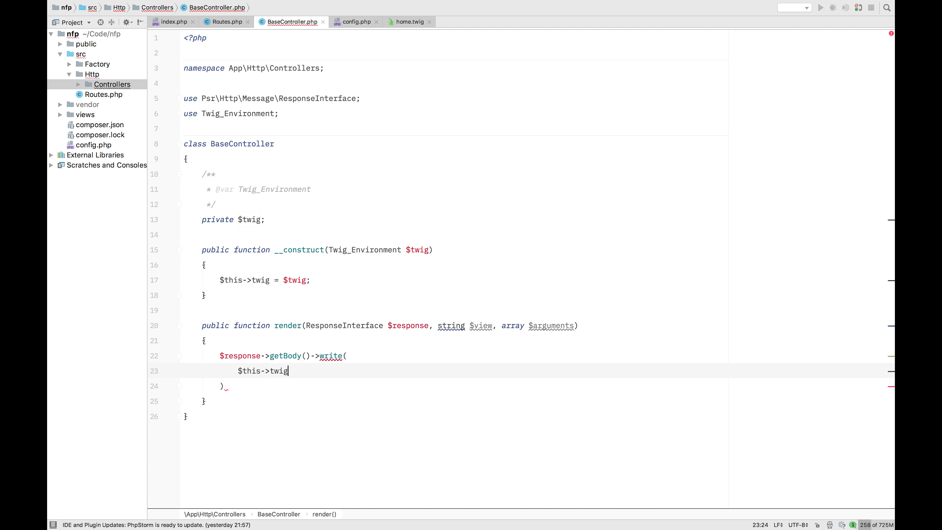
pyautogui.write('->')
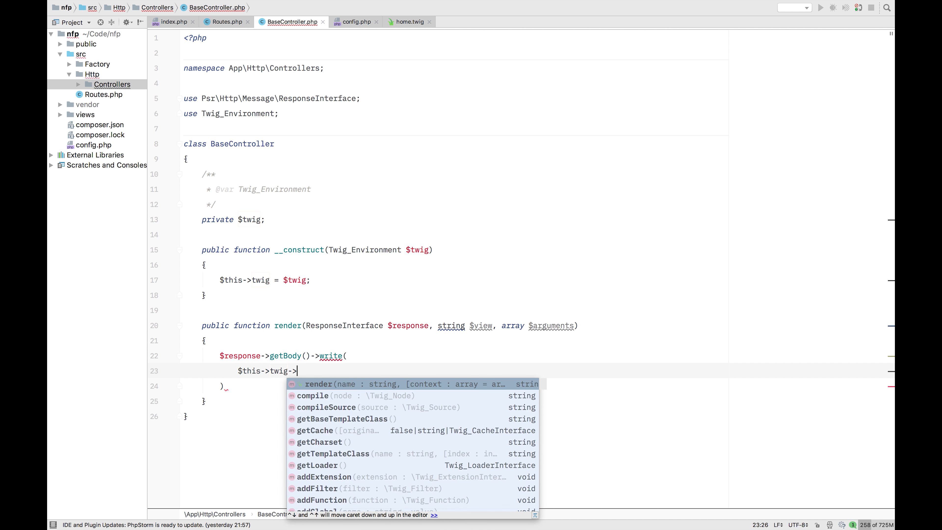
pyautogui.click(318, 383)
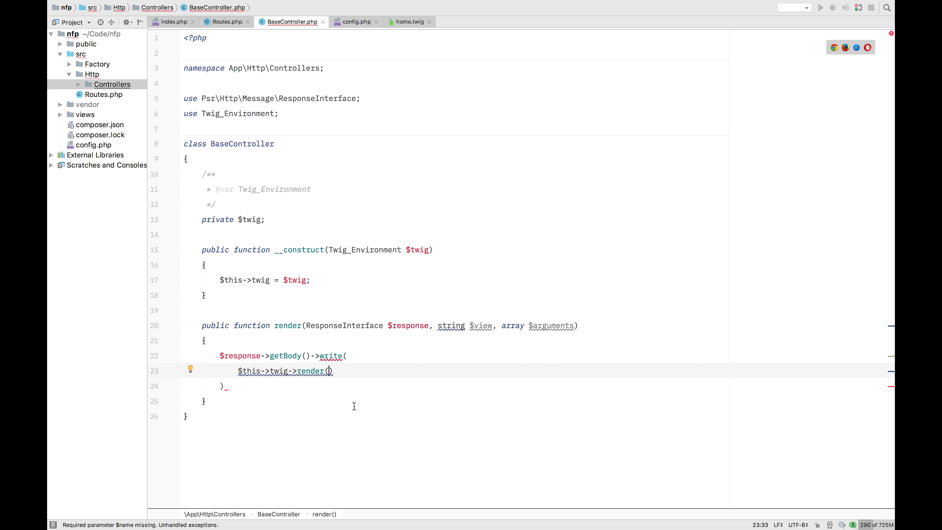
pyautogui.write('$vi')
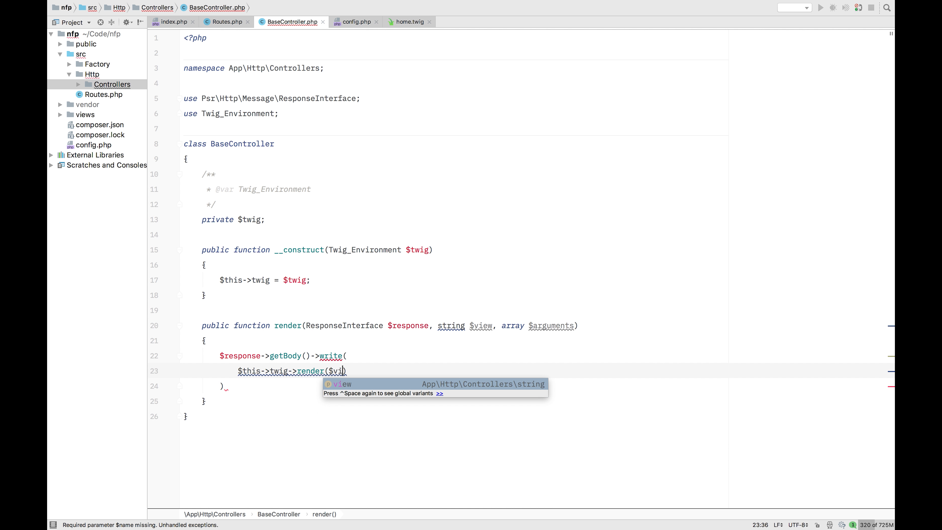
pyautogui.press('Tab')
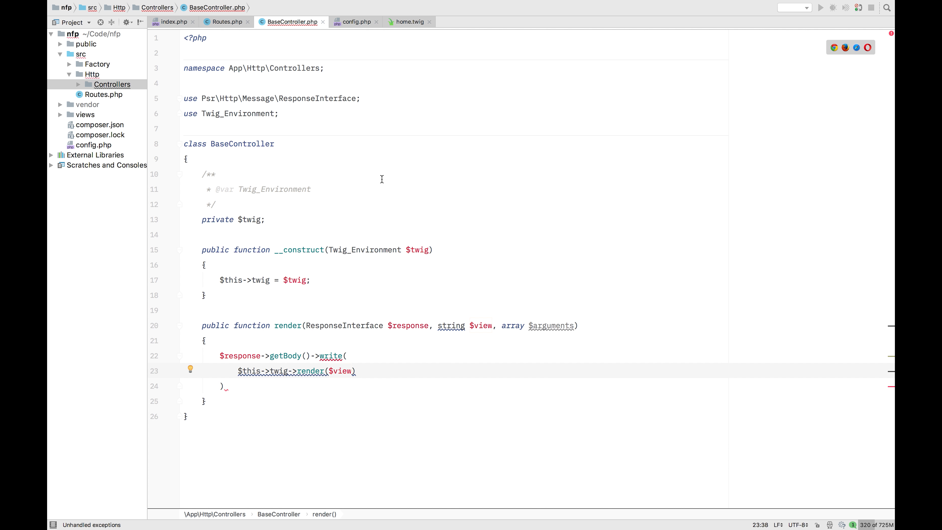
pyautogui.moveTo(66, 141)
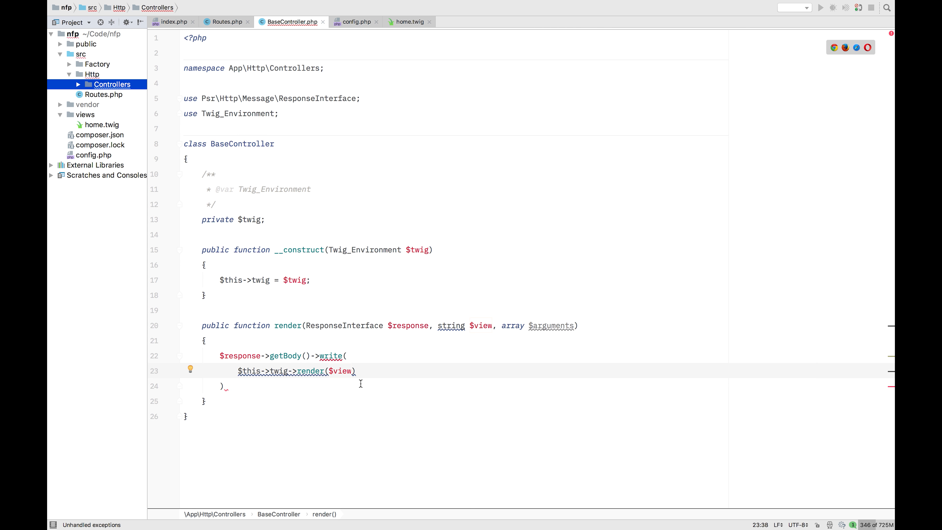
pyautogui.moveTo(355, 373)
pyautogui.write(" . '.twig', ")
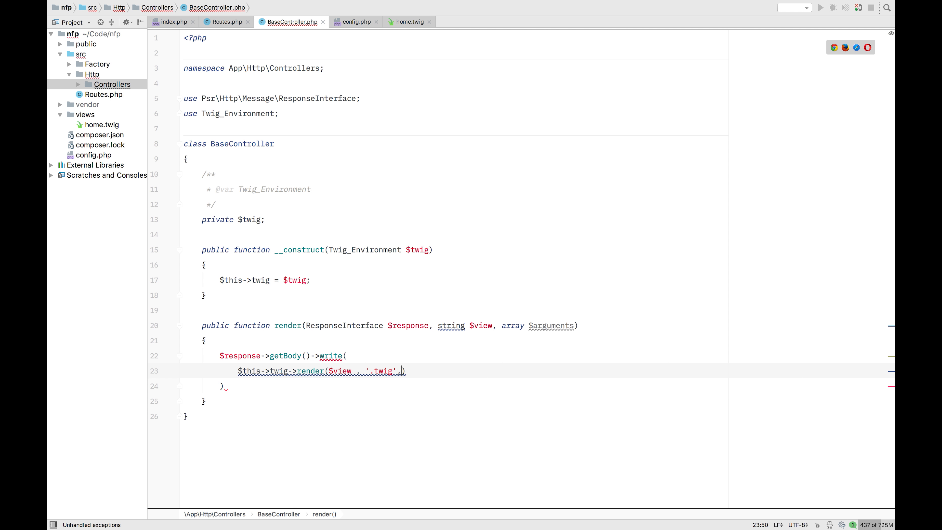
pyautogui.write('$arguments')
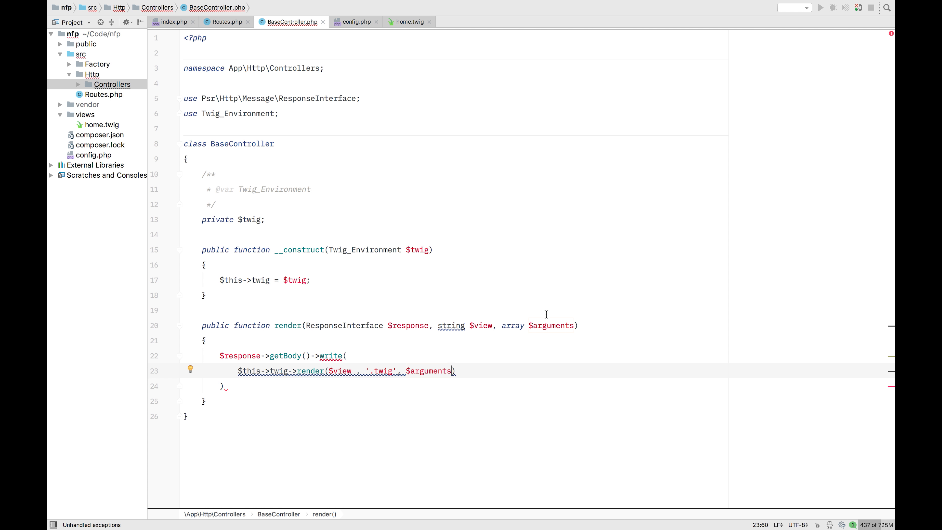
# - Switch to home.twig to check the template
pyautogui.click(408, 22)
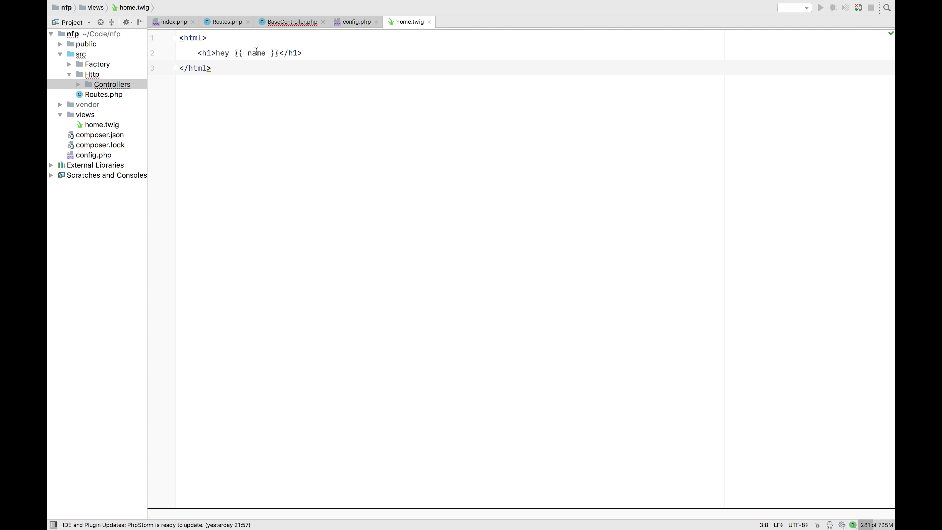
# - Back in BaseController, close the write call with ');' and add return $response;
pyautogui.click(292, 21)
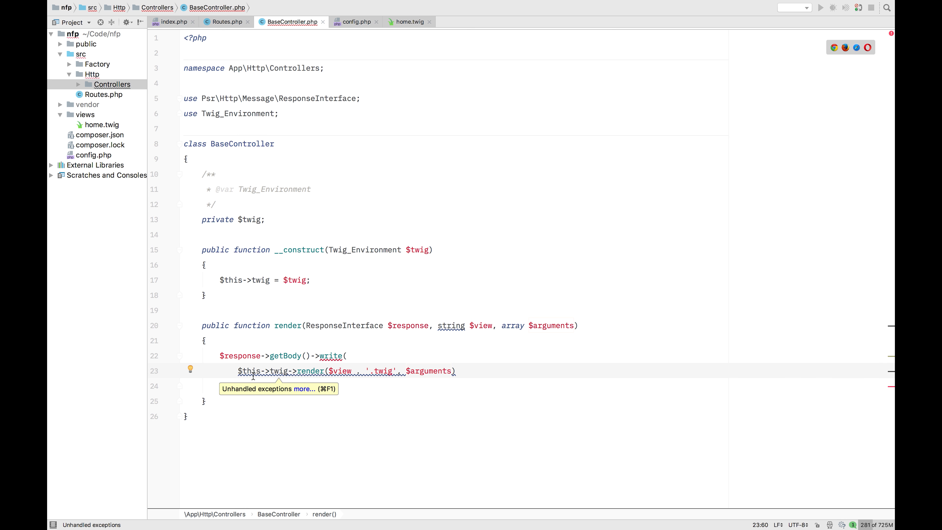
pyautogui.write(');')
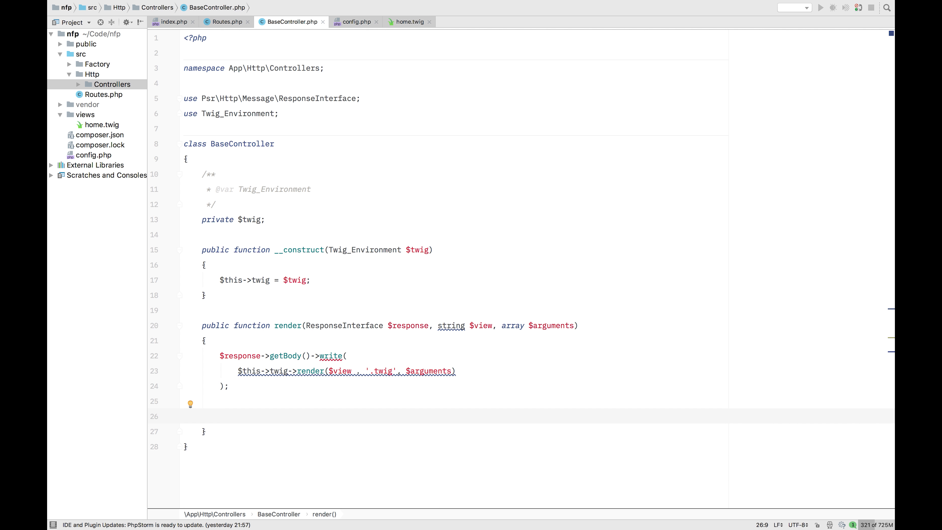
pyautogui.write('return $response;')
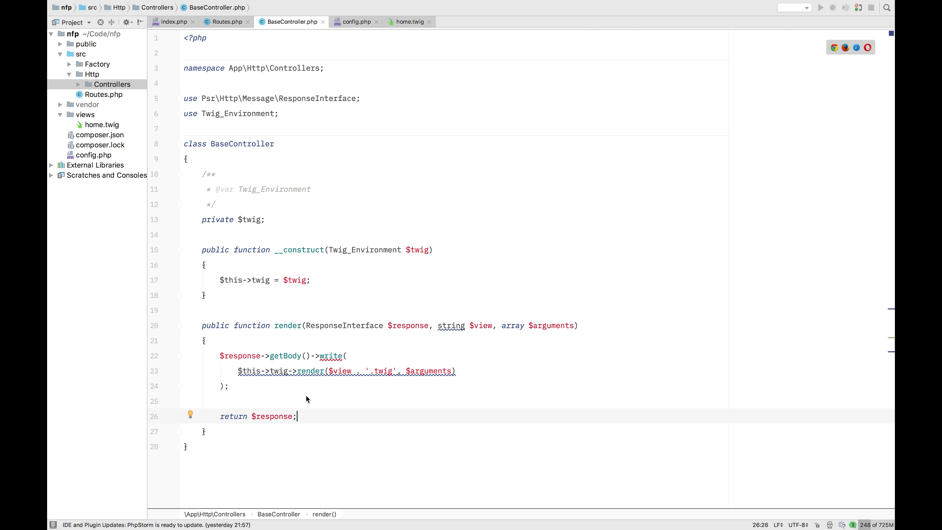
pyautogui.moveTo(301, 447)
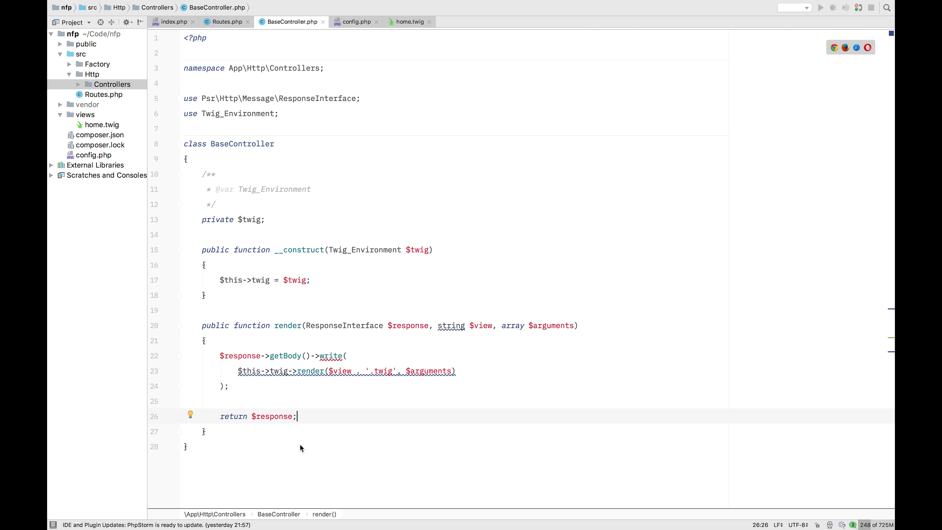
pyautogui.moveTo(409, 187)
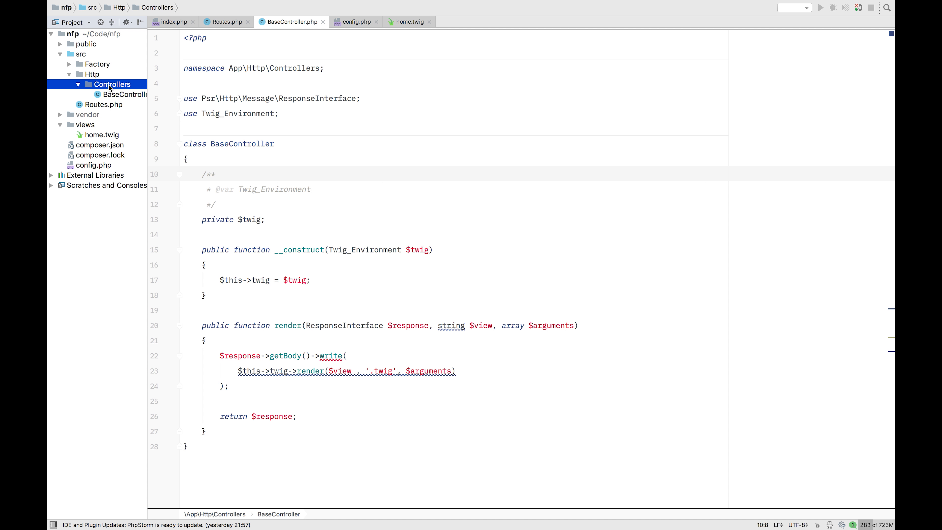
# - Copy GreetingController from Routes.php and create that PHP class in the Controllers folder
pyautogui.click(225, 22)
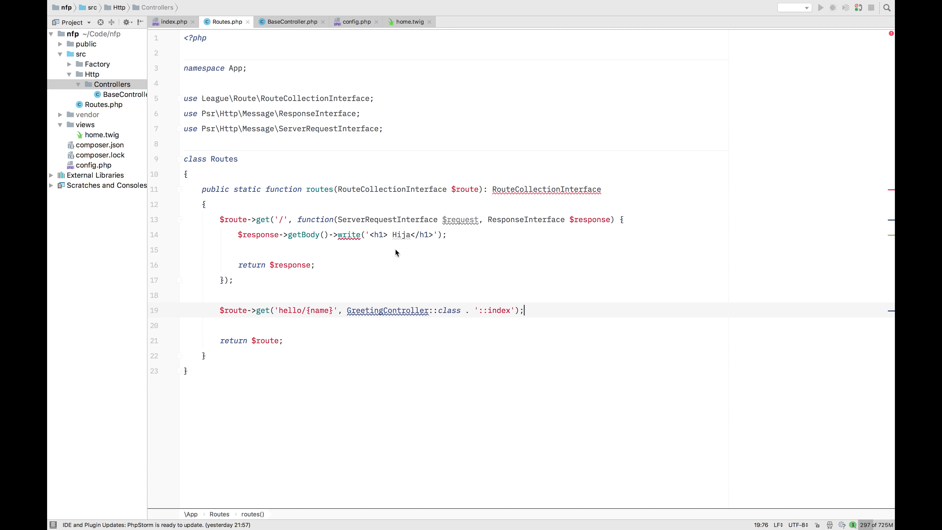
pyautogui.doubleClick(387, 310)
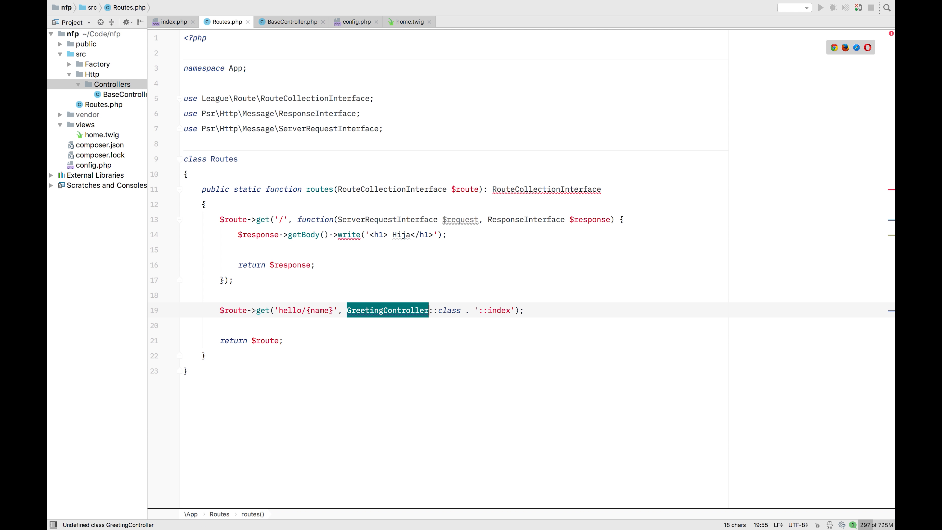
pyautogui.rightClick(113, 83)
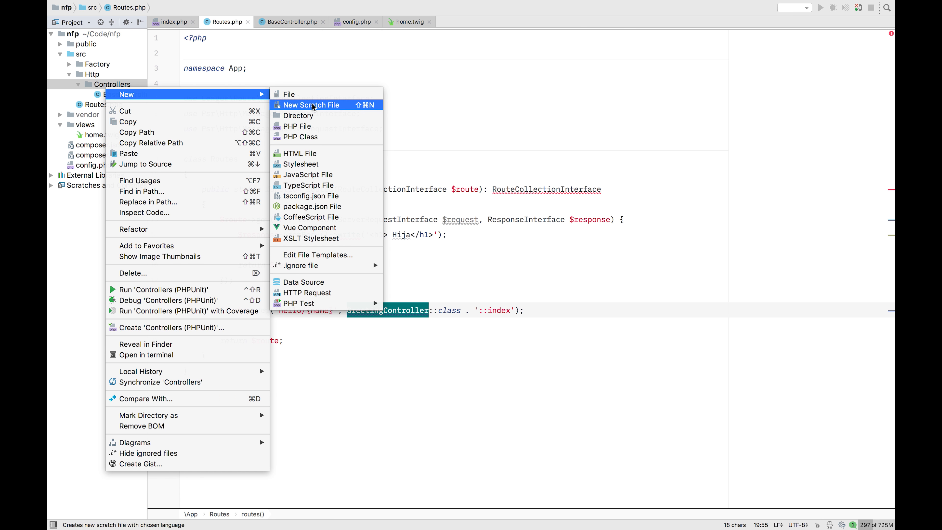
pyautogui.click(300, 137)
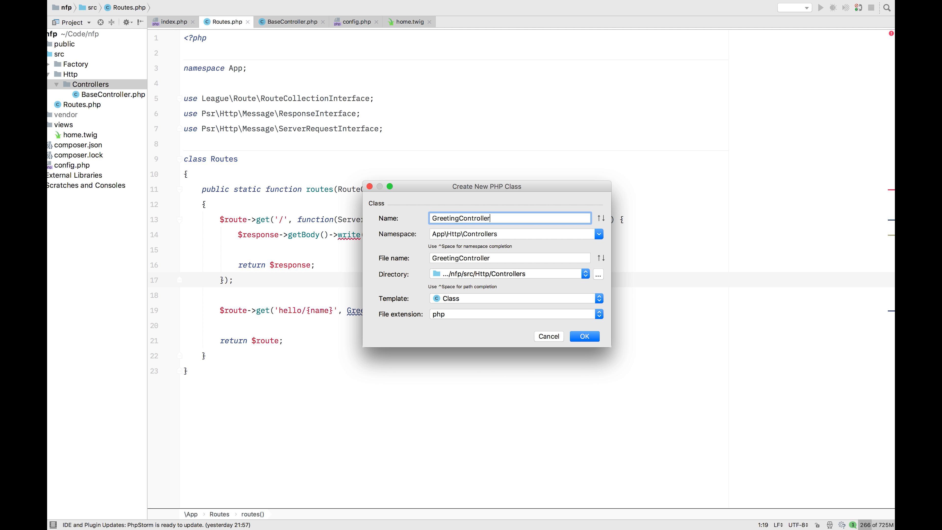
pyautogui.click(583, 335)
pyautogui.write('public')
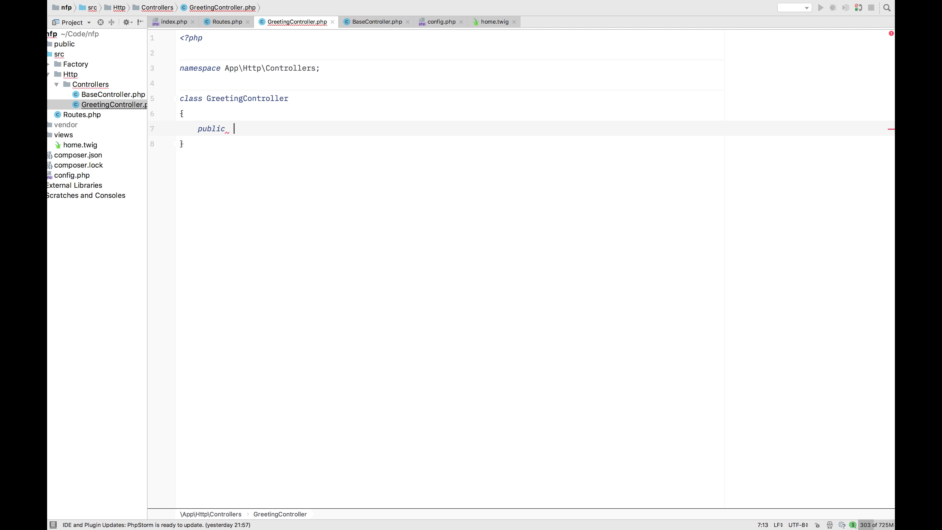
# - Declare public function index(ServerRequestInterface $request, ResponseInterface $response, array $arguments) with parameters on separate lines
pyautogui.write('function index')
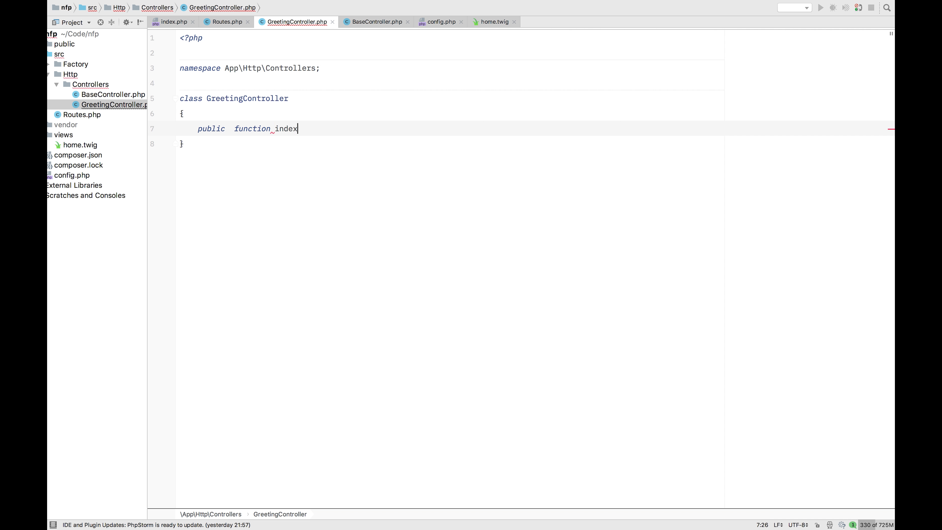
pyautogui.write('()')
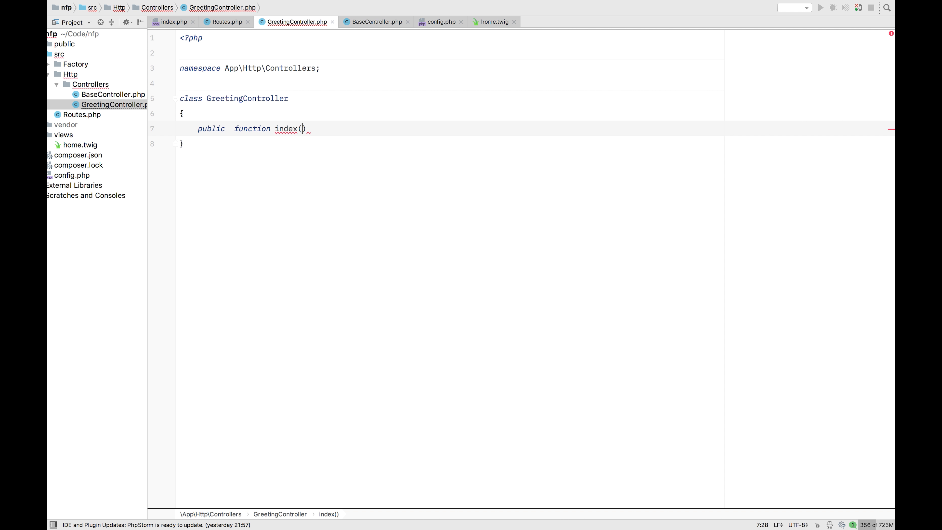
pyautogui.write('ServerRequestInterface')
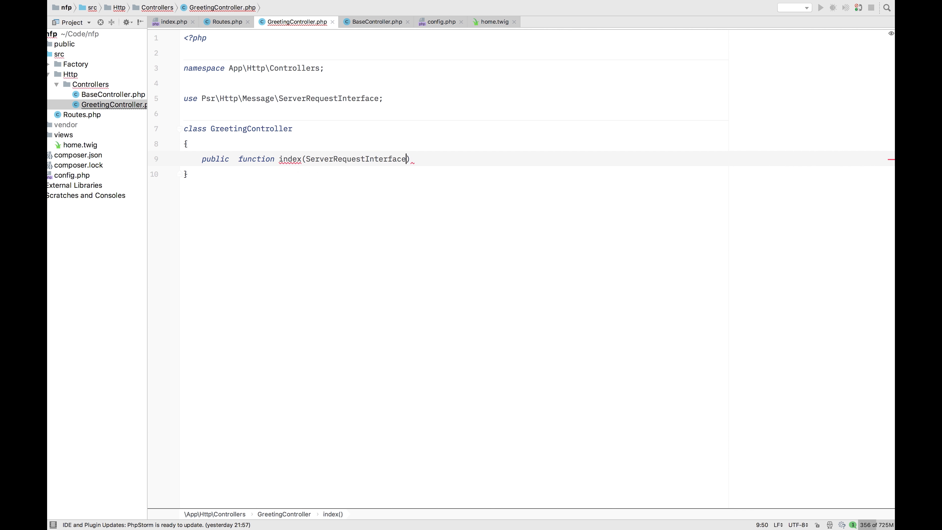
pyautogui.write('$request')
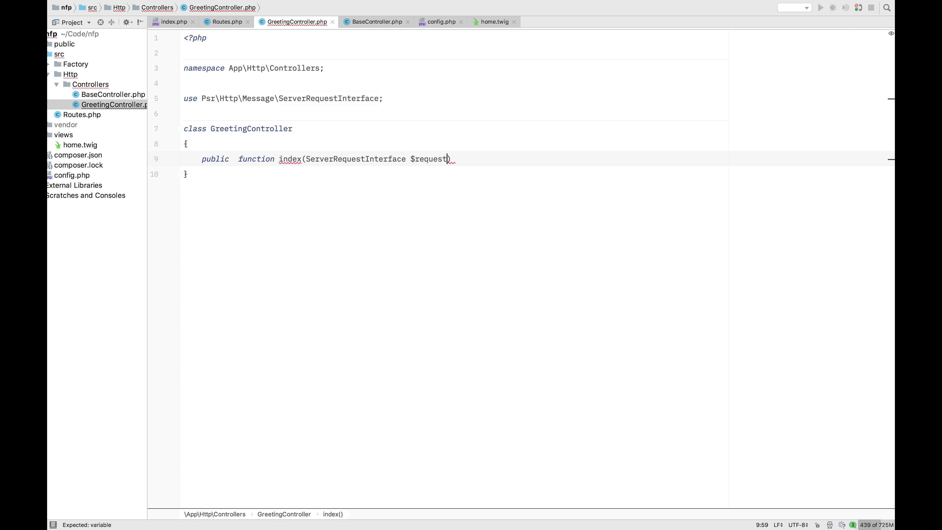
pyautogui.write(',')
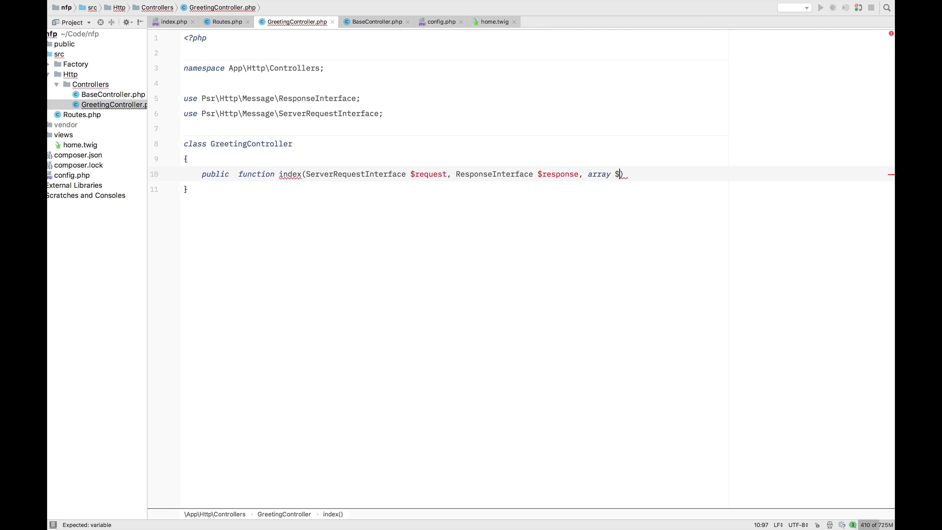
pyautogui.write('args')
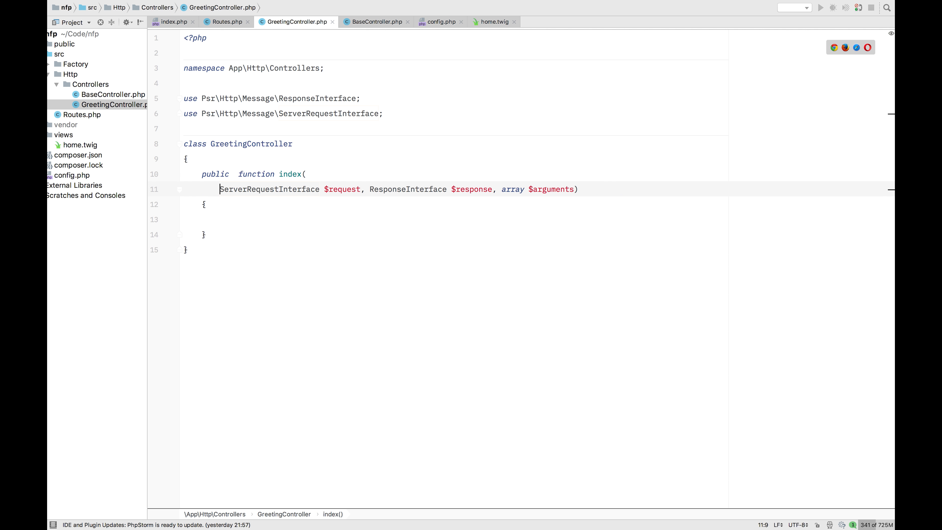
pyautogui.press('enter')
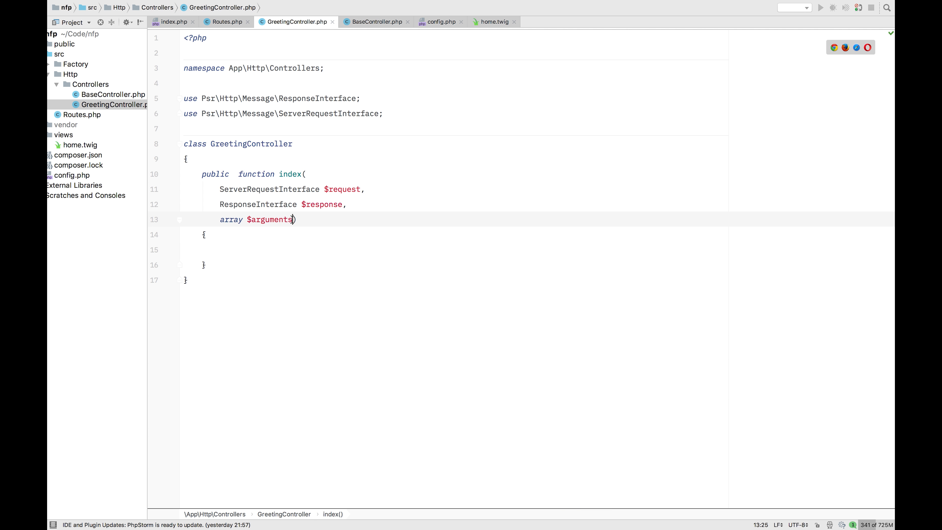
pyautogui.press('Enter')
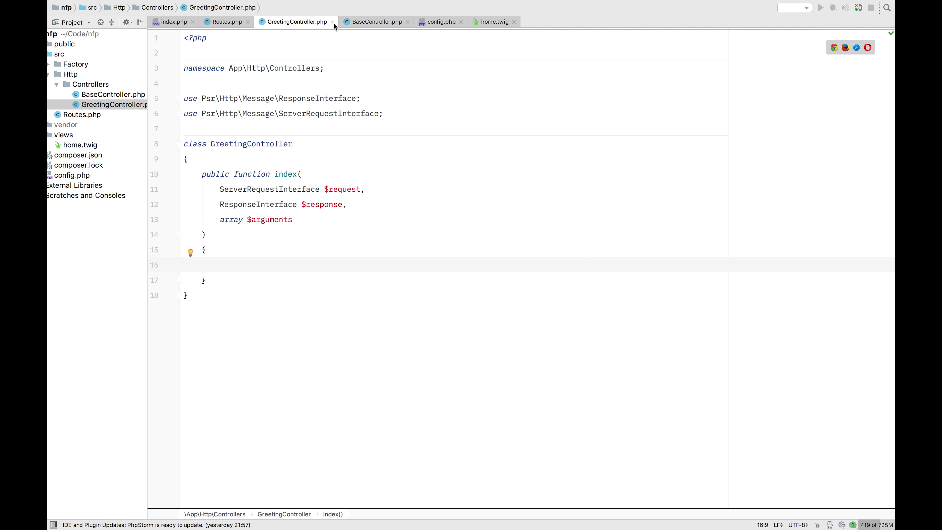
# - After glancing at Routes.php and index.php, start index's body with return $this->render(
pyautogui.click(225, 21)
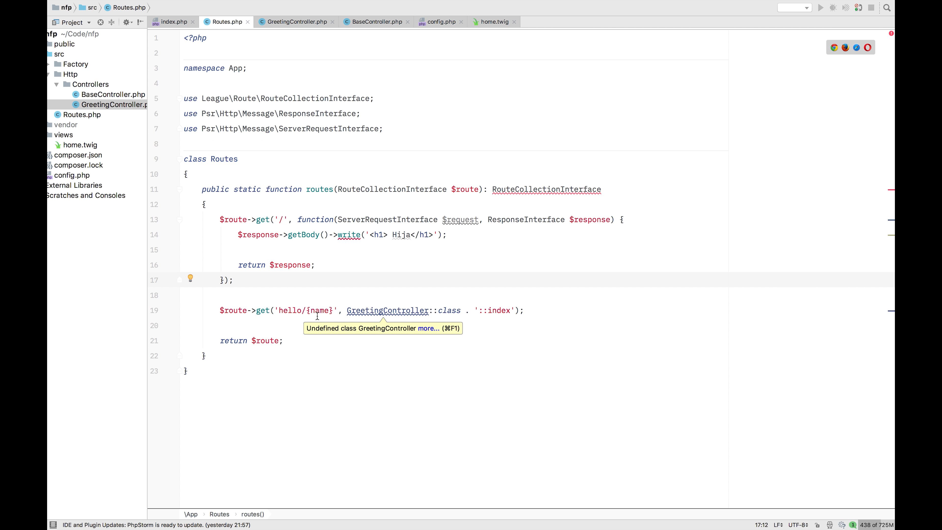
pyautogui.click(172, 22)
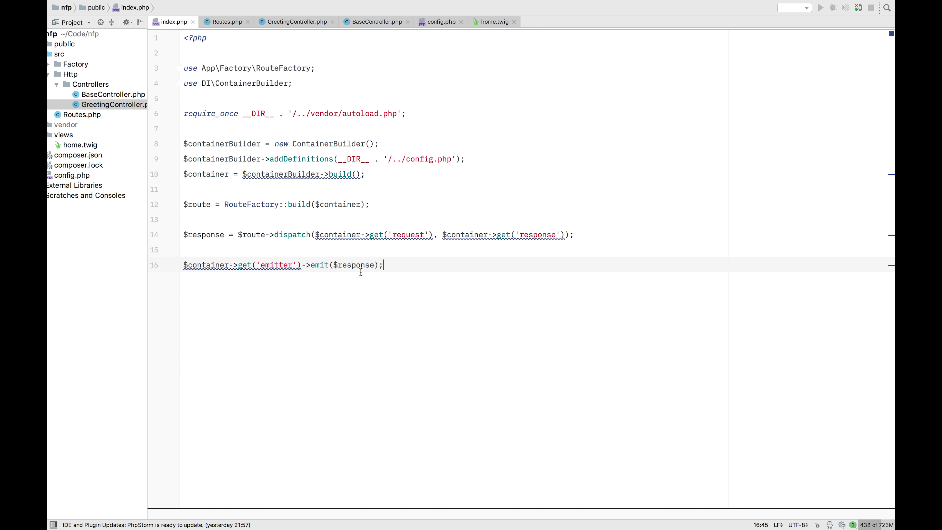
pyautogui.click(294, 22)
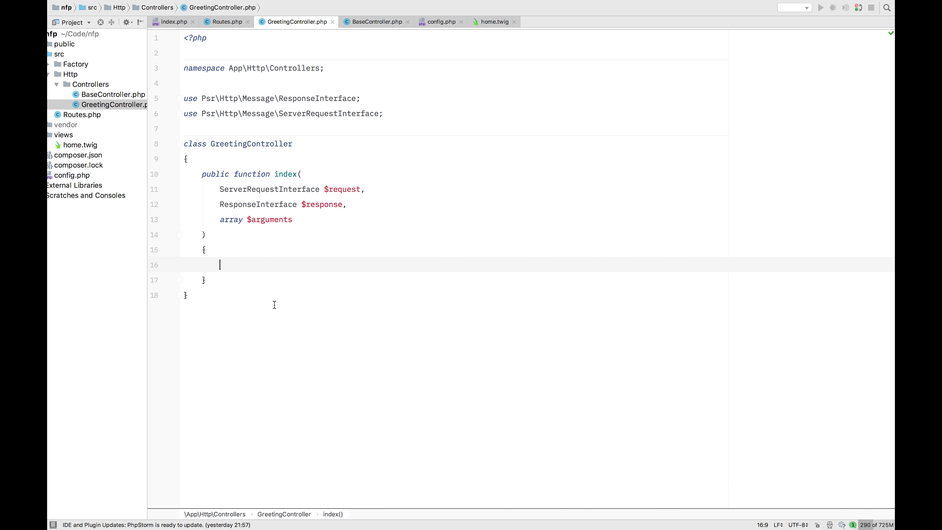
pyautogui.write('return $')
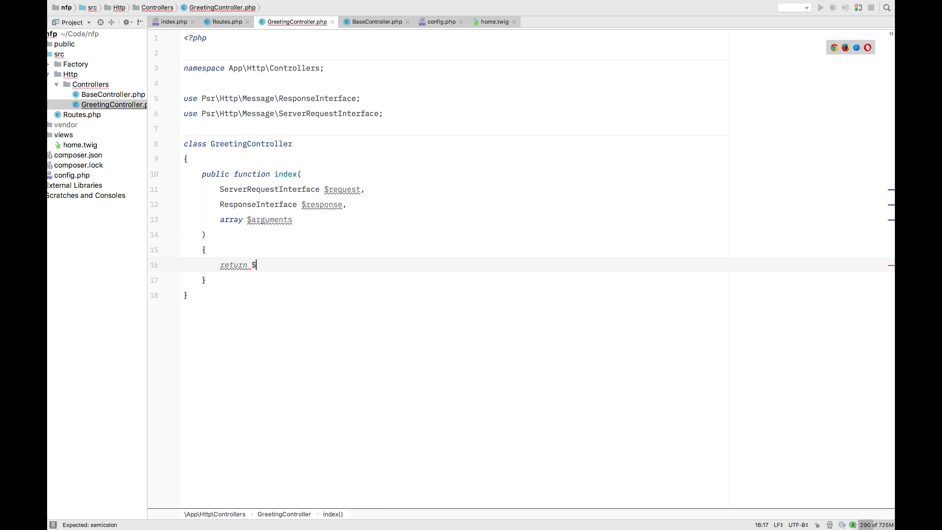
pyautogui.write('this')
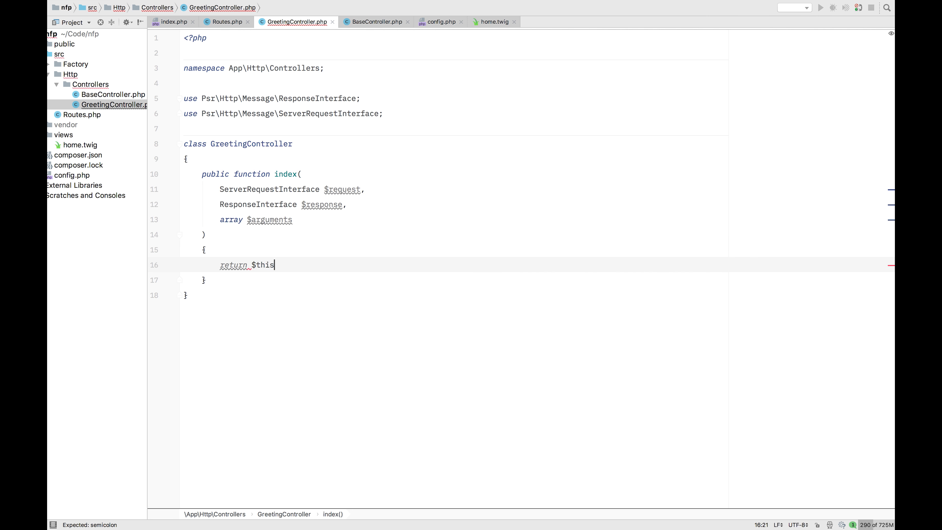
pyautogui.write('->')
pyautogui.click(454, 143)
pyautogui.write(' extends BaseController')
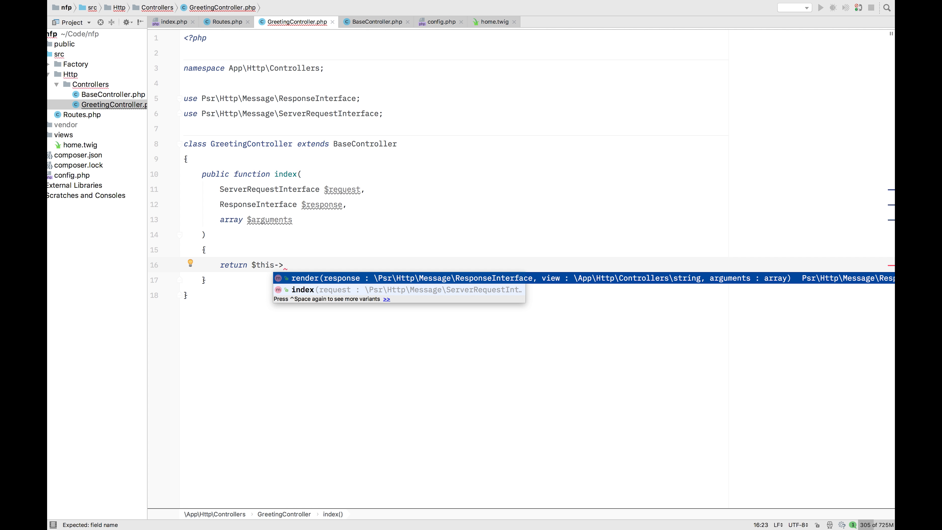
pyautogui.click(328, 278)
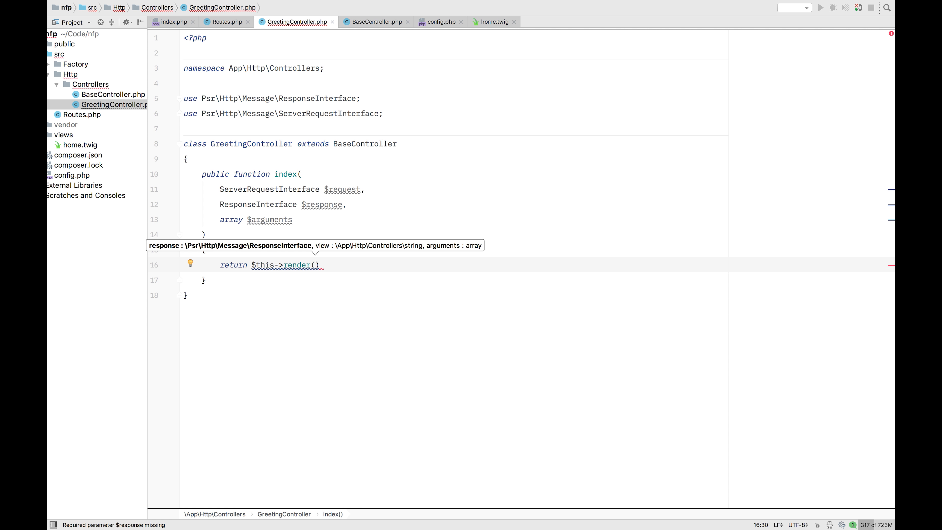
# - Complete render($response, 'home', $arguments) and add the : ResponseInterface return type
pyautogui.write('$')
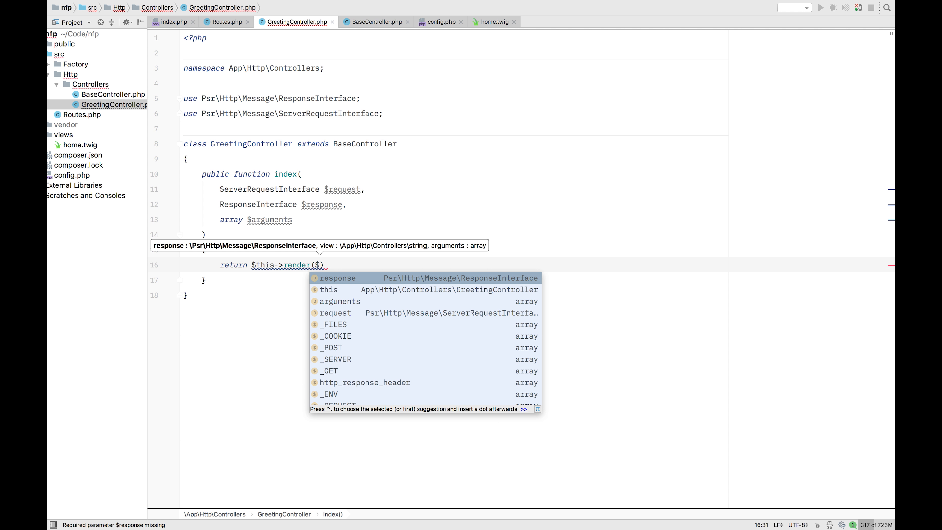
pyautogui.click(337, 278)
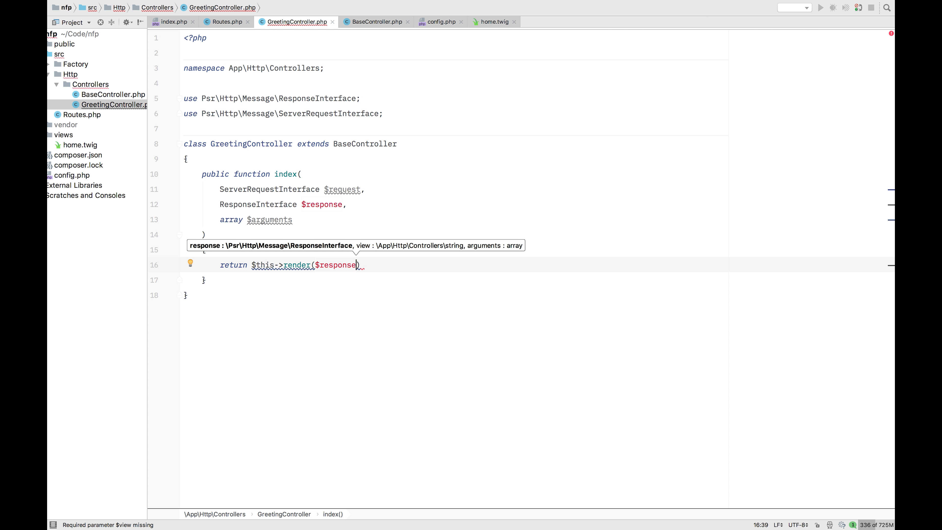
pyautogui.write(',')
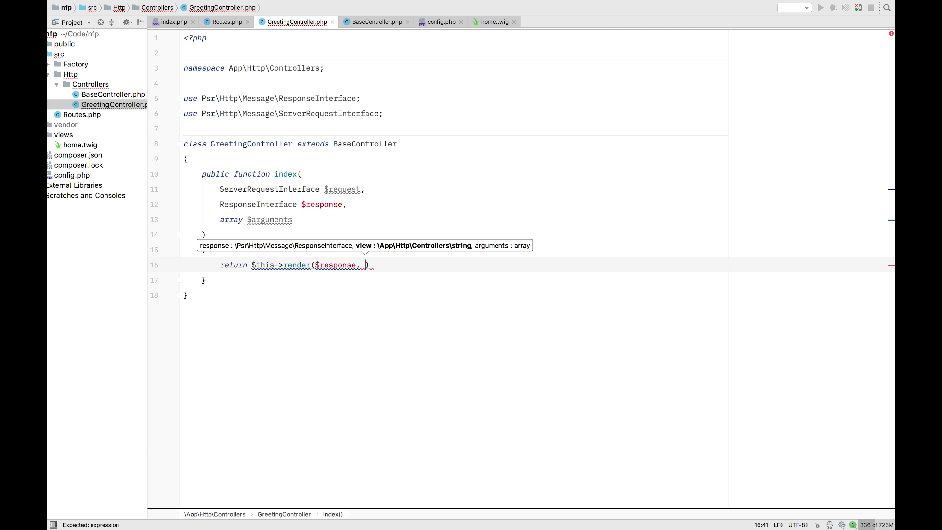
pyautogui.write("'home'")
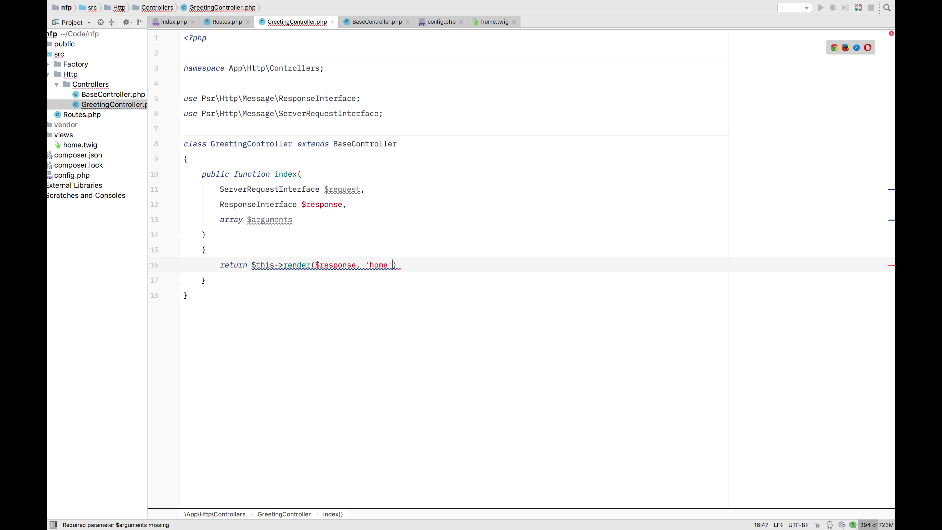
pyautogui.write(', $arguments')
pyautogui.click(454, 234)
pyautogui.write(' :')
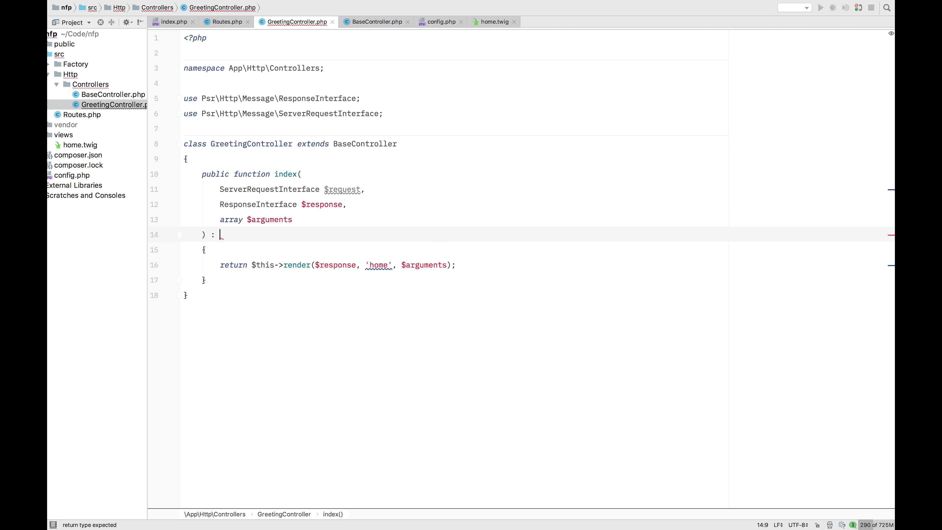
pyautogui.write('ResponseInterface')
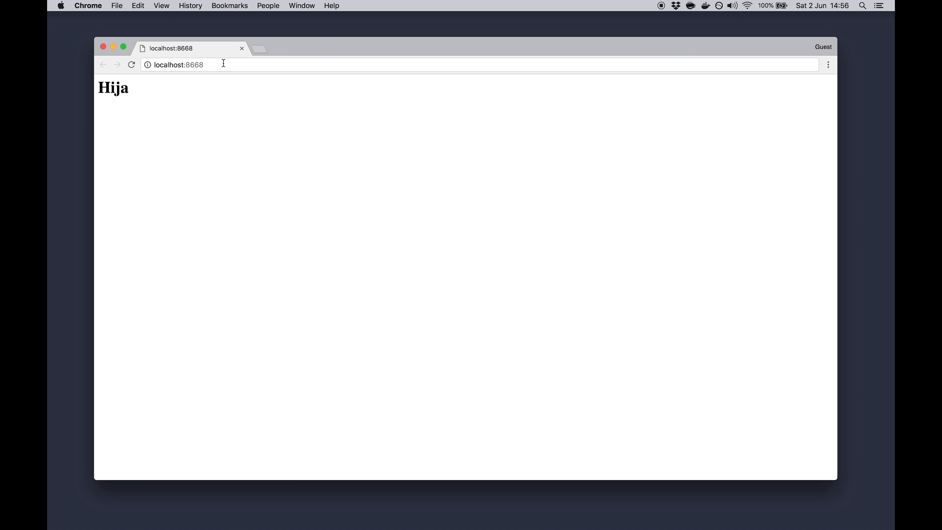
# - Request localhost:8668/hello/frederick in the address bar, then return to Routes.php to resolve the error
pyautogui.click(228, 64)
pyautogui.write('/')
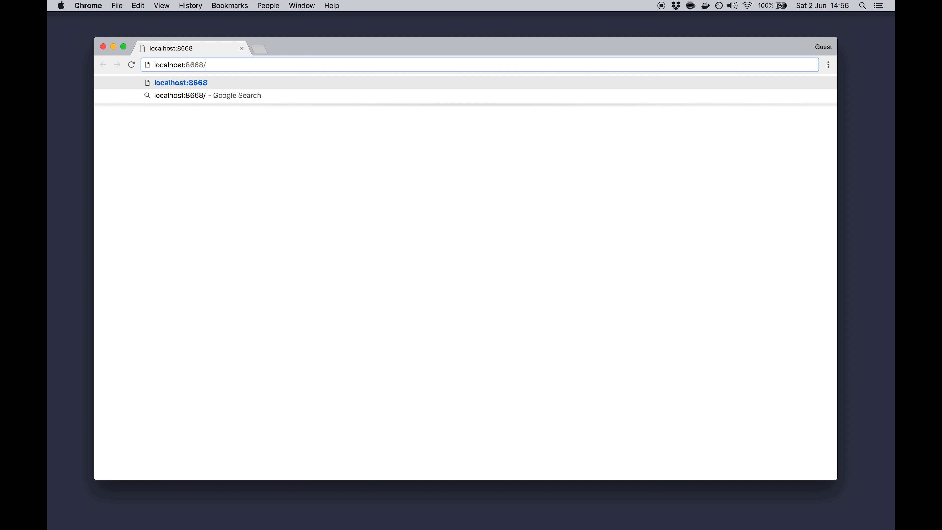
pyautogui.write('h')
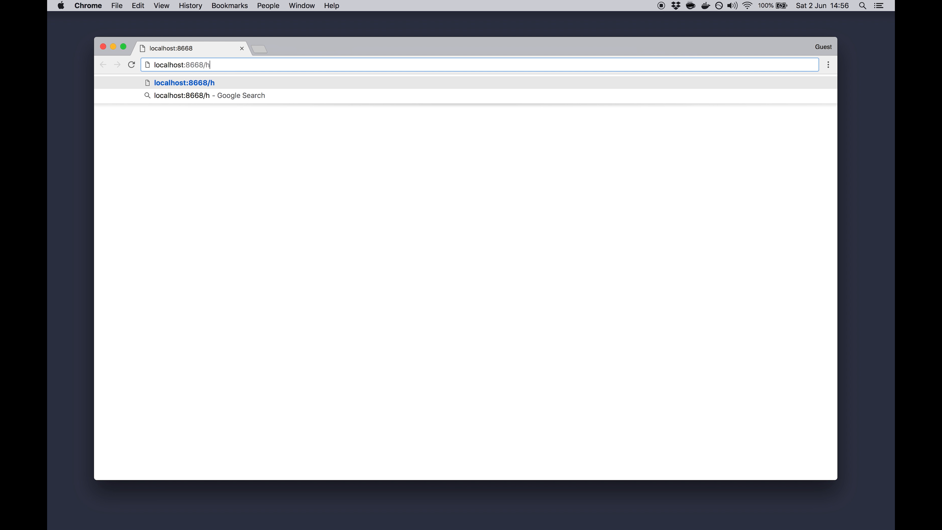
pyautogui.write('ello/')
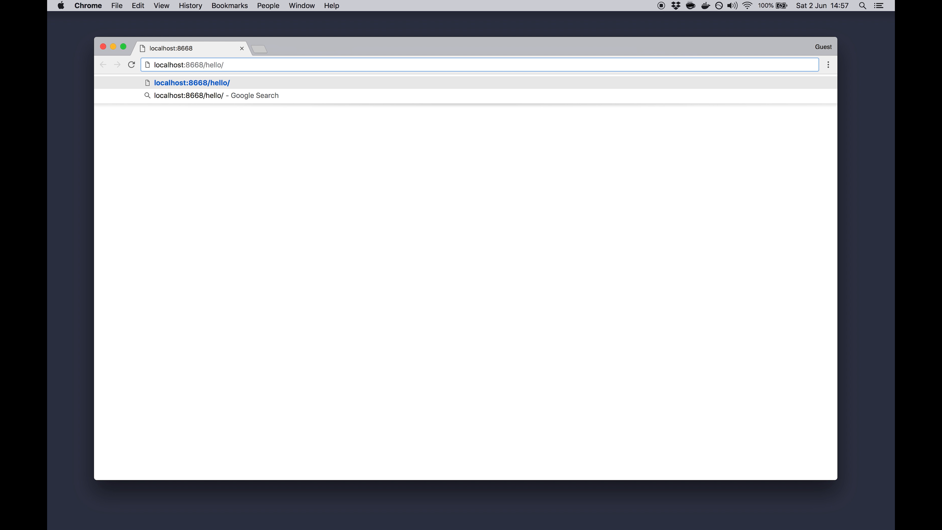
pyautogui.click(222, 65)
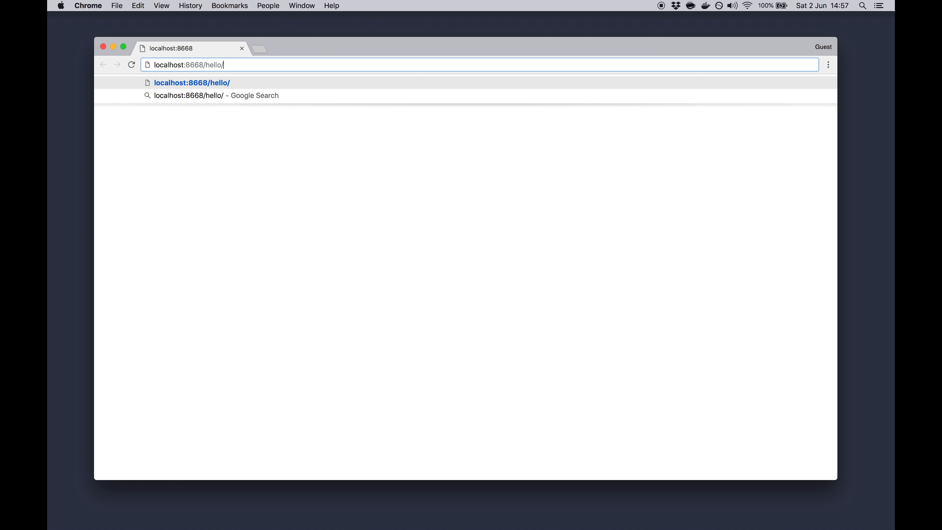
pyautogui.write('frederick')
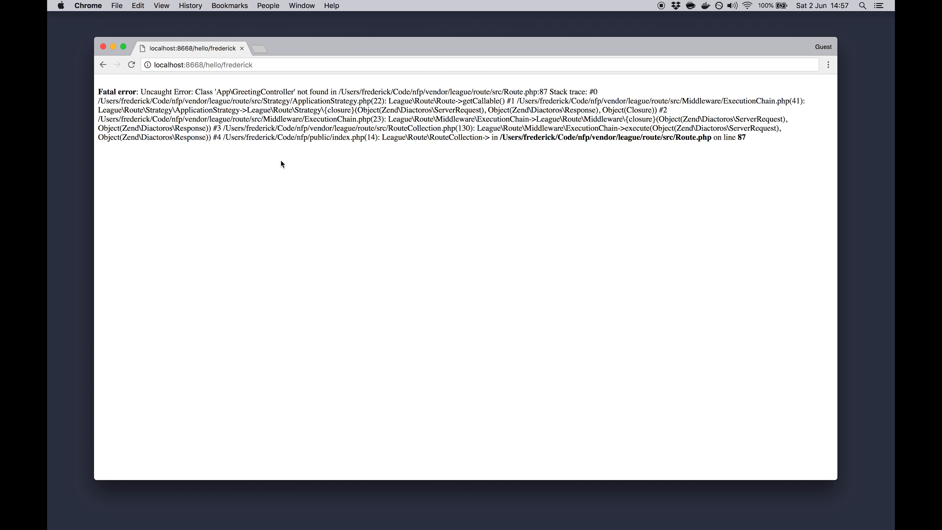
pyautogui.moveTo(331, 188)
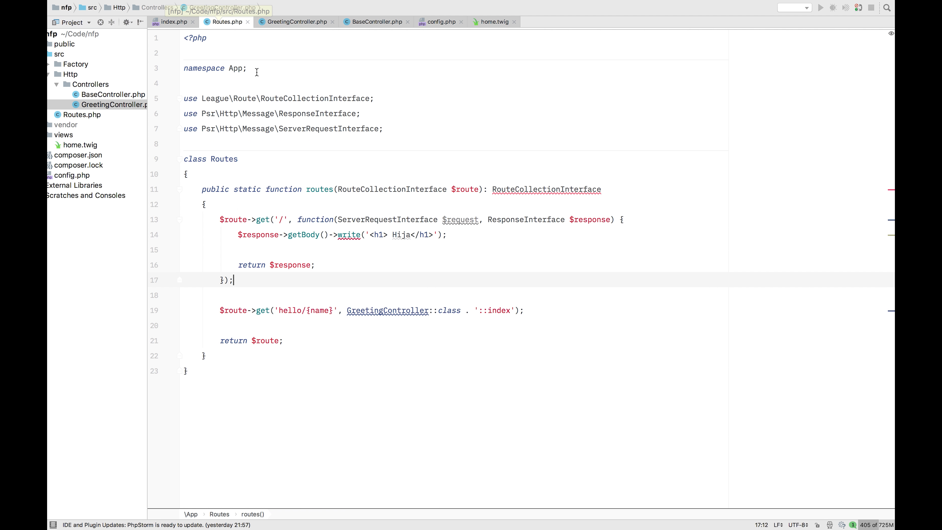
pyautogui.click(398, 310)
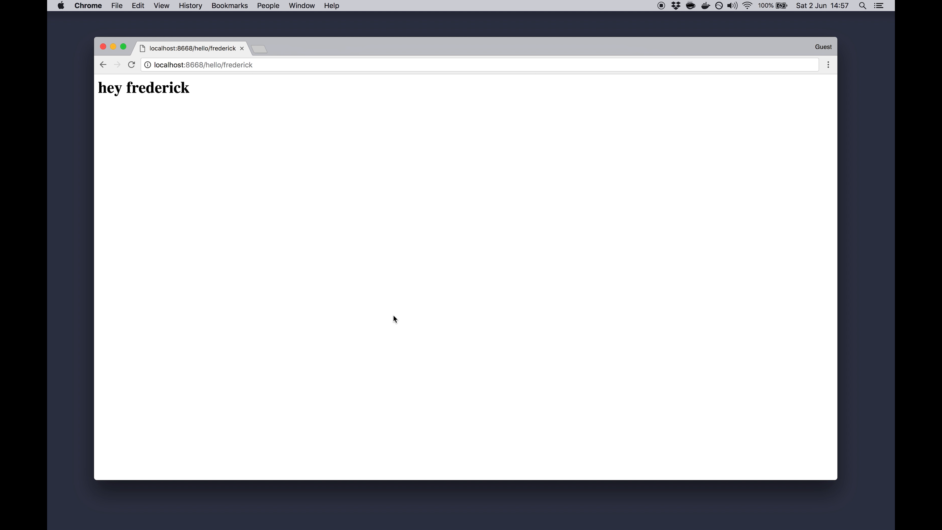
pyautogui.moveTo(260, 18)
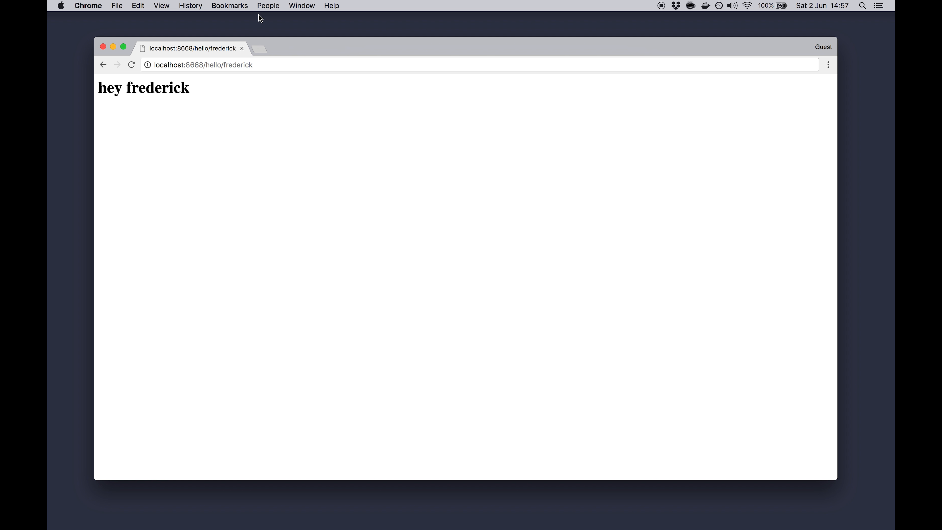
# - Replace the name in the address with 'tim' to request hello/tim
pyautogui.doubleClick(238, 64)
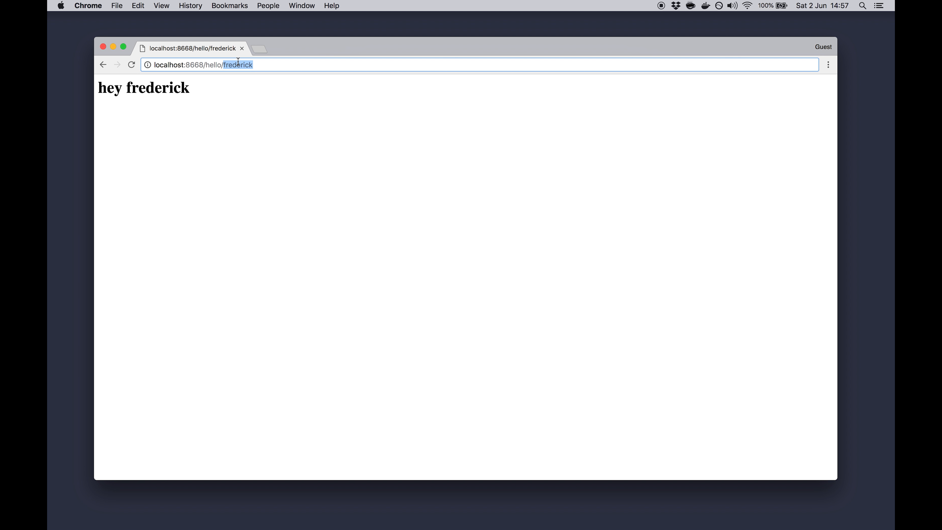
pyautogui.write('tim')
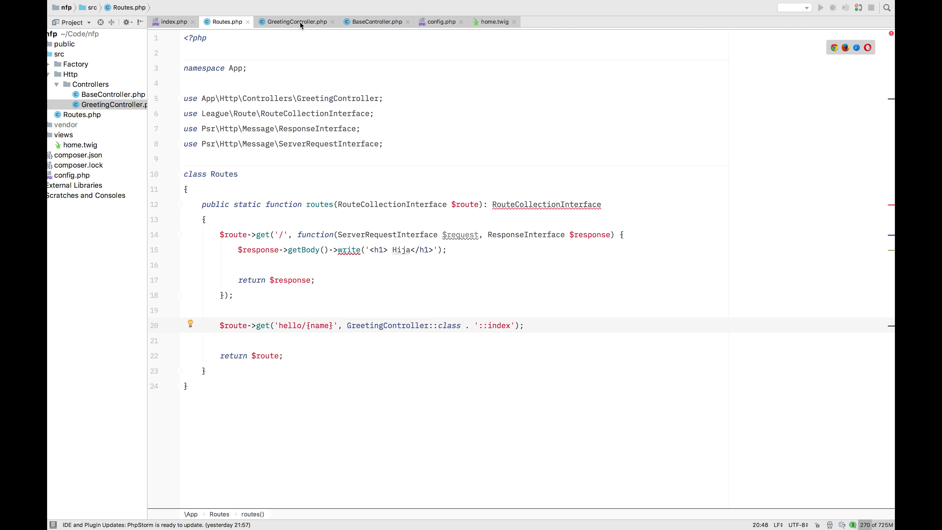
# - Add die(print_r($arguments)); to GreetingController index, reload hello/tim in Chrome, and return to Routes.php
pyautogui.click(294, 22)
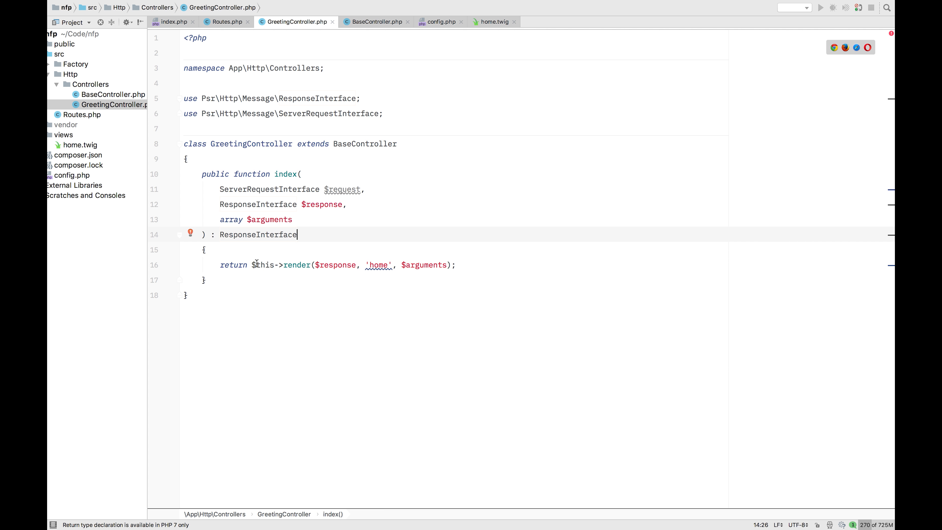
pyautogui.write('die')
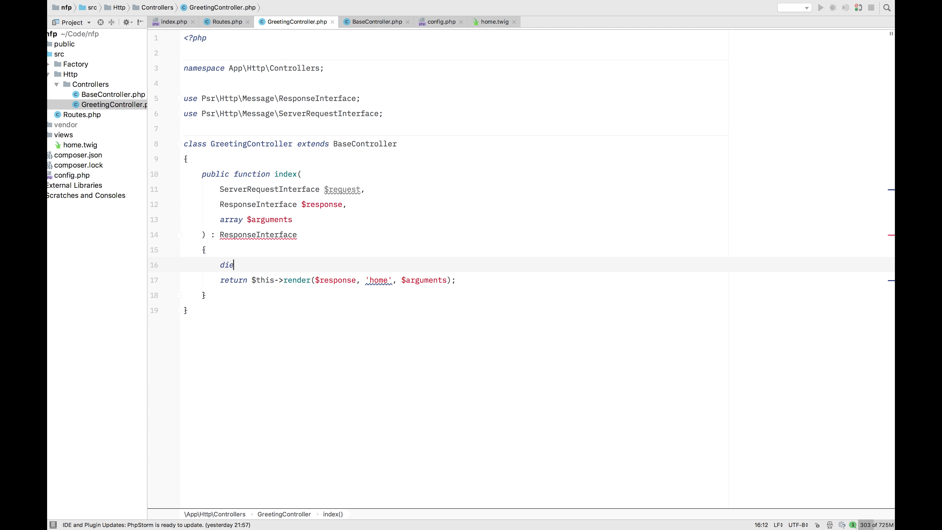
pyautogui.write('(print_r(')
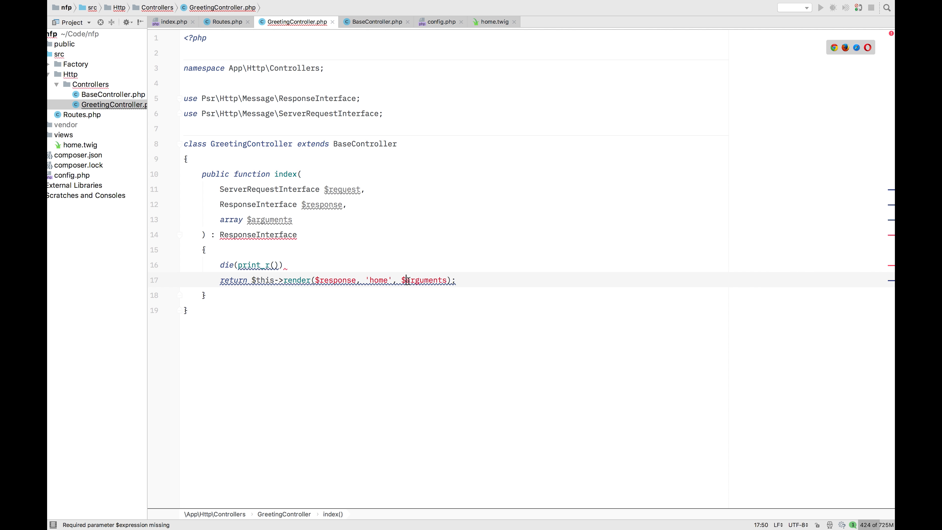
pyautogui.write('$arguments')
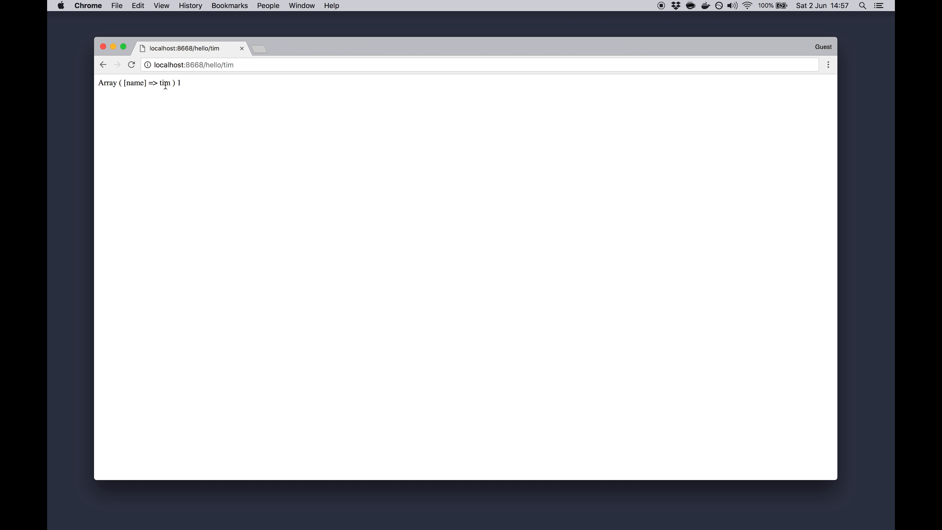
pyautogui.doubleClick(227, 65)
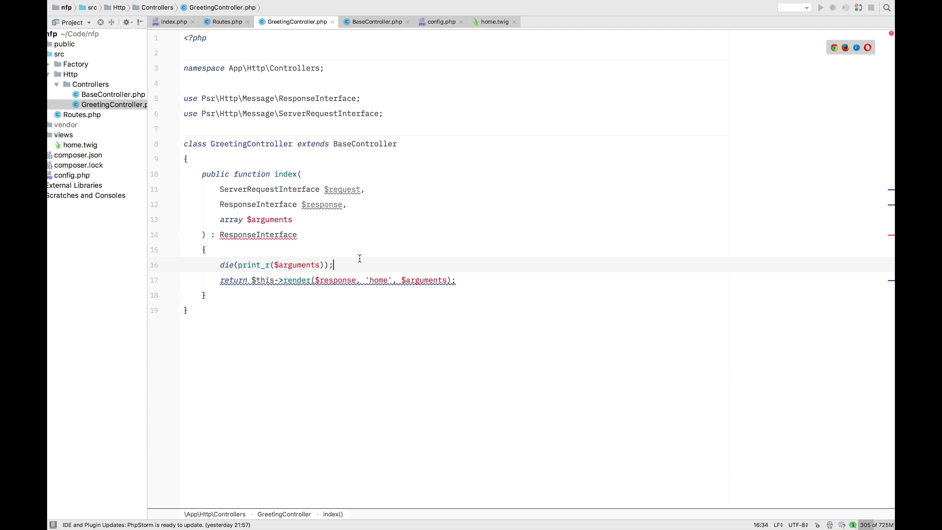
pyautogui.click(225, 21)
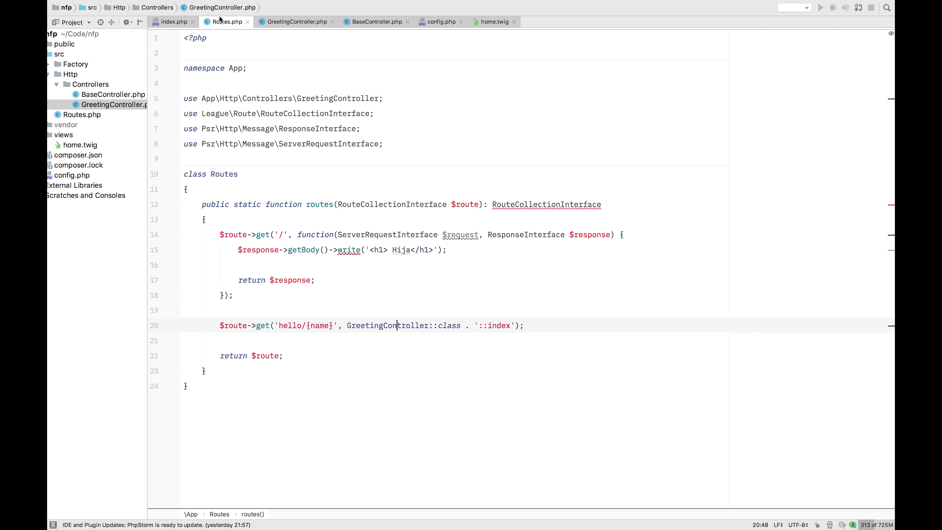